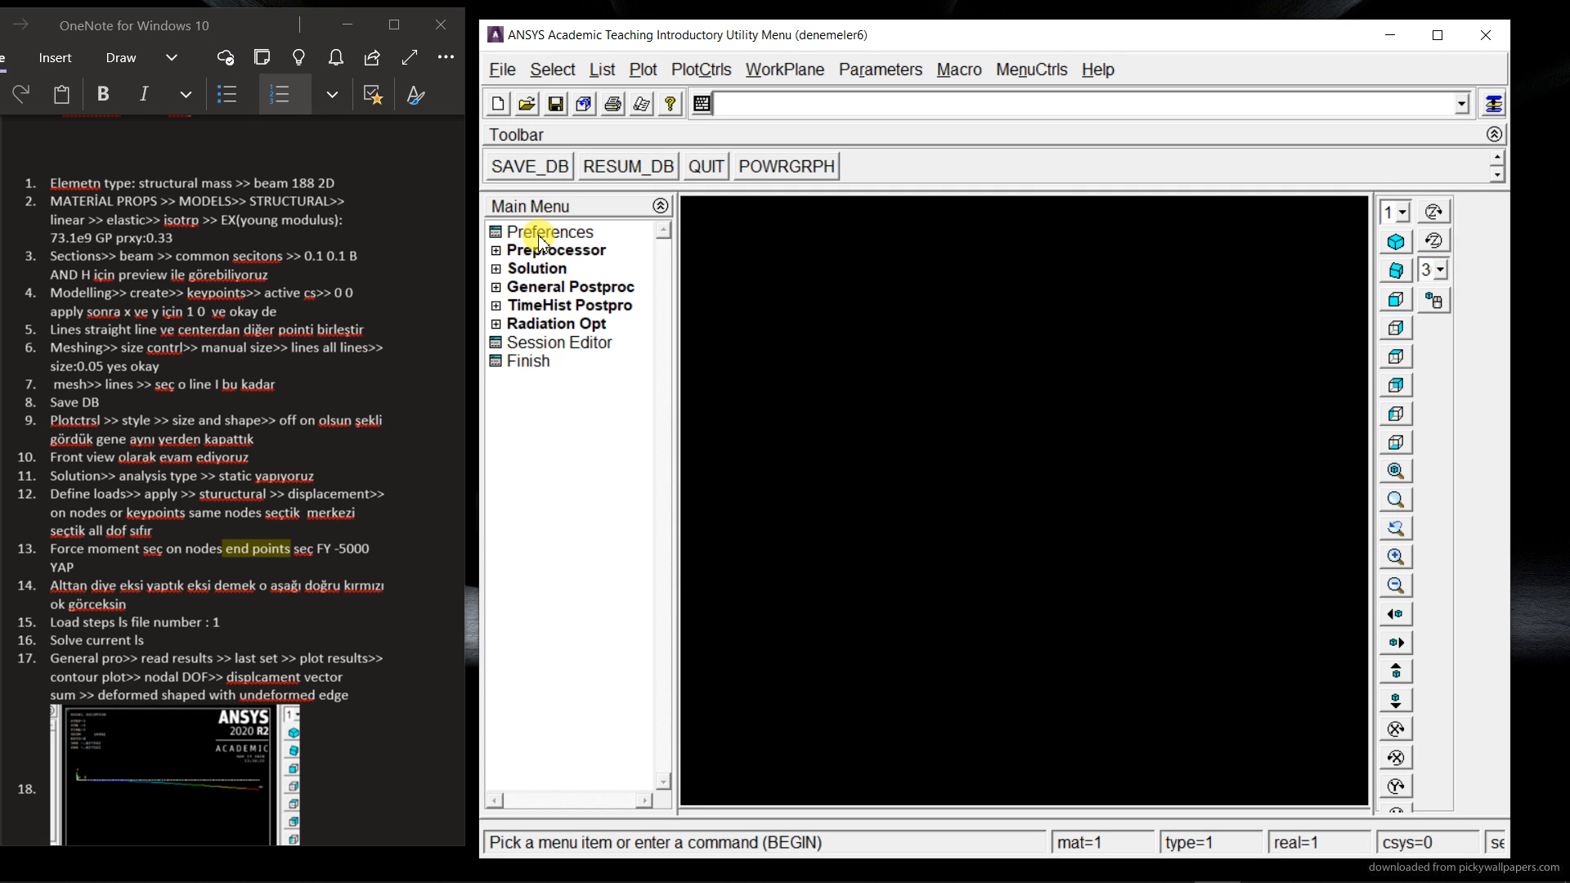
Step: Filter the interface preferences to show only structural features
{"action": "left_click", "coordinate": [549, 231]}
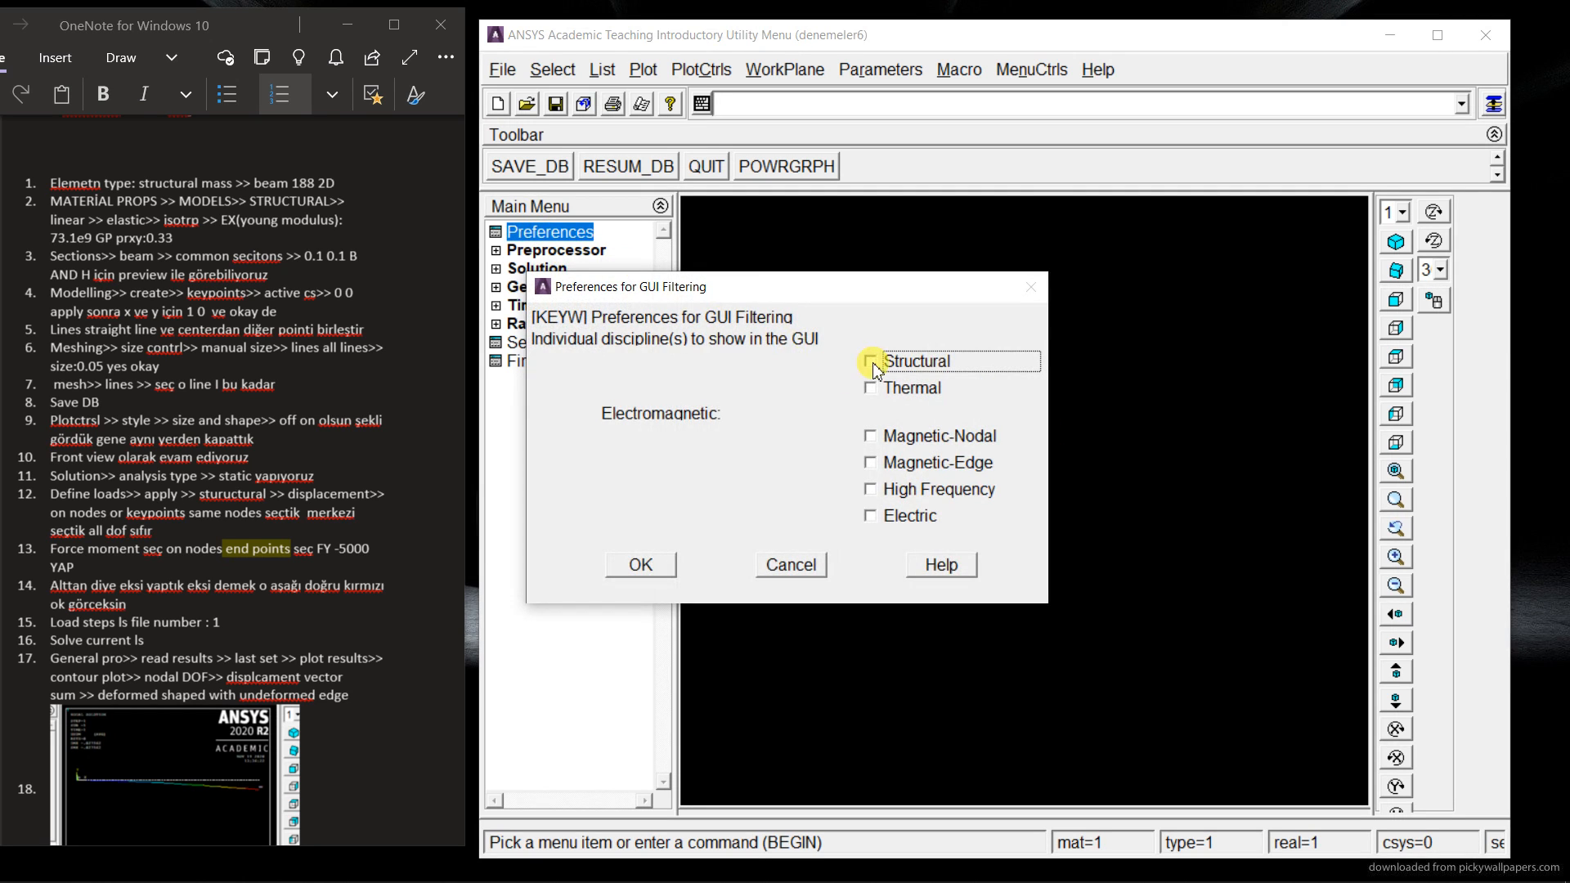
{"action": "left_click", "coordinate": [870, 360]}
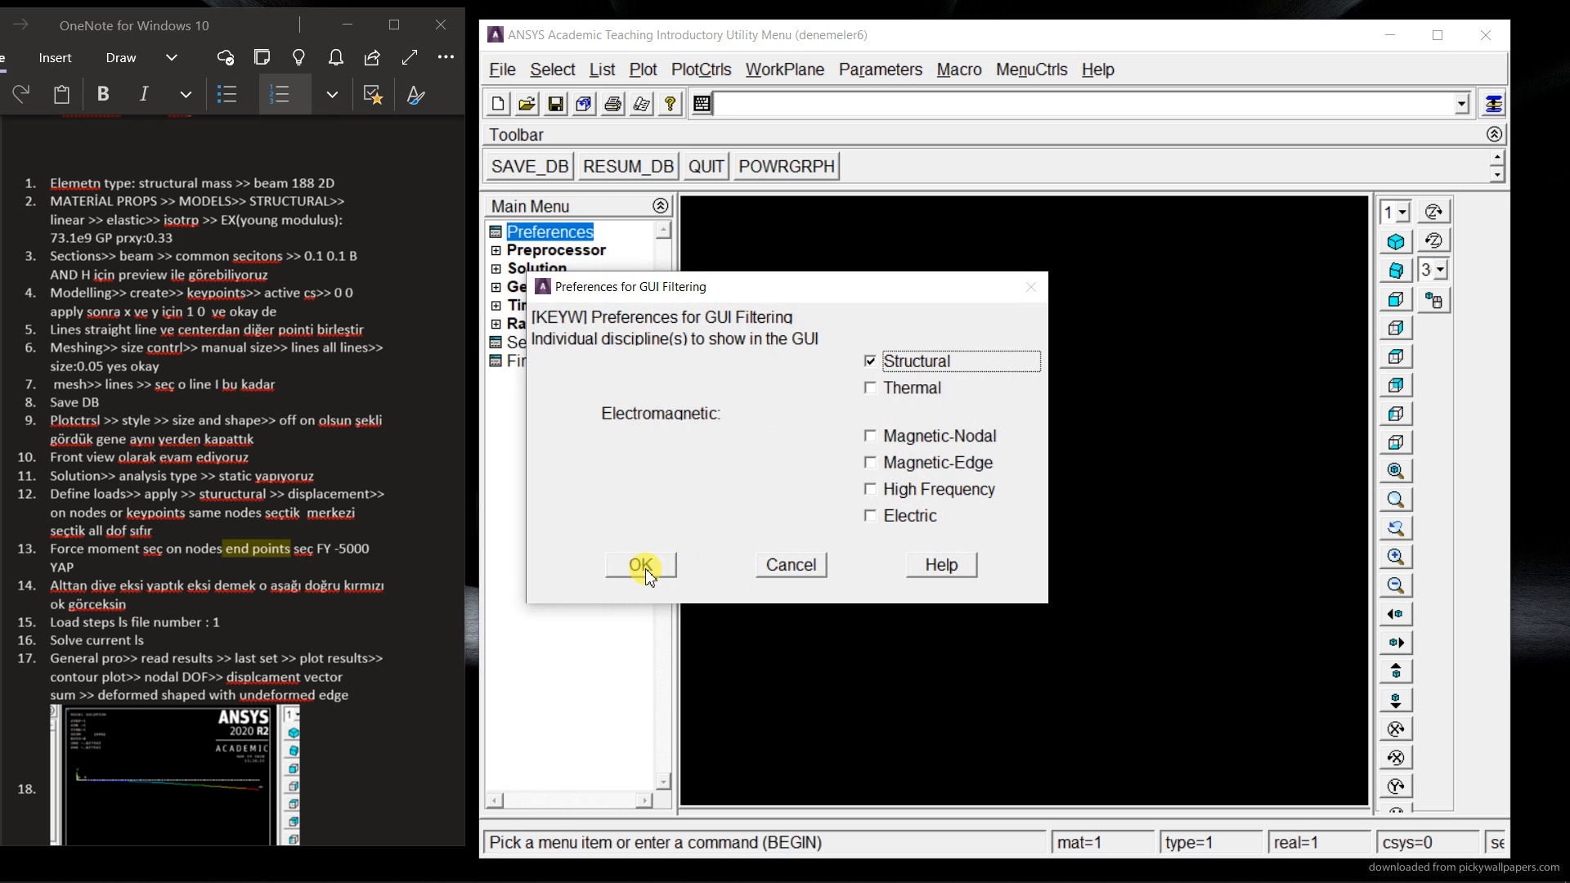
{"action": "left_click", "coordinate": [639, 565]}
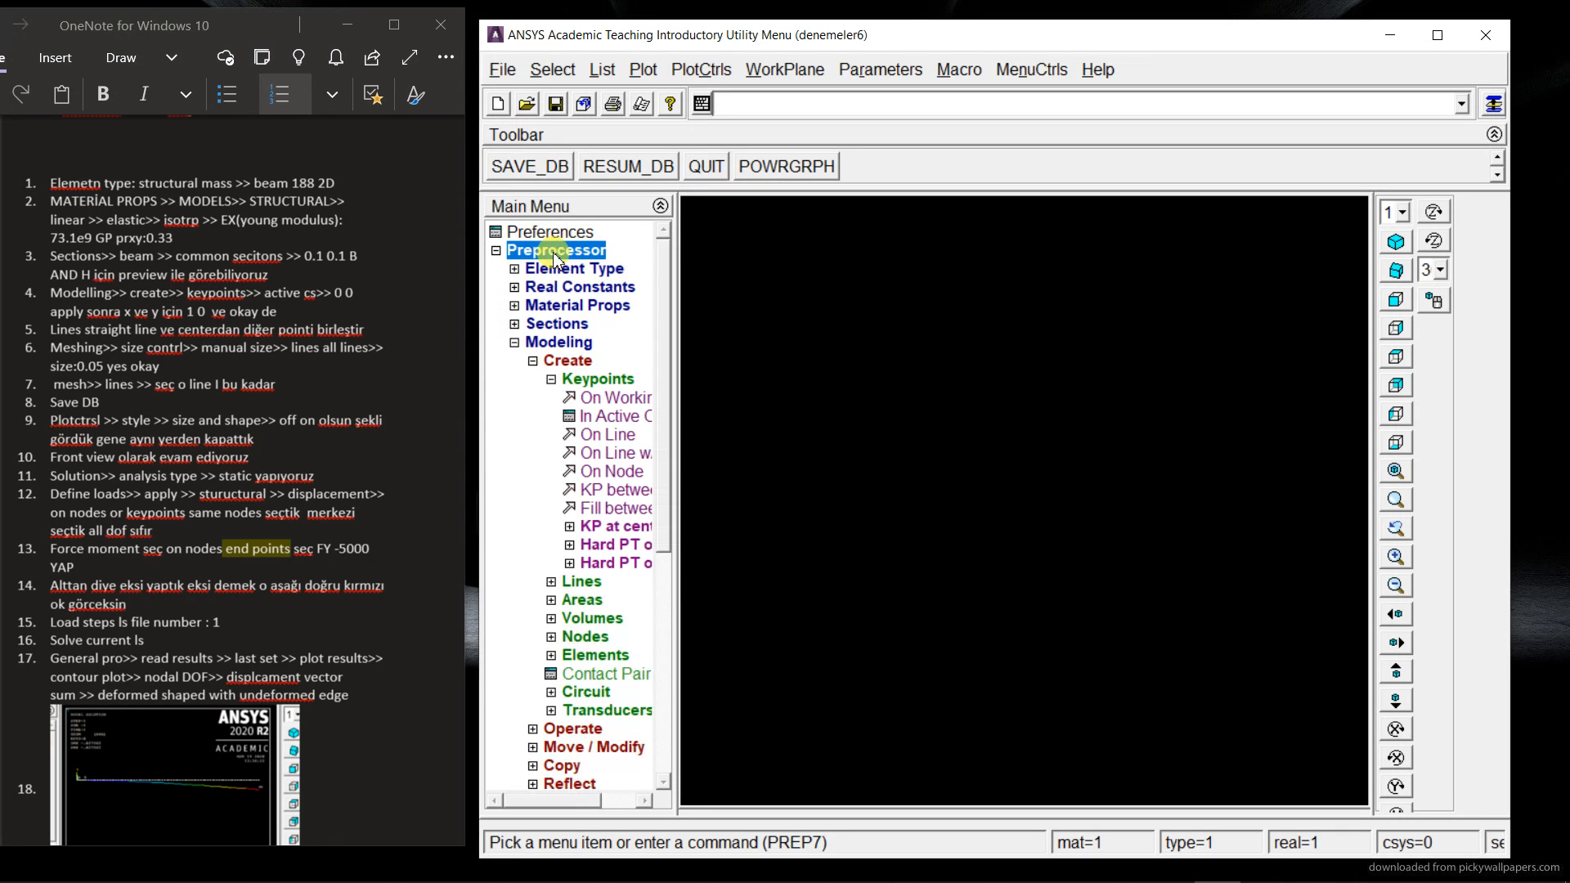
Step: Add a new element type and pick the Beam 2-node 188 family
{"action": "left_click", "coordinate": [574, 268]}
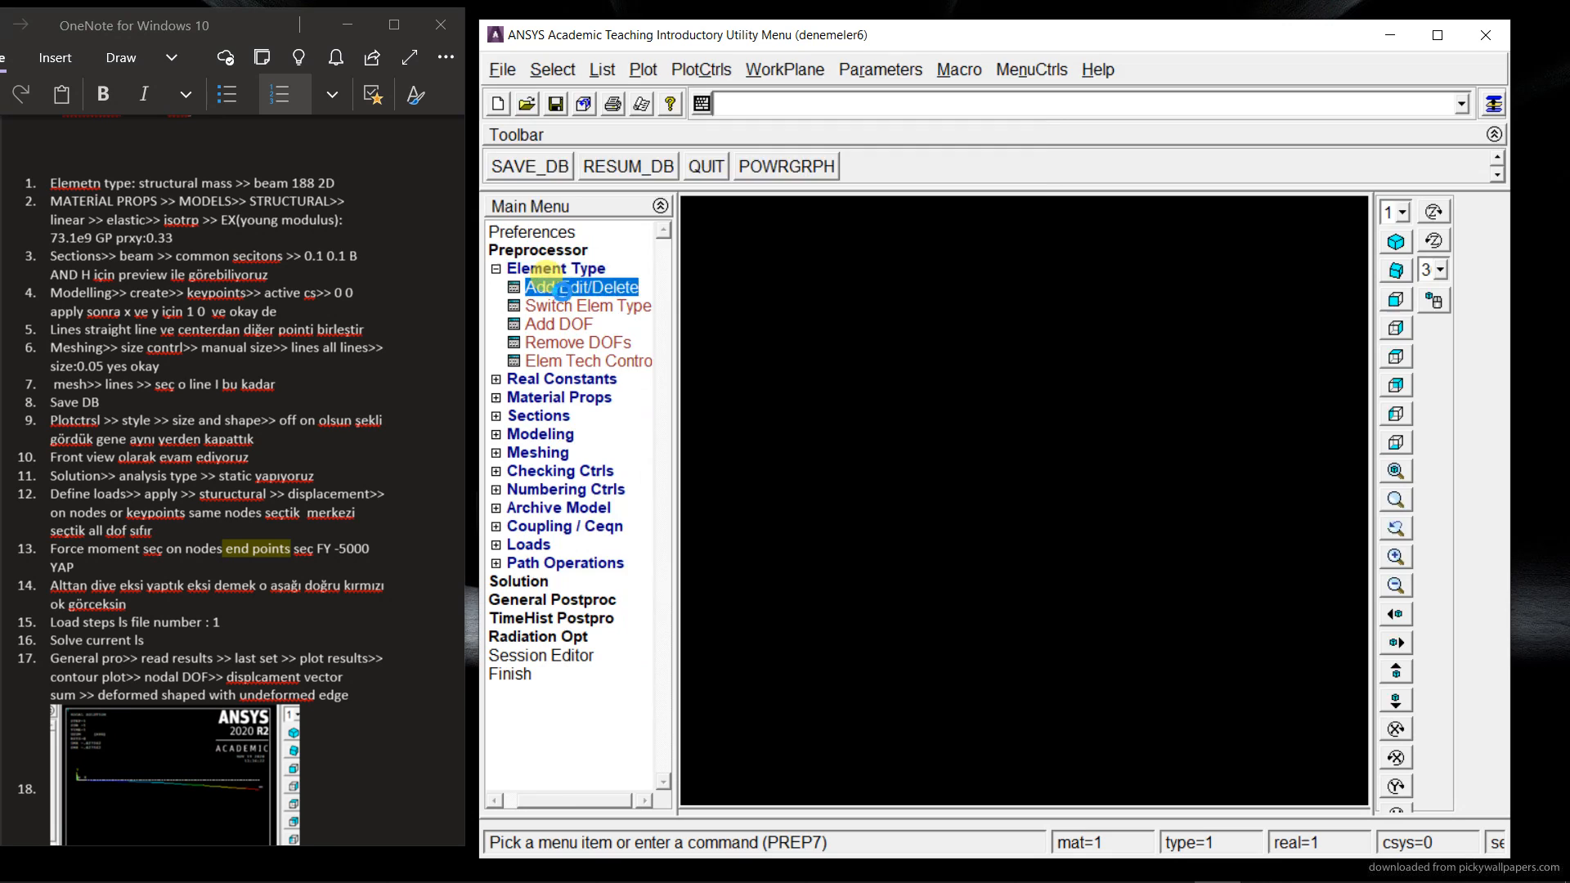
{"action": "left_click", "coordinate": [579, 287]}
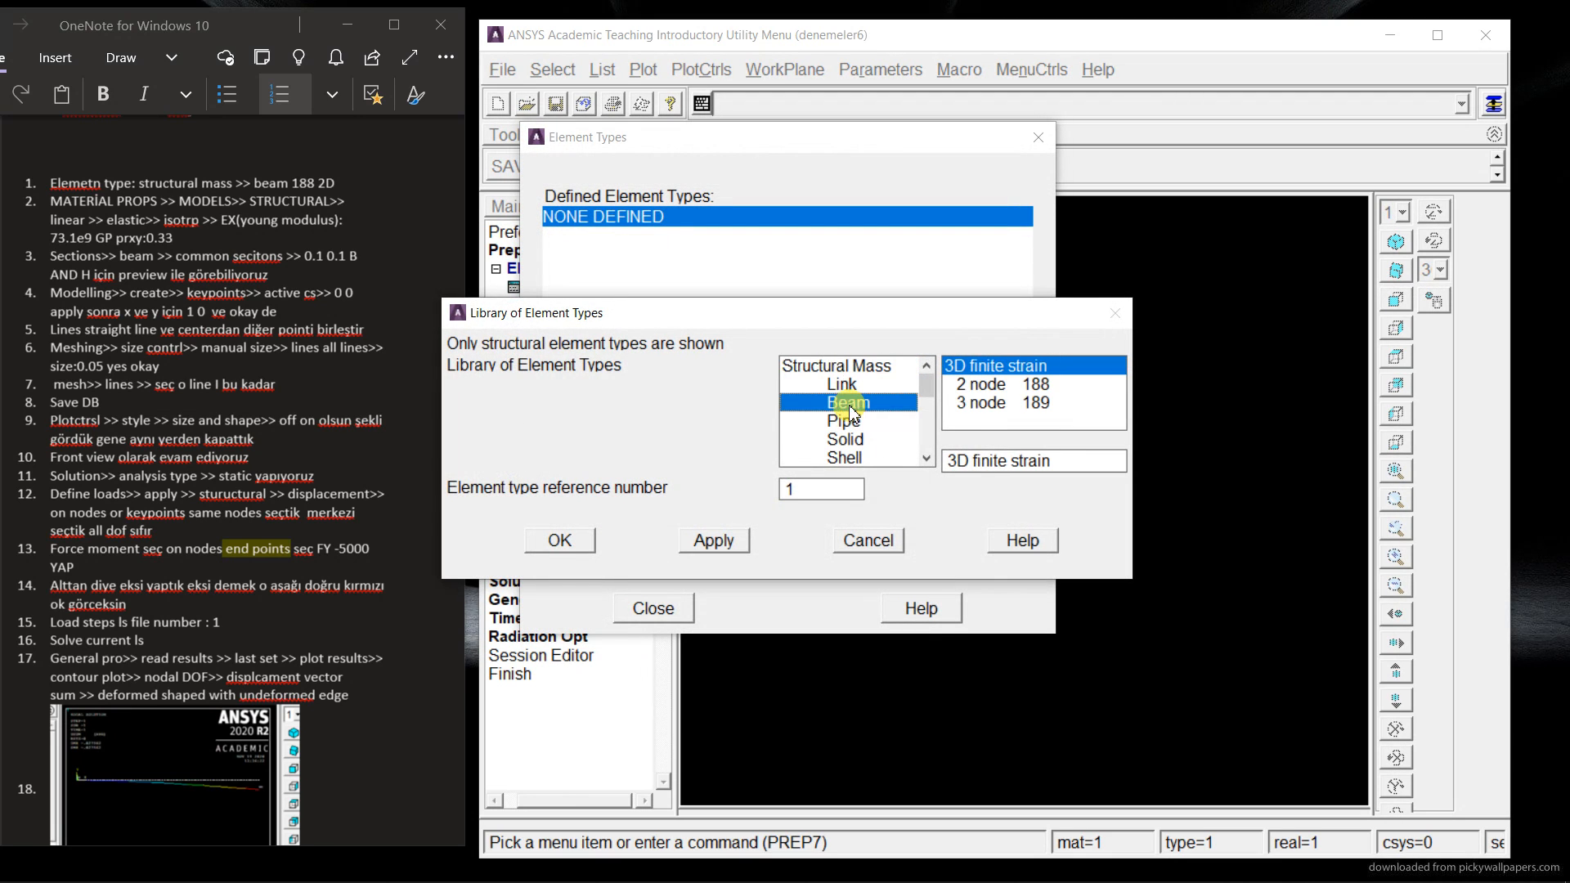
{"action": "left_click", "coordinate": [1013, 383]}
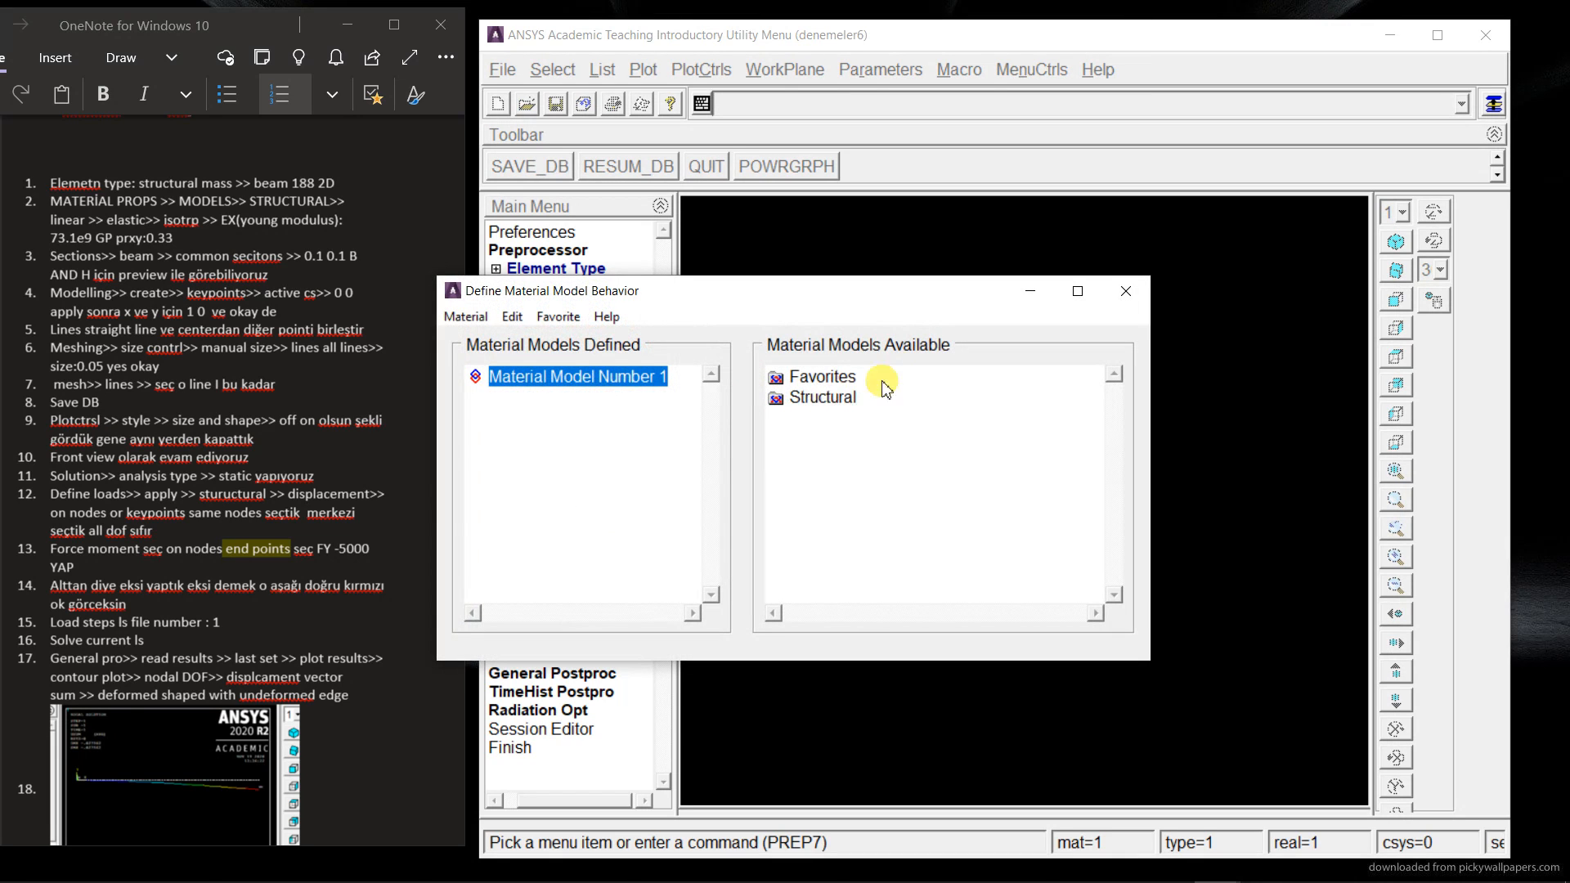
Step: Give material 1 linear isotropic elasticity with EX 73.1e9 and PRXY 0.33
{"action": "double_click", "coordinate": [824, 397]}
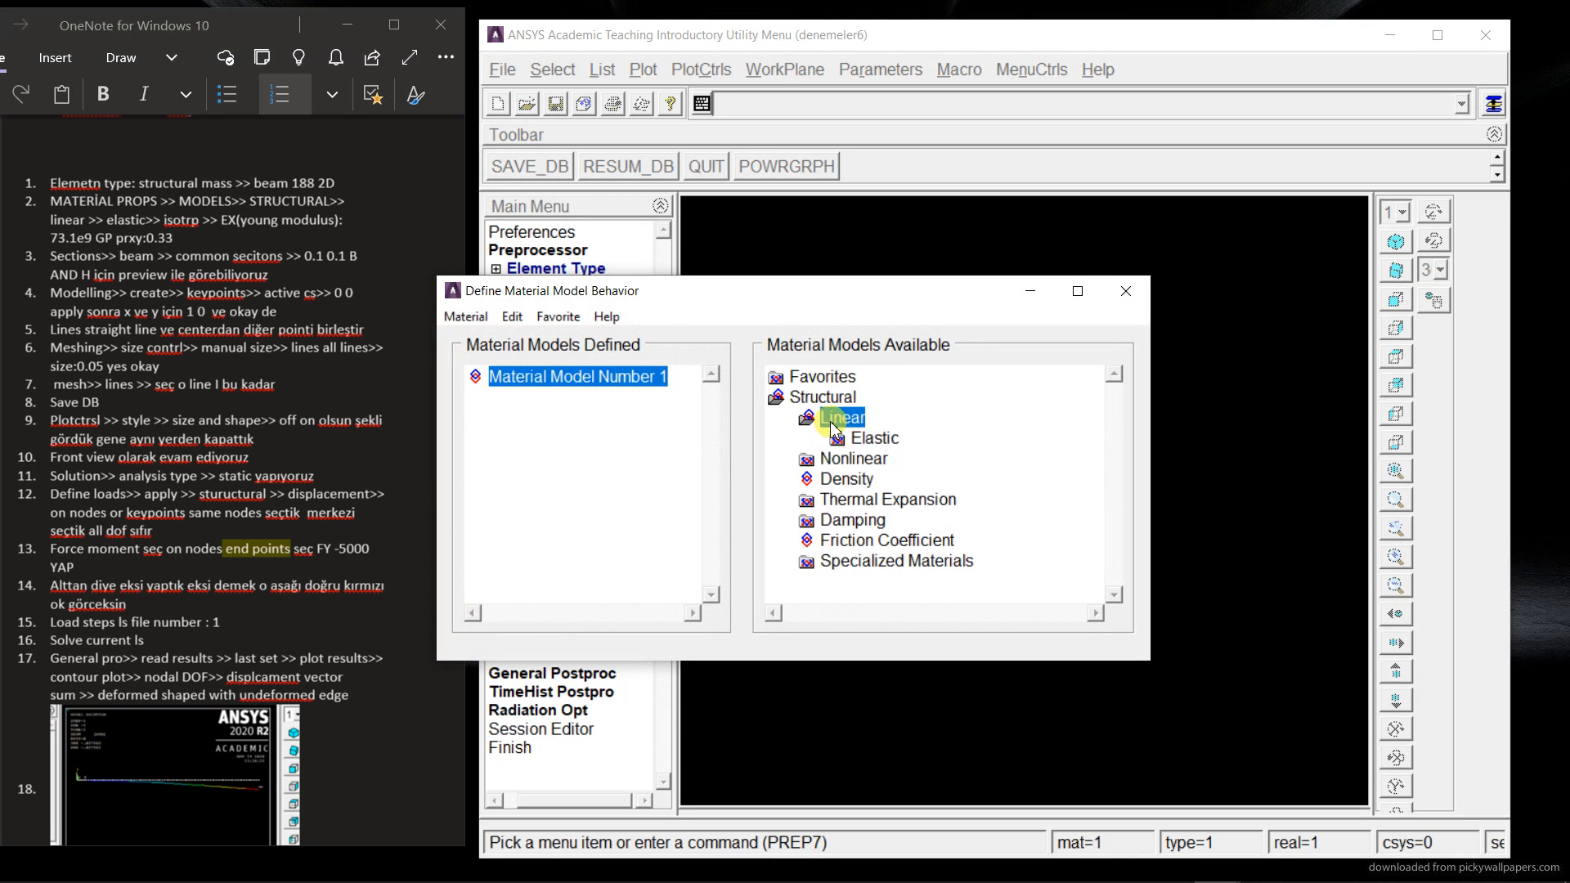
{"action": "double_click", "coordinate": [864, 437]}
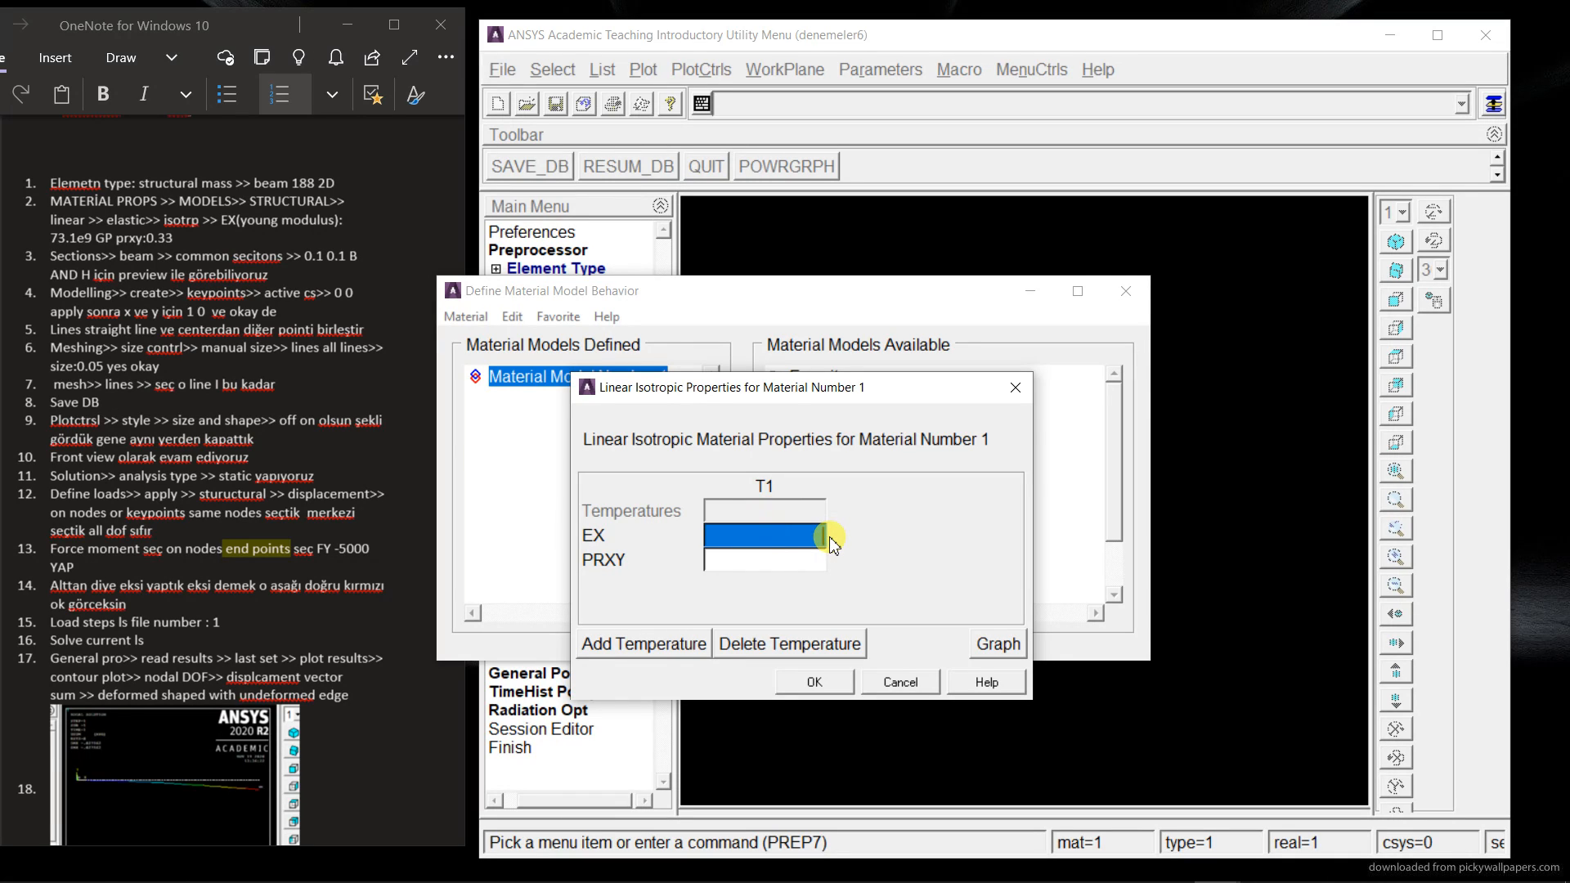
{"action": "type", "text": "73.1e9"}
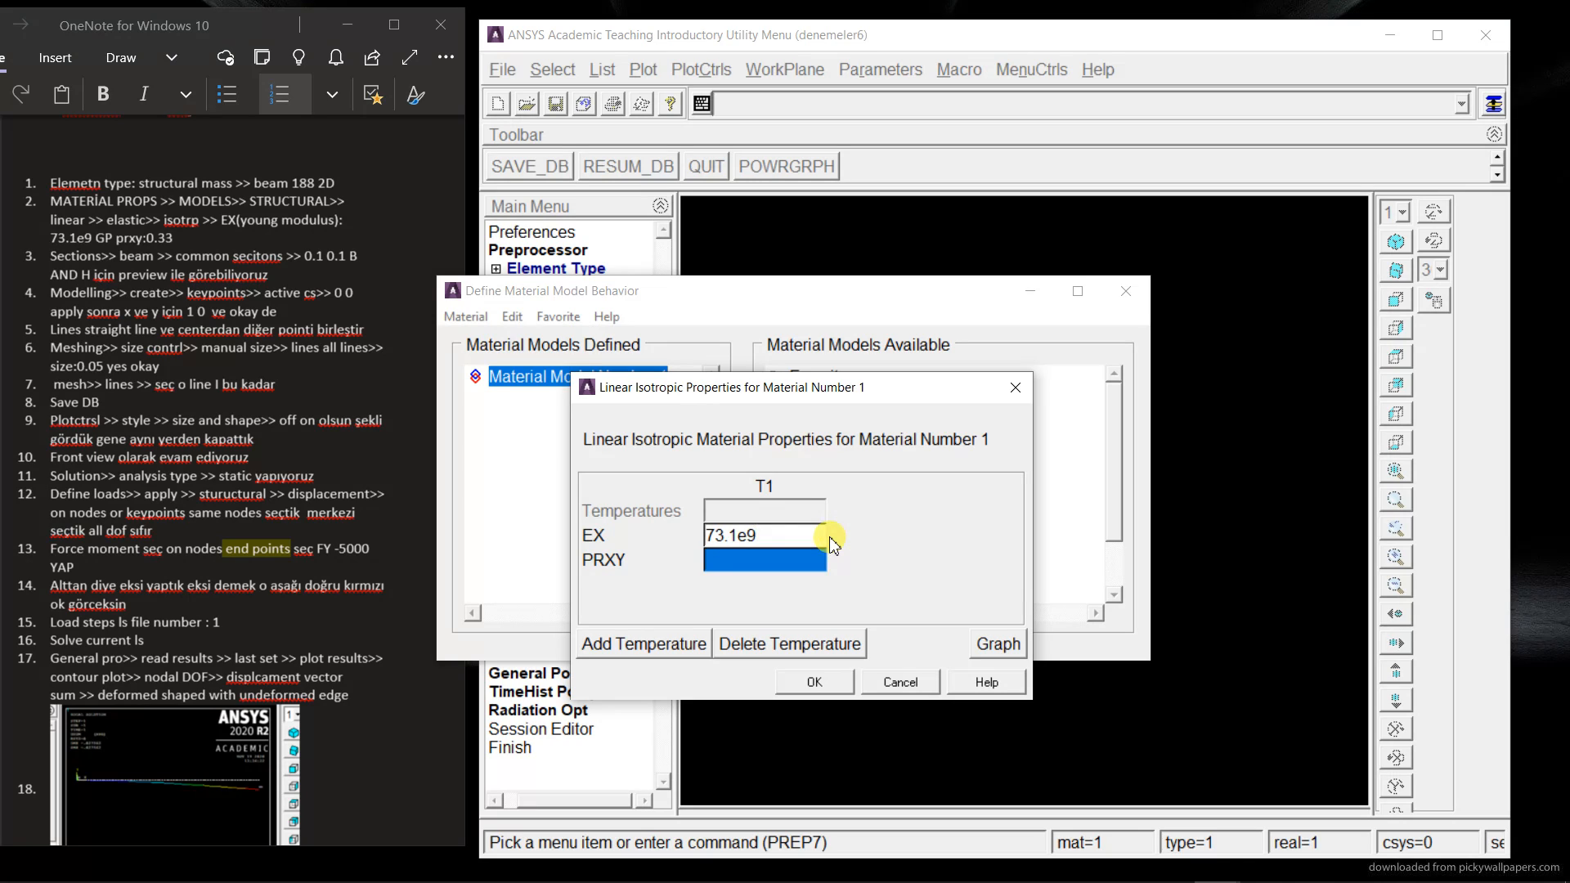
{"action": "type", "text": "0.33"}
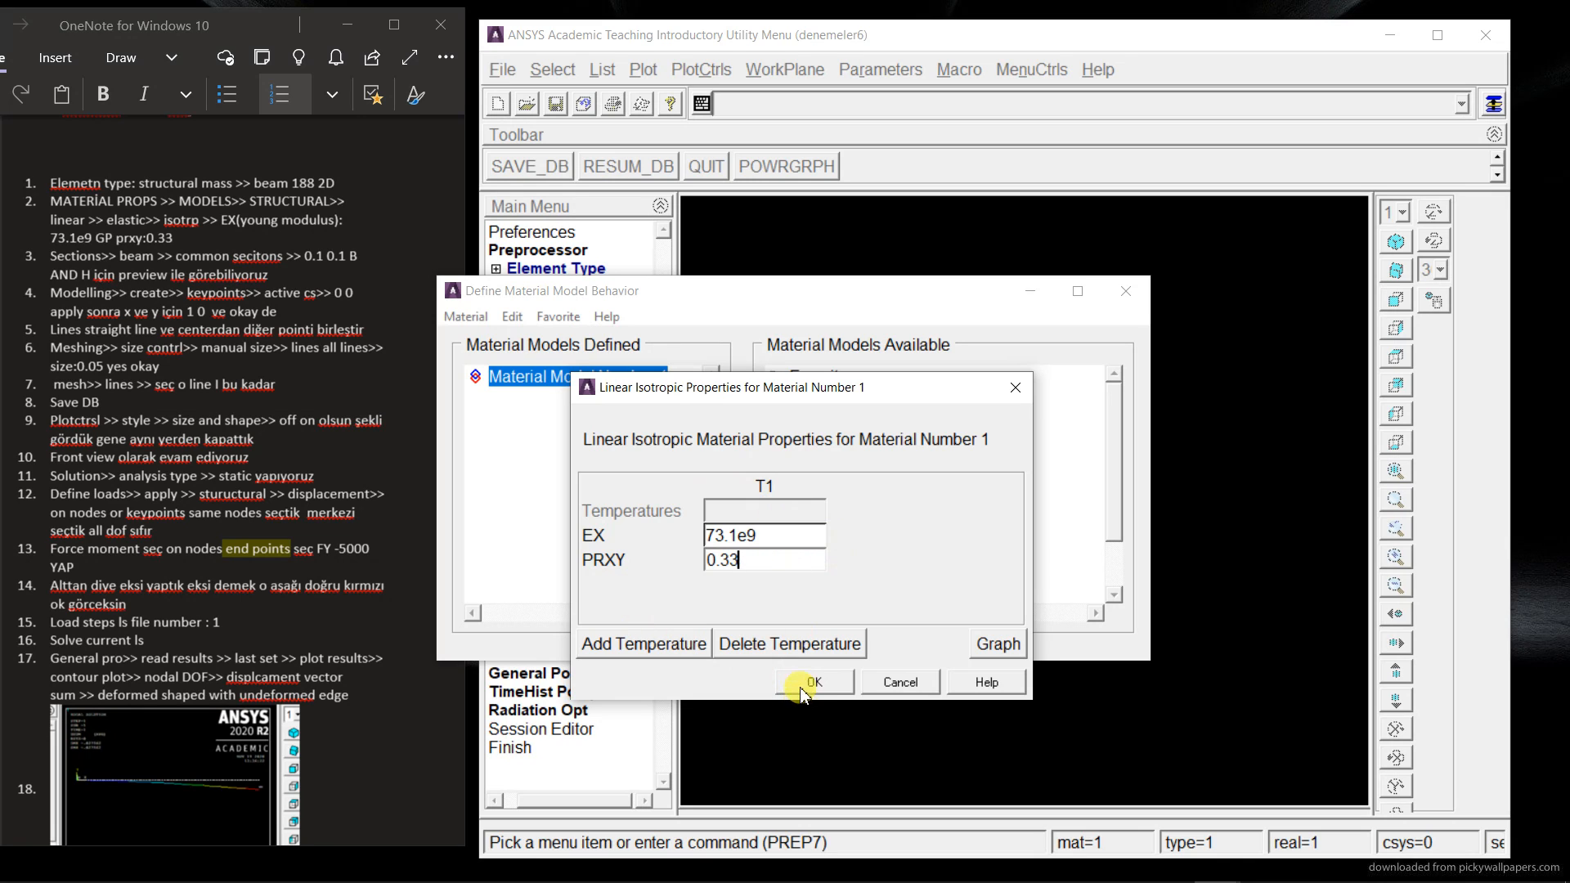
{"action": "left_click", "coordinate": [813, 681]}
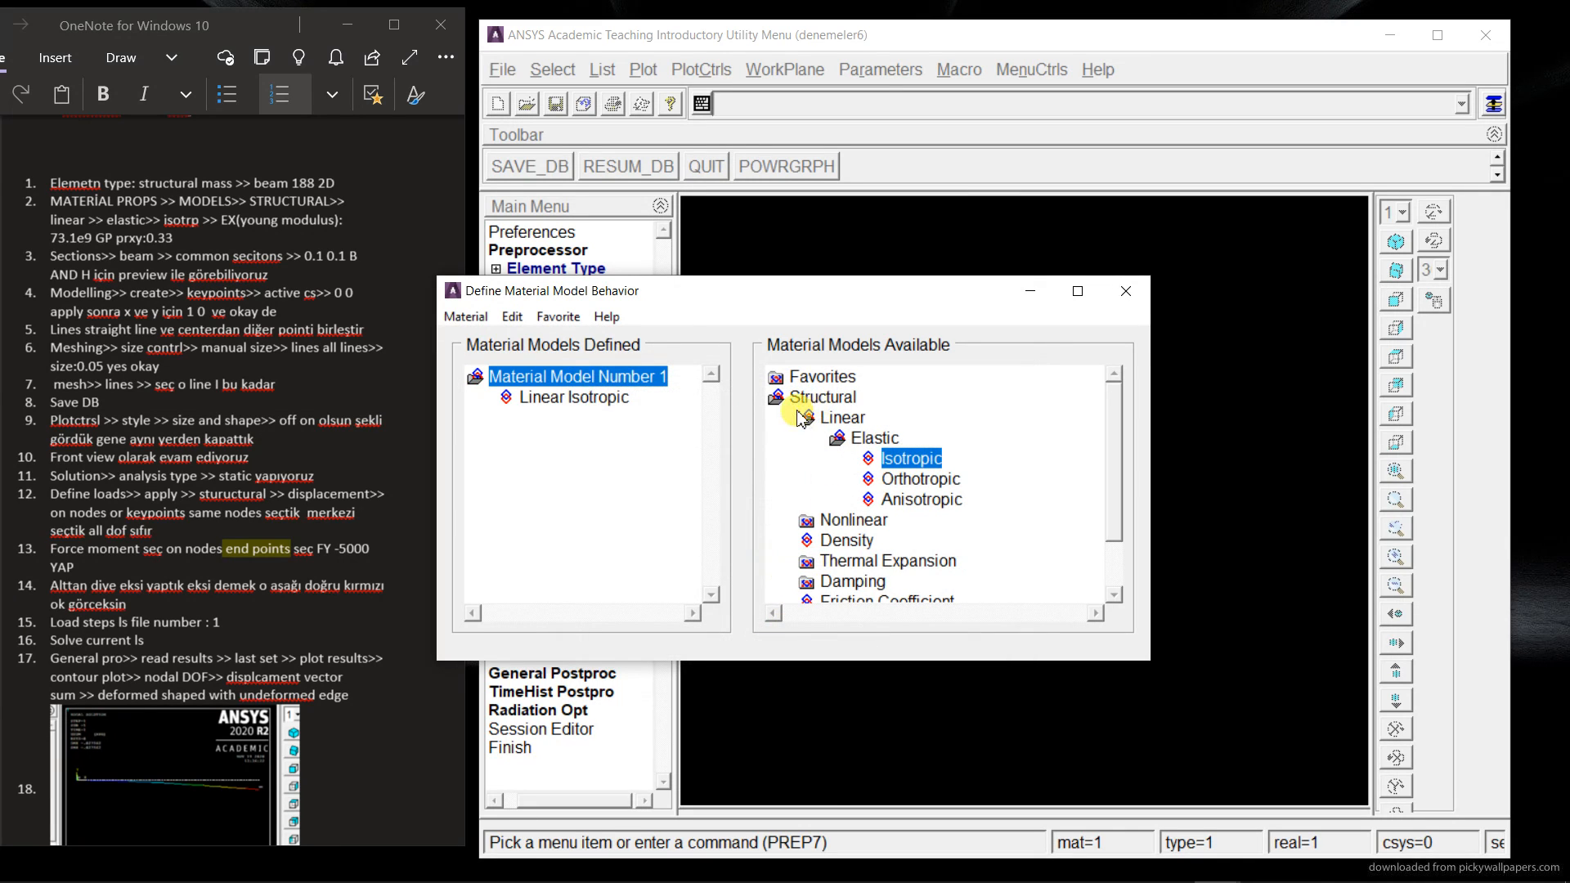
{"action": "mouse_move", "coordinate": [1057, 331]}
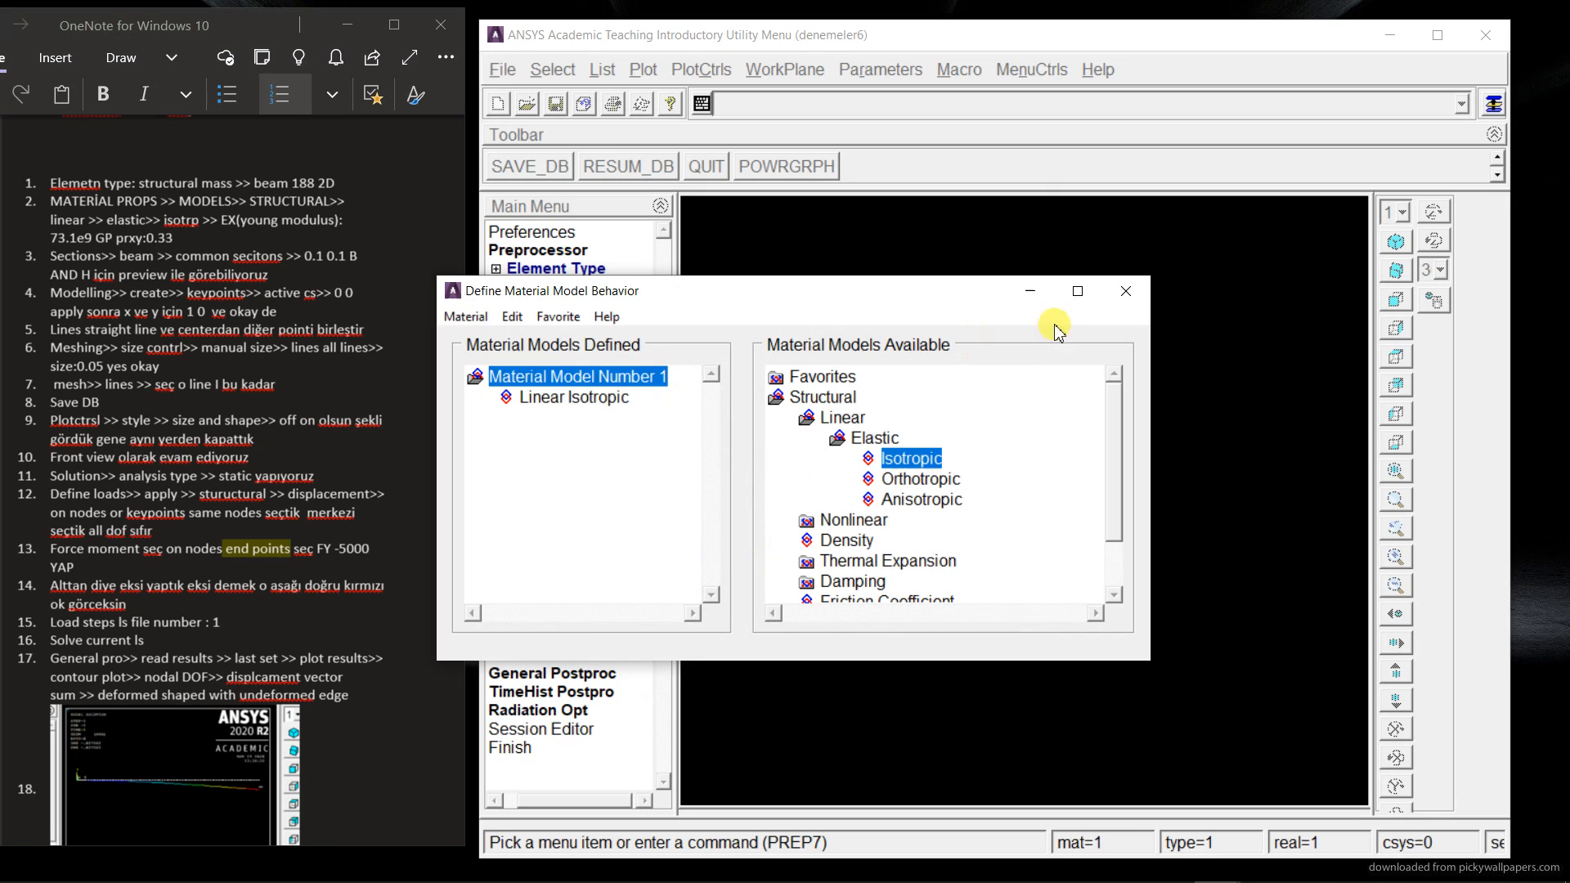
Step: Define a common rectangular beam section with B=0.1 and H=0.1, then preview it
{"action": "left_click", "coordinate": [1124, 290]}
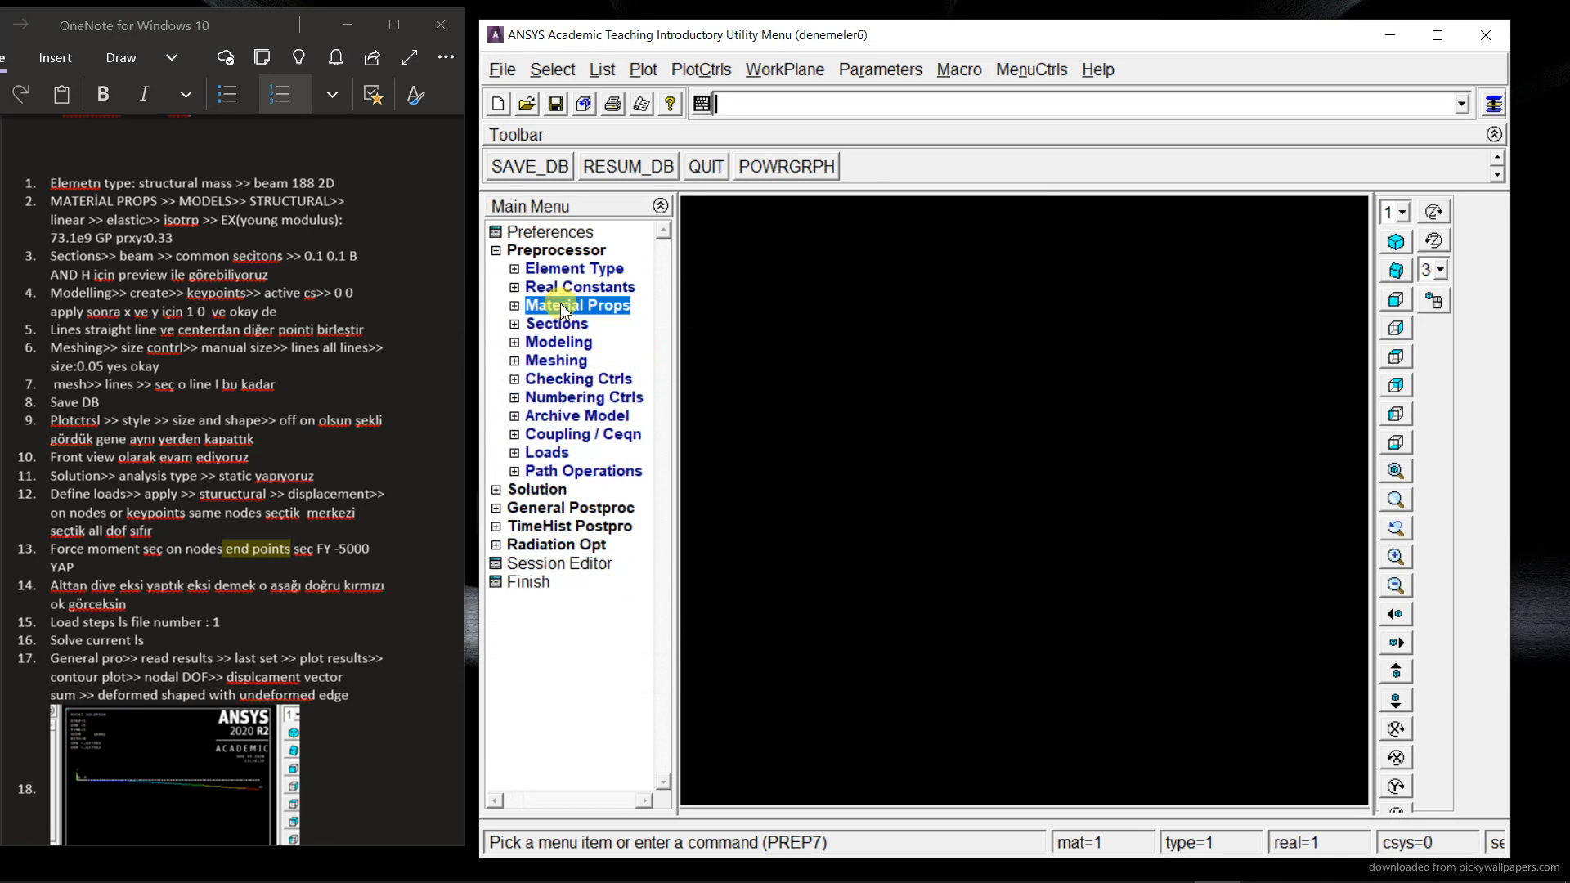
{"action": "left_click", "coordinate": [557, 322]}
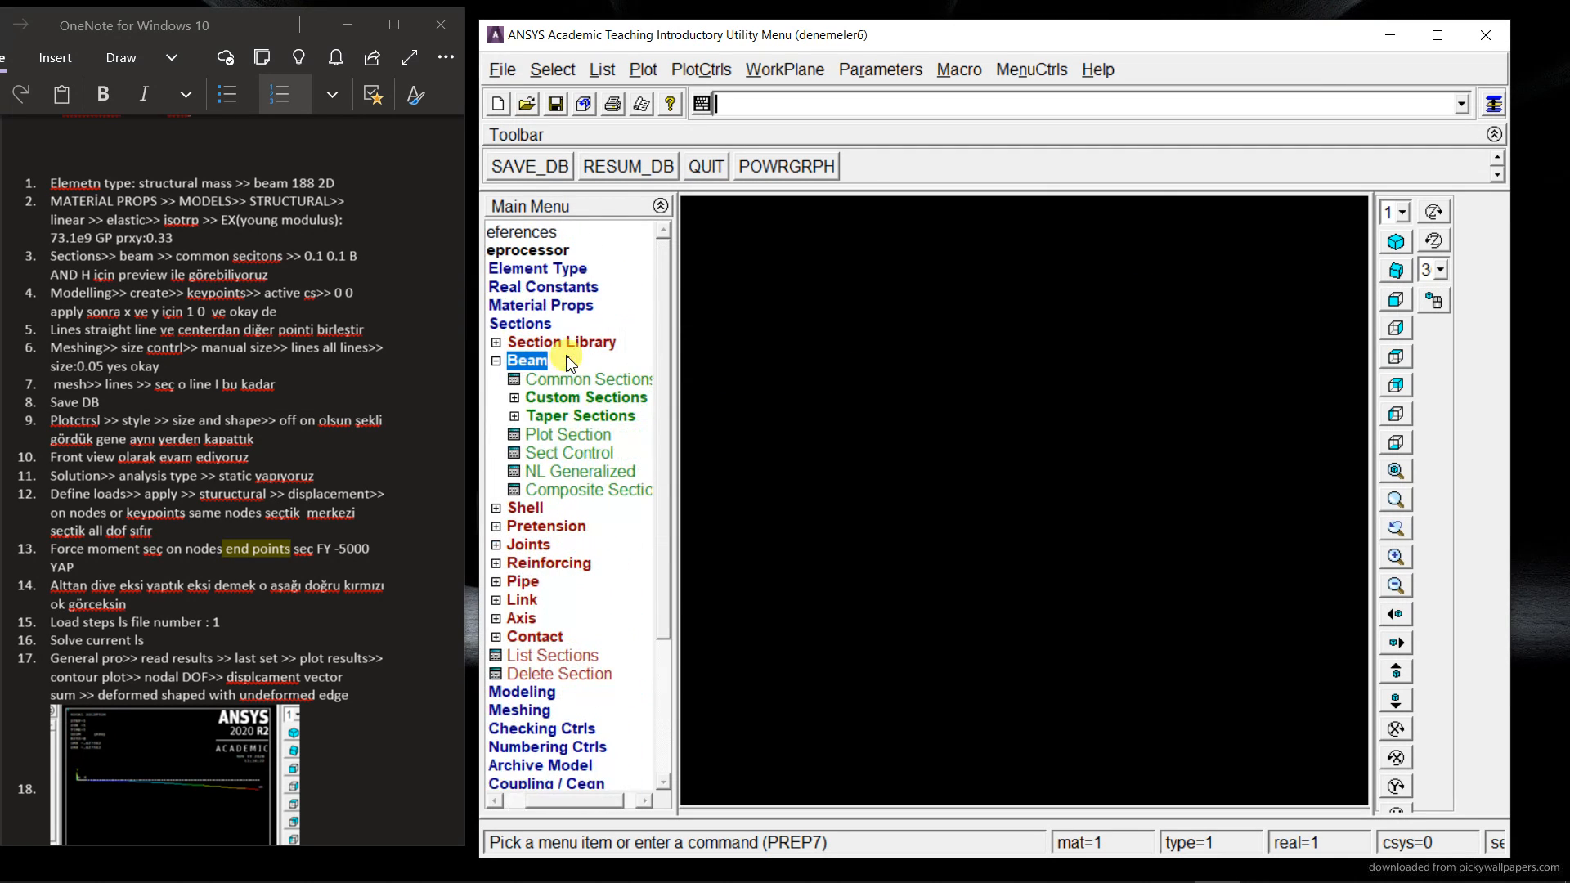
{"action": "left_click", "coordinate": [589, 380]}
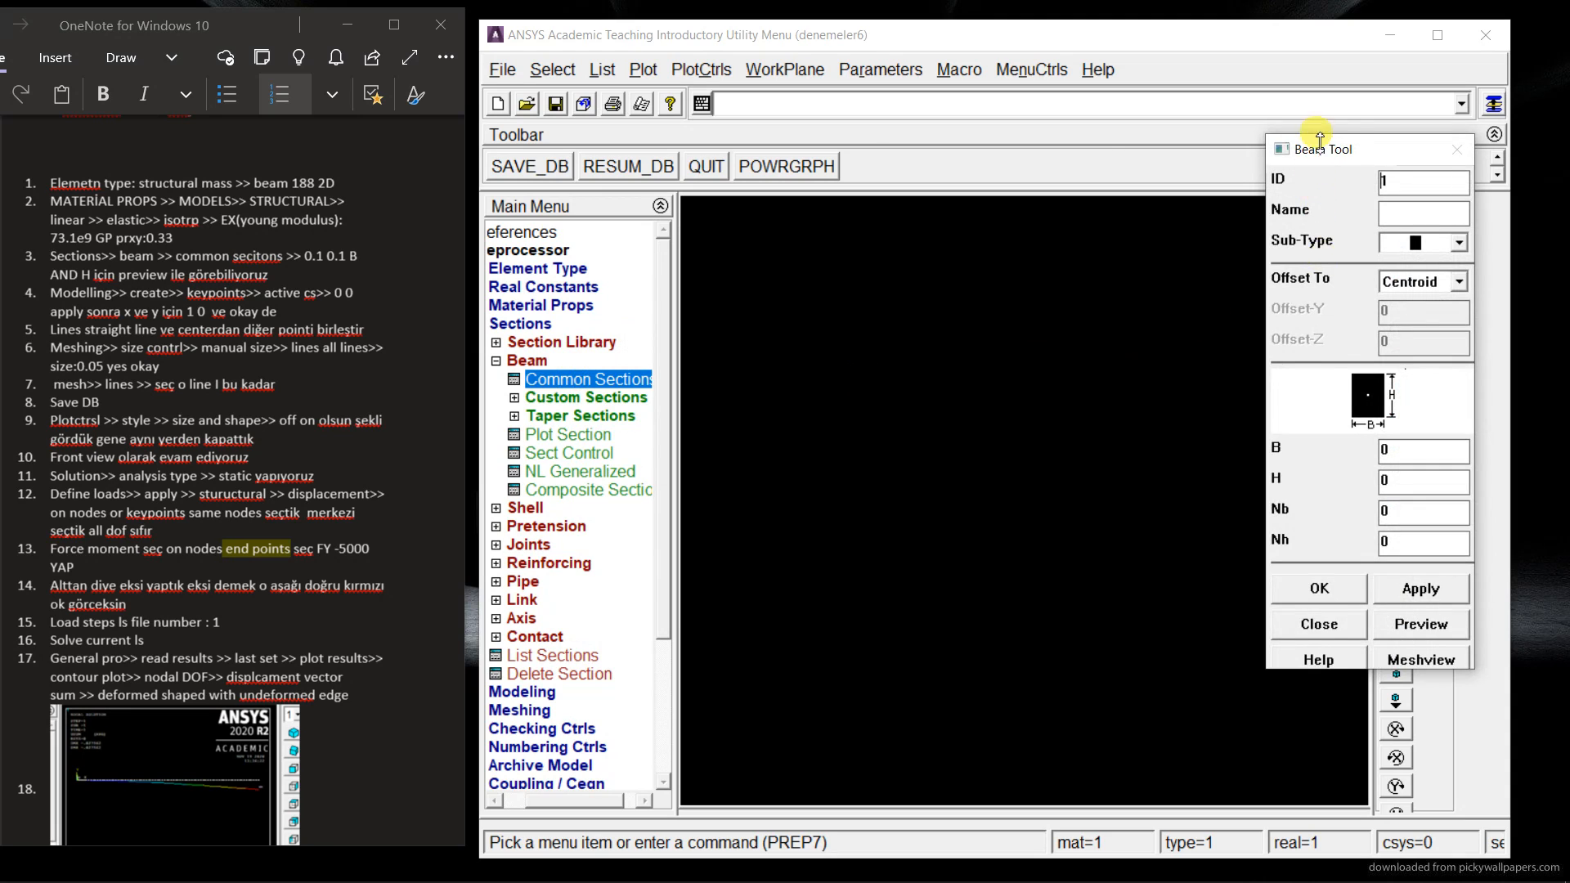
{"action": "left_click_drag", "start_coordinate": [1320, 148], "coordinate": [598, 209]}
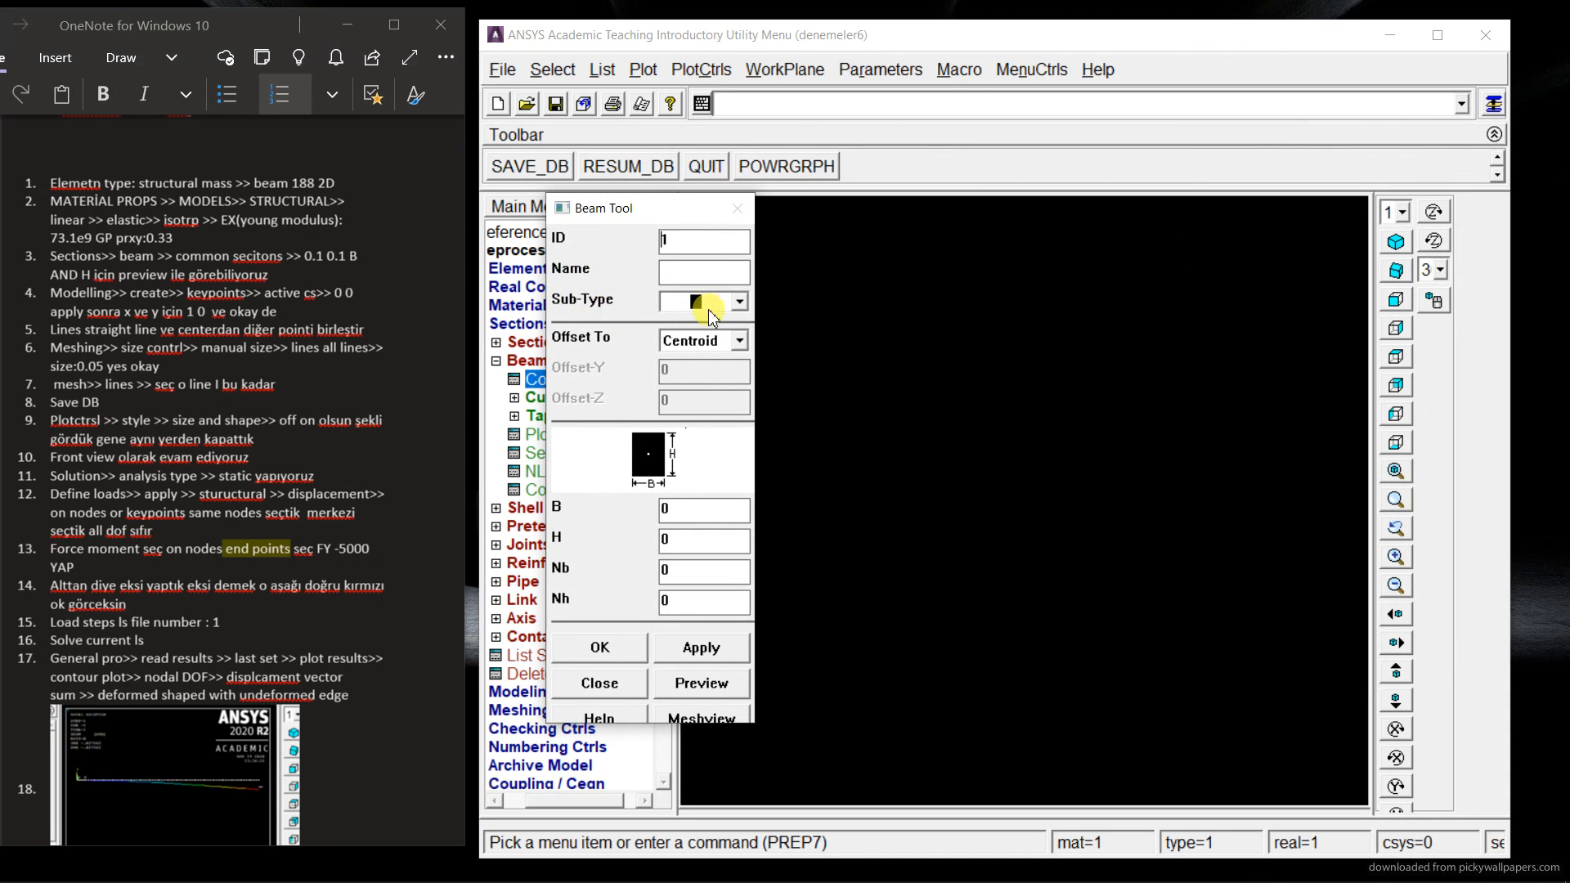
{"action": "left_click", "coordinate": [739, 302]}
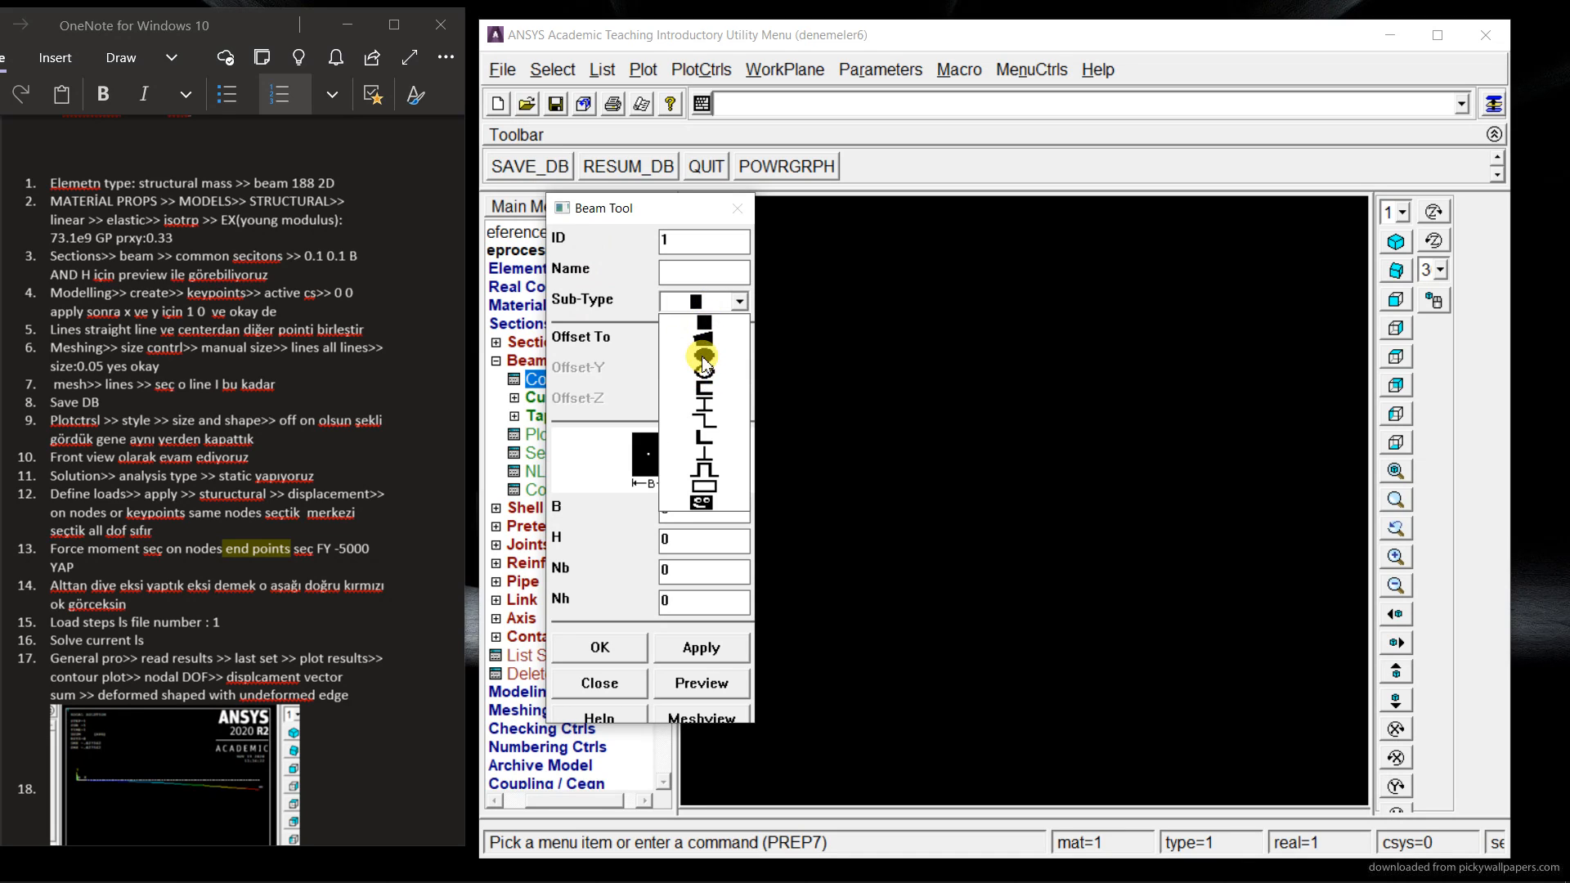
{"action": "left_click", "coordinate": [701, 340]}
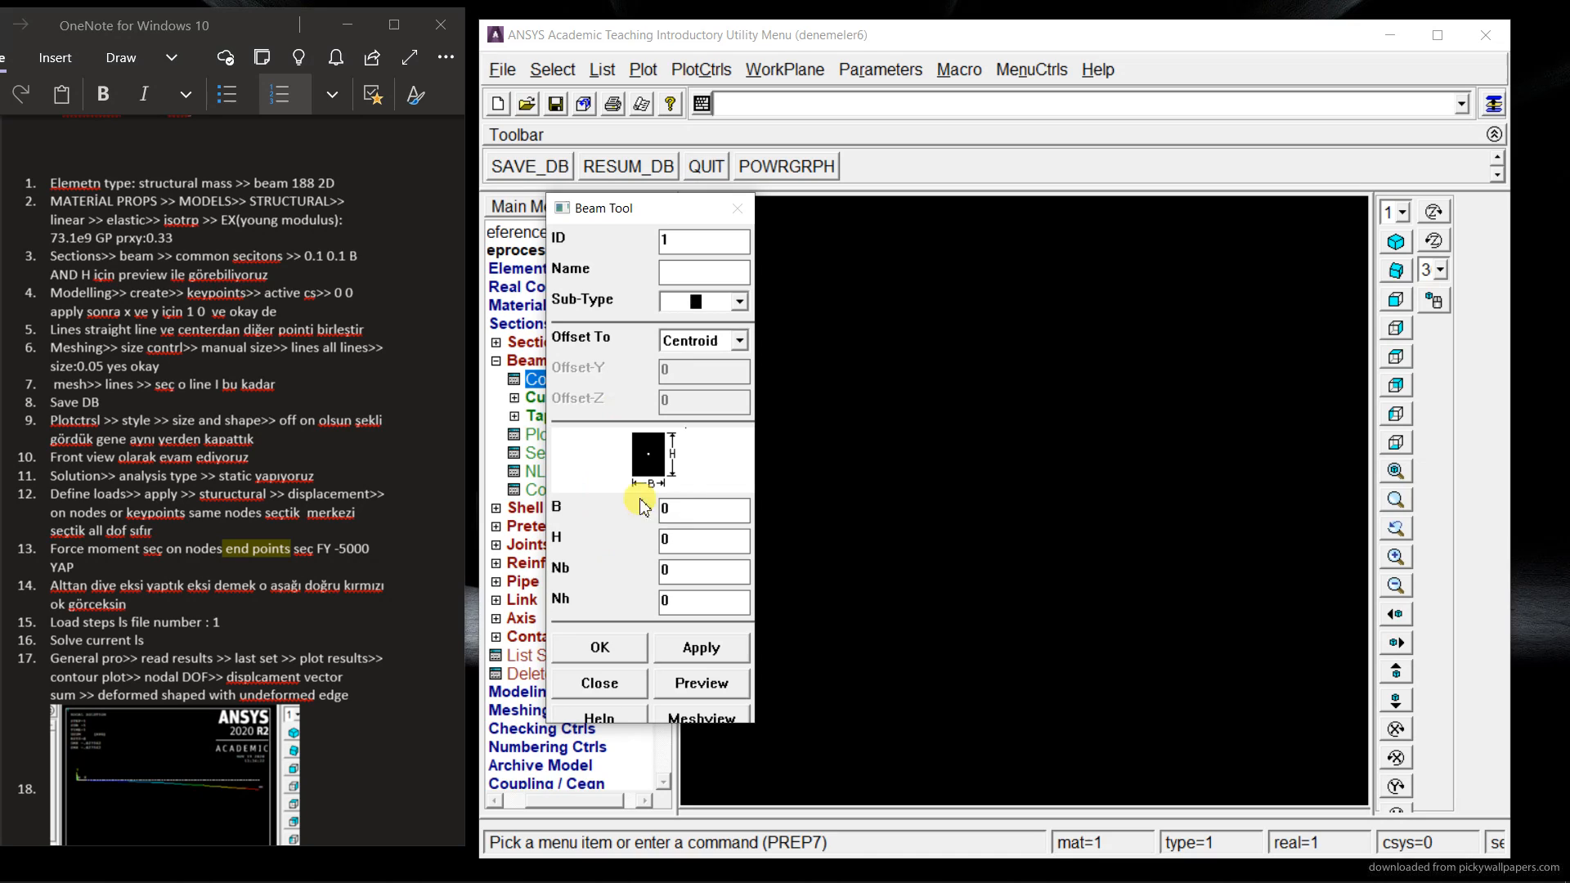
{"action": "type", "text": "0.1"}
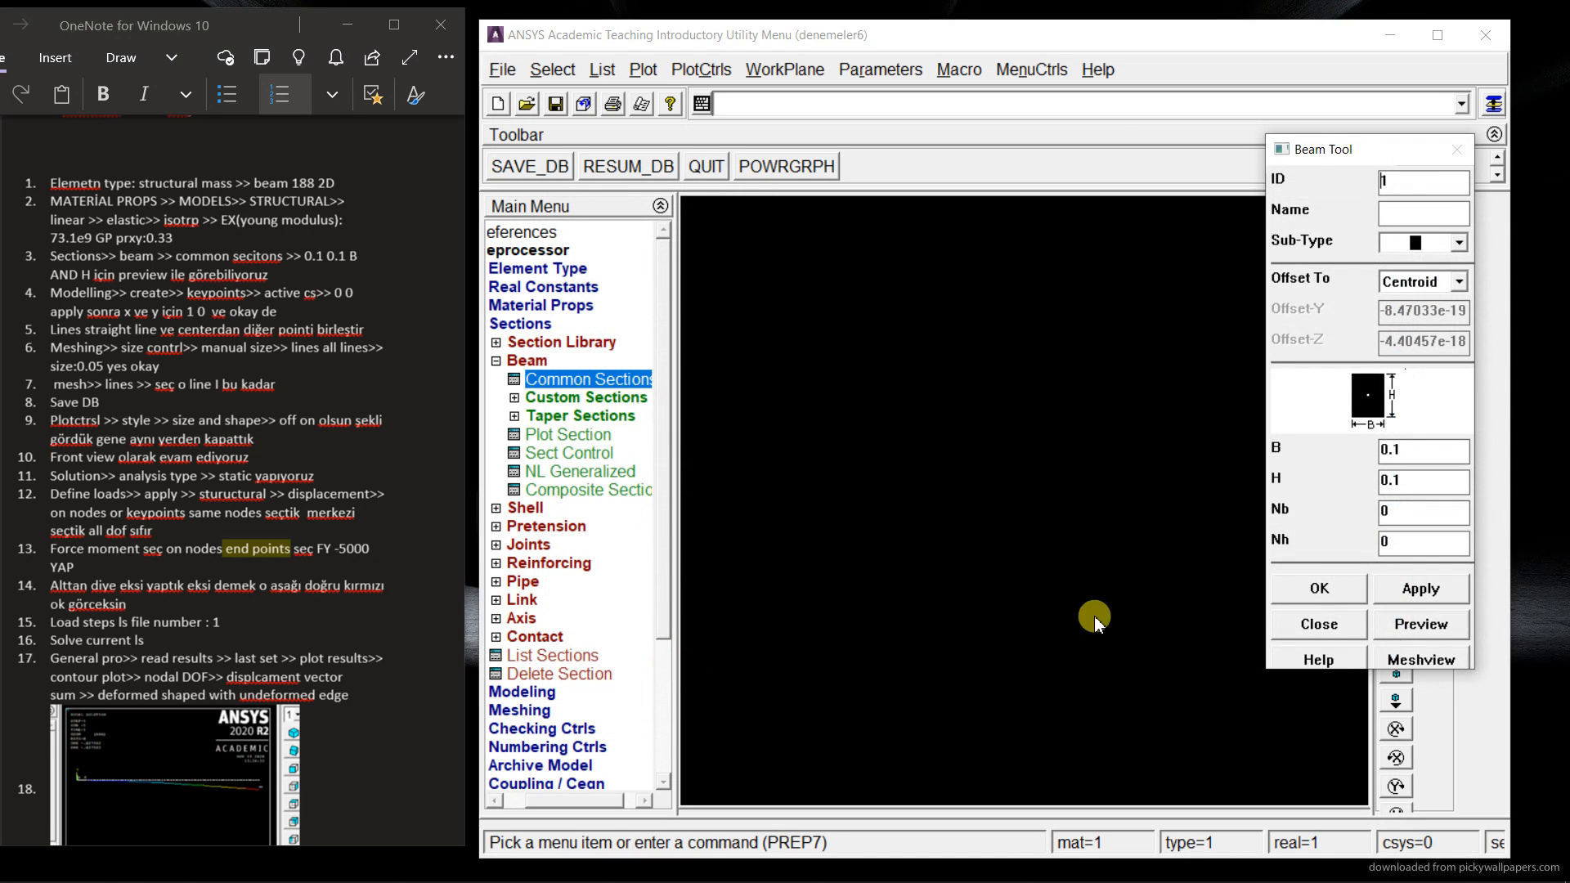
{"action": "left_click", "coordinate": [1418, 624]}
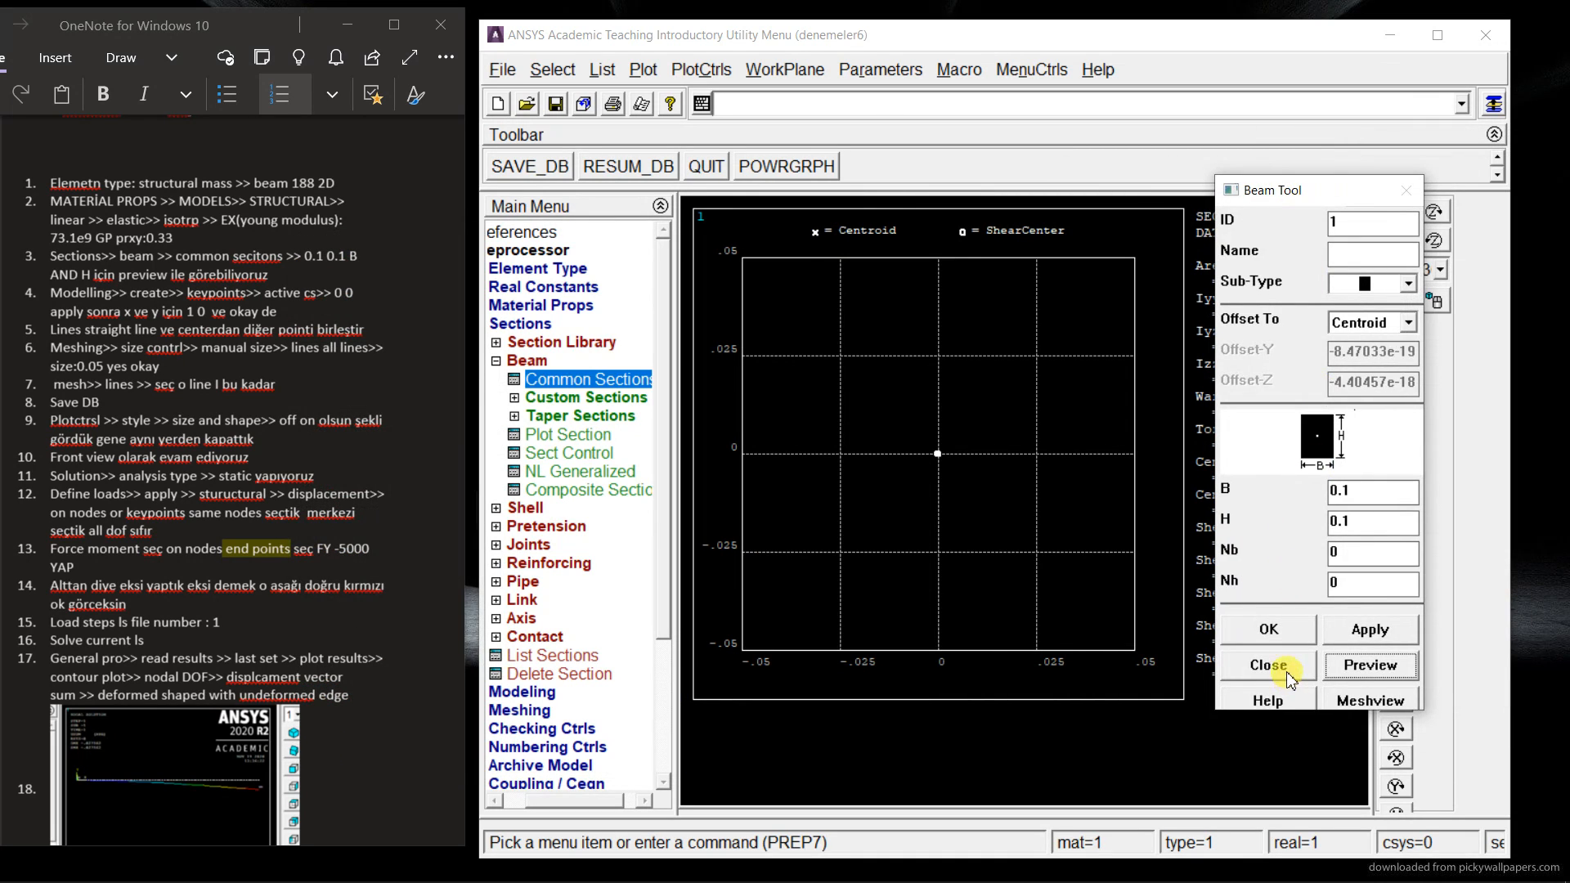
{"action": "left_click", "coordinate": [1266, 666]}
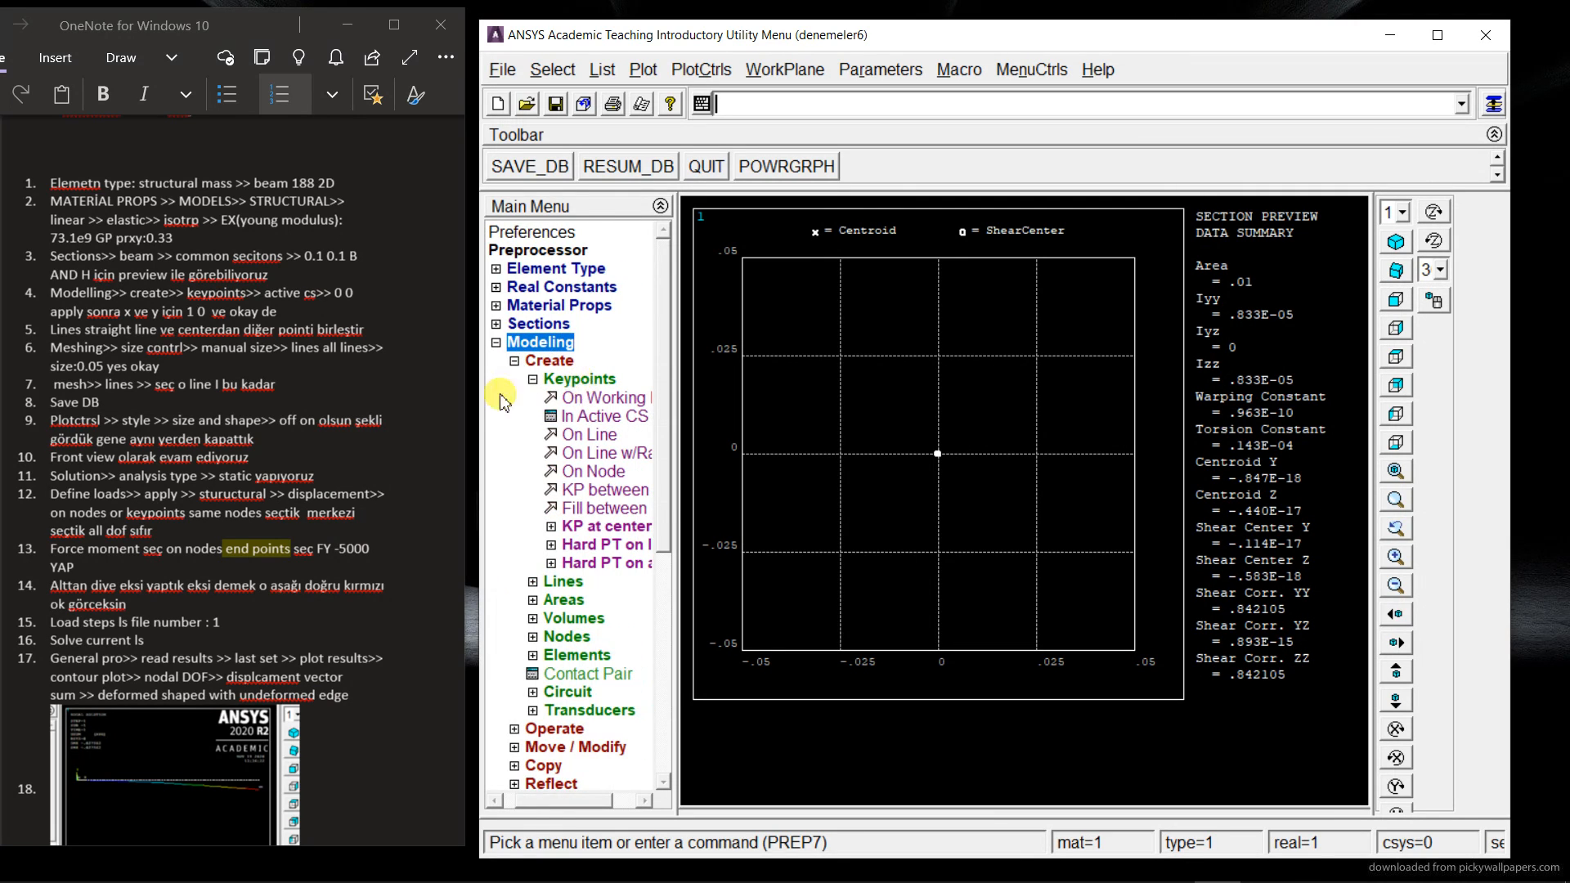
{"action": "mouse_move", "coordinate": [593, 419]}
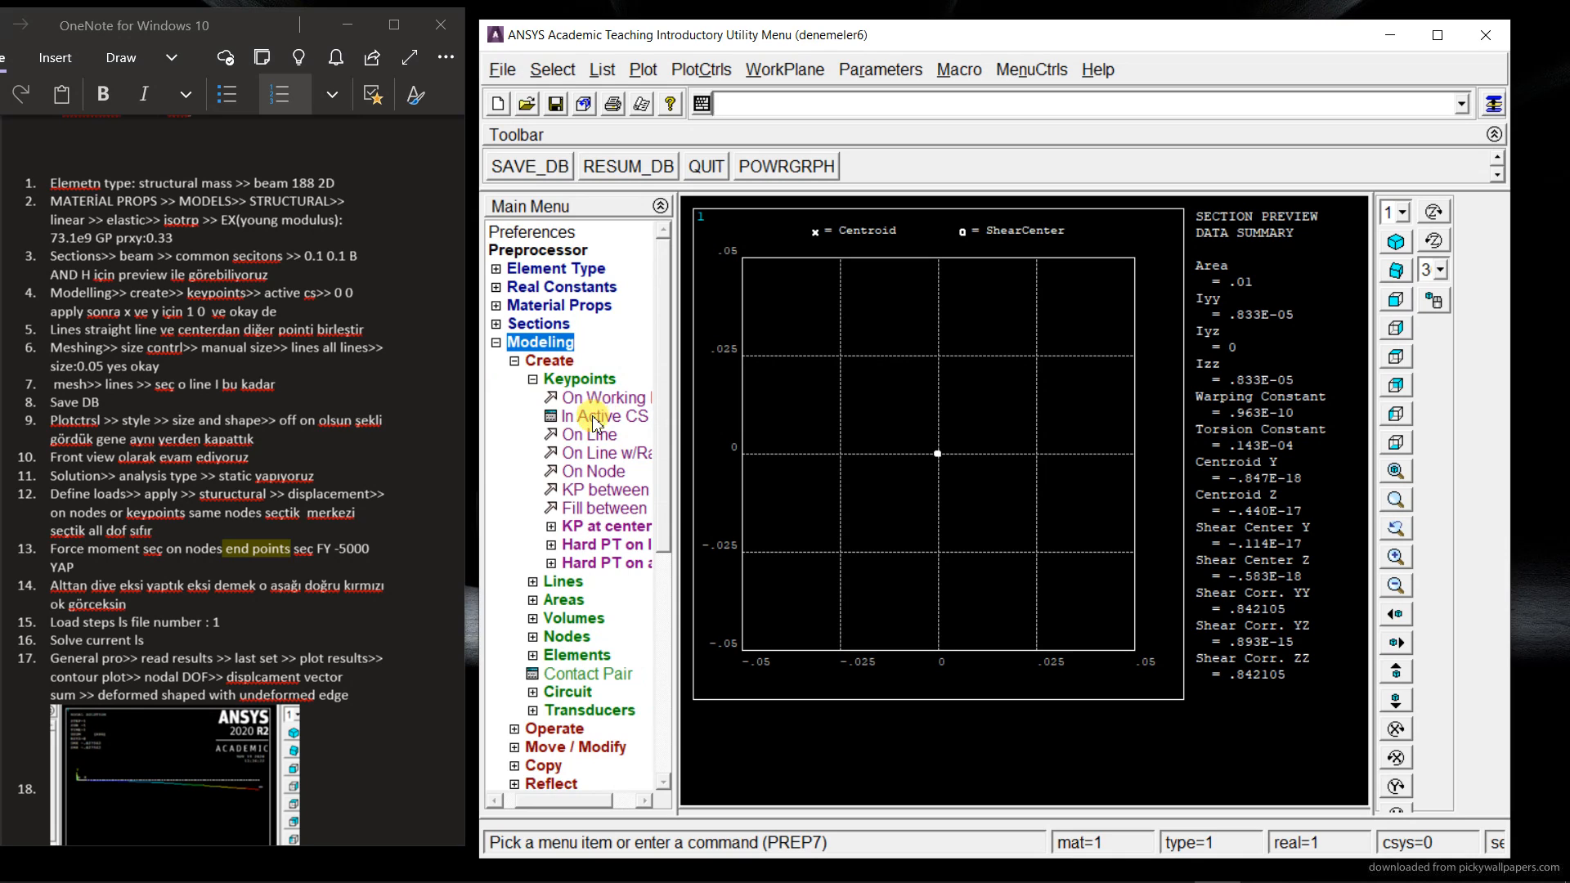
Step: Create keypoint 1 at (0,0) and keypoint 2 at (1,0) in the active CS
{"action": "left_click", "coordinate": [609, 416]}
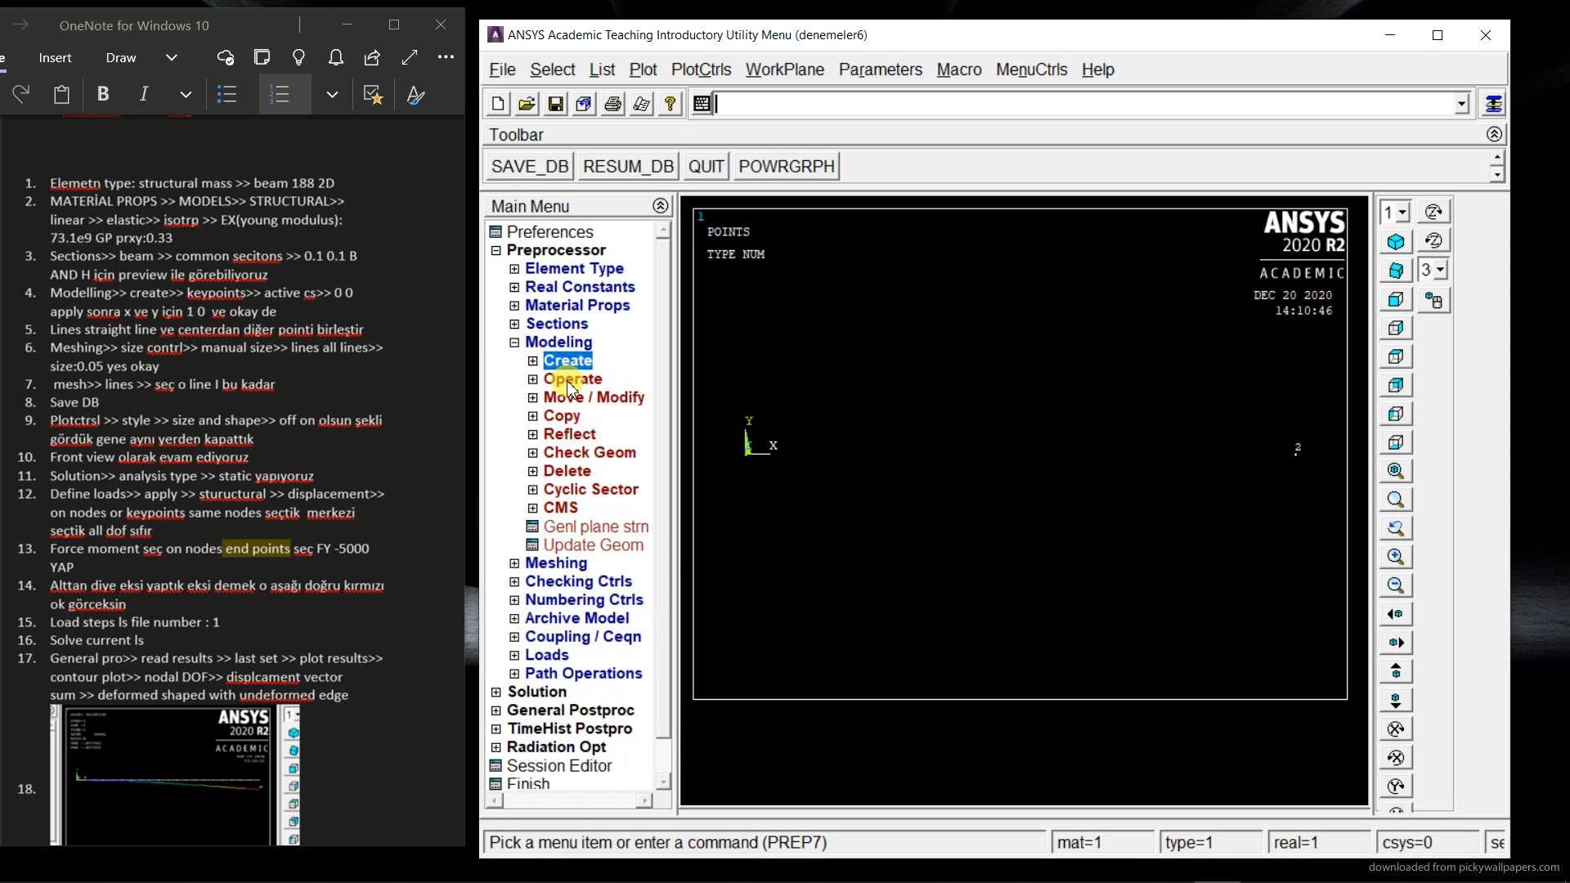
Step: Draw a straight line from keypoint 1 to keypoint 2
{"action": "left_click", "coordinate": [567, 361]}
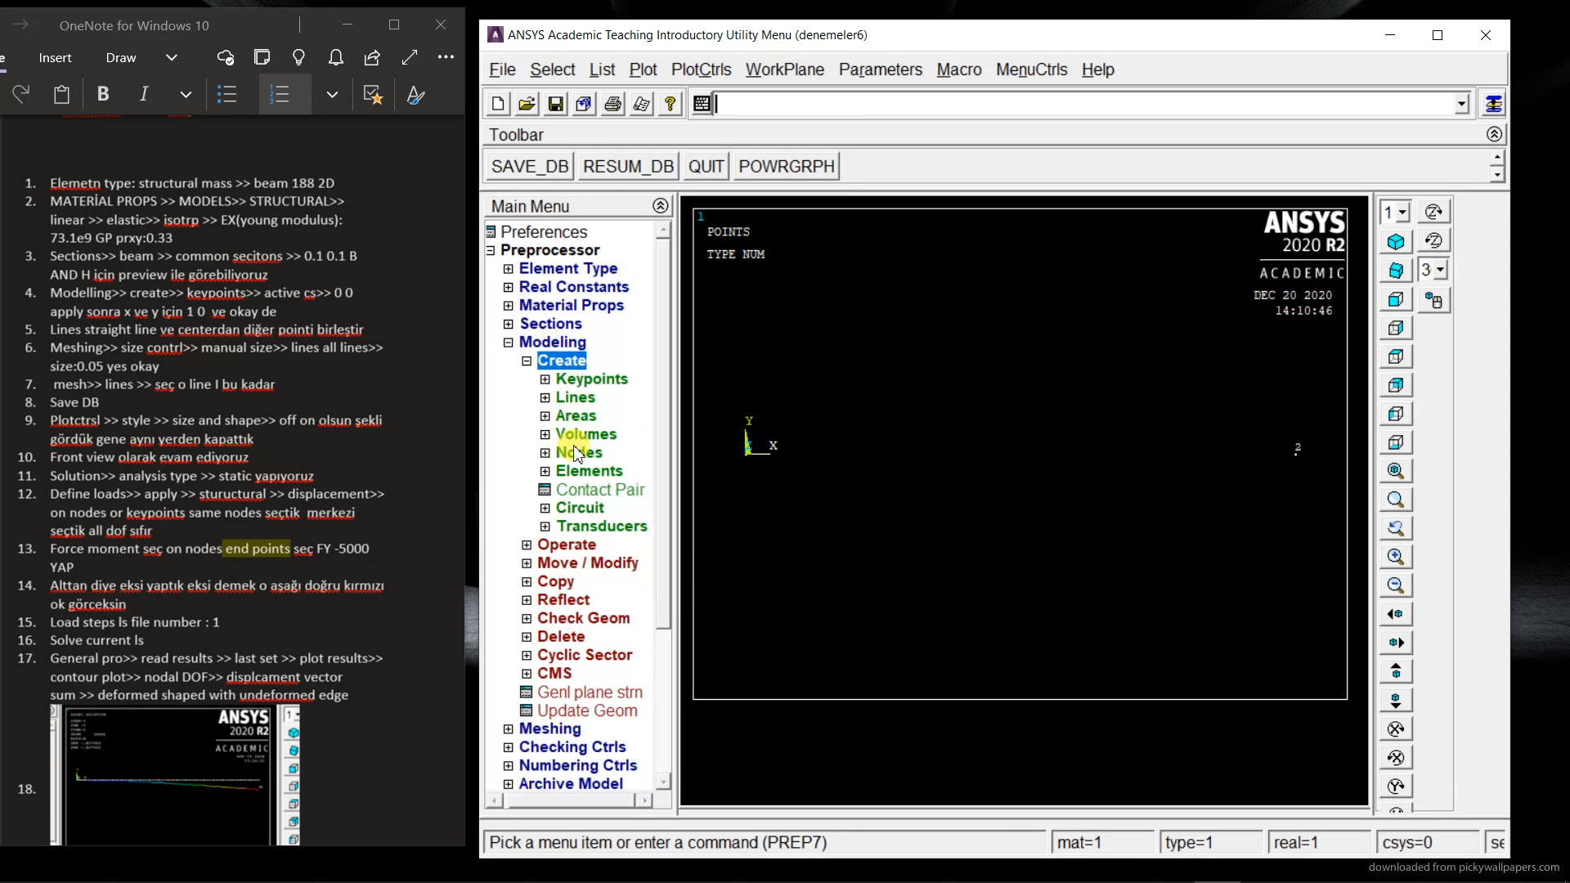
{"action": "mouse_move", "coordinate": [576, 397]}
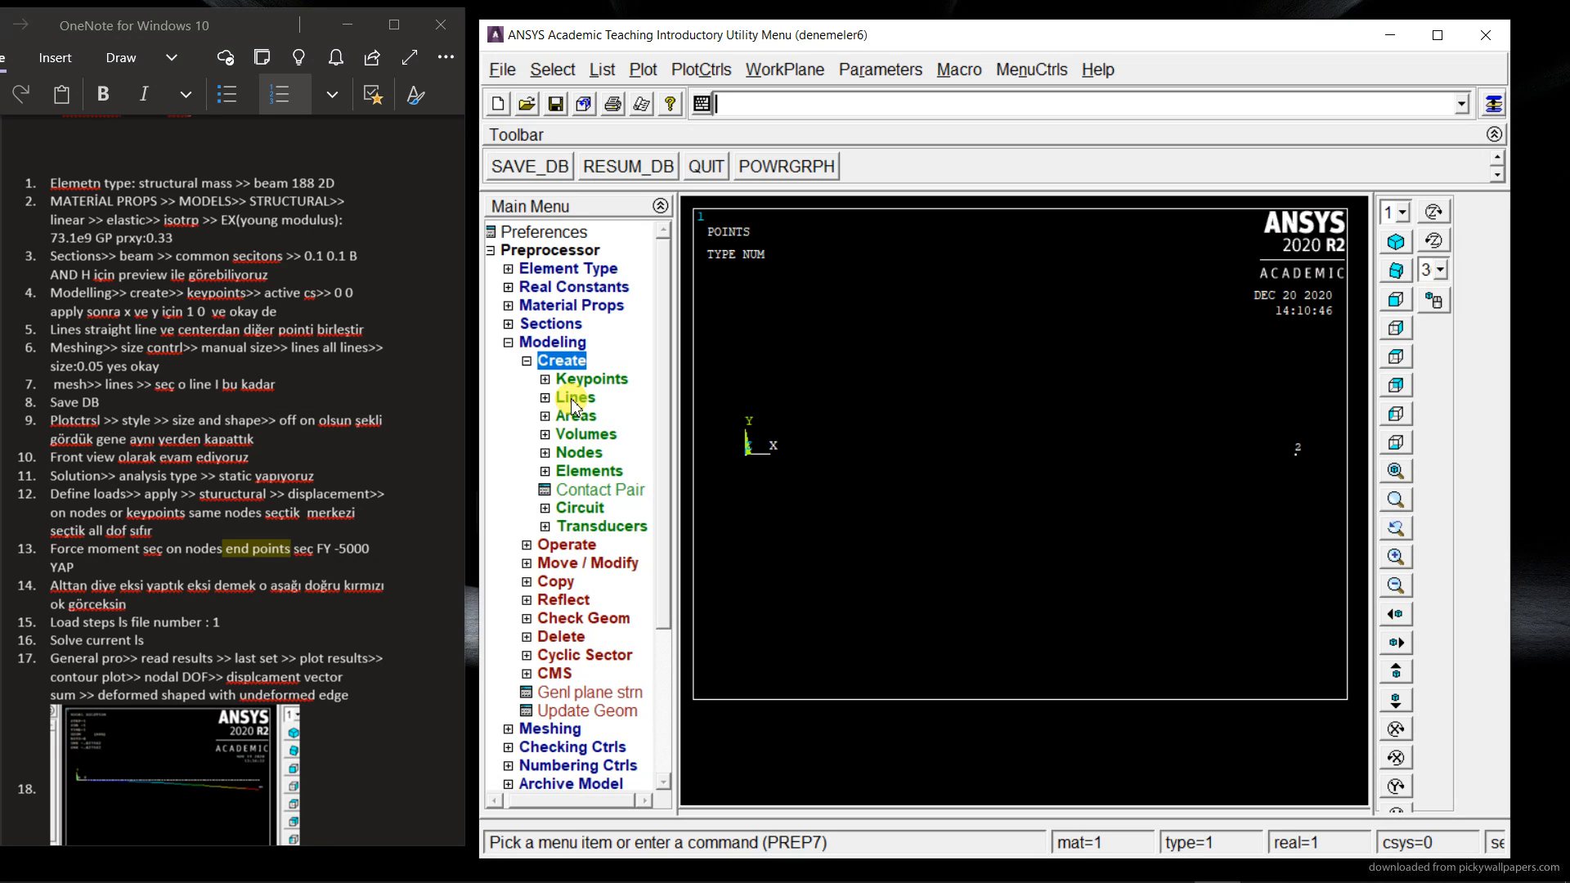
{"action": "left_click", "coordinate": [545, 396]}
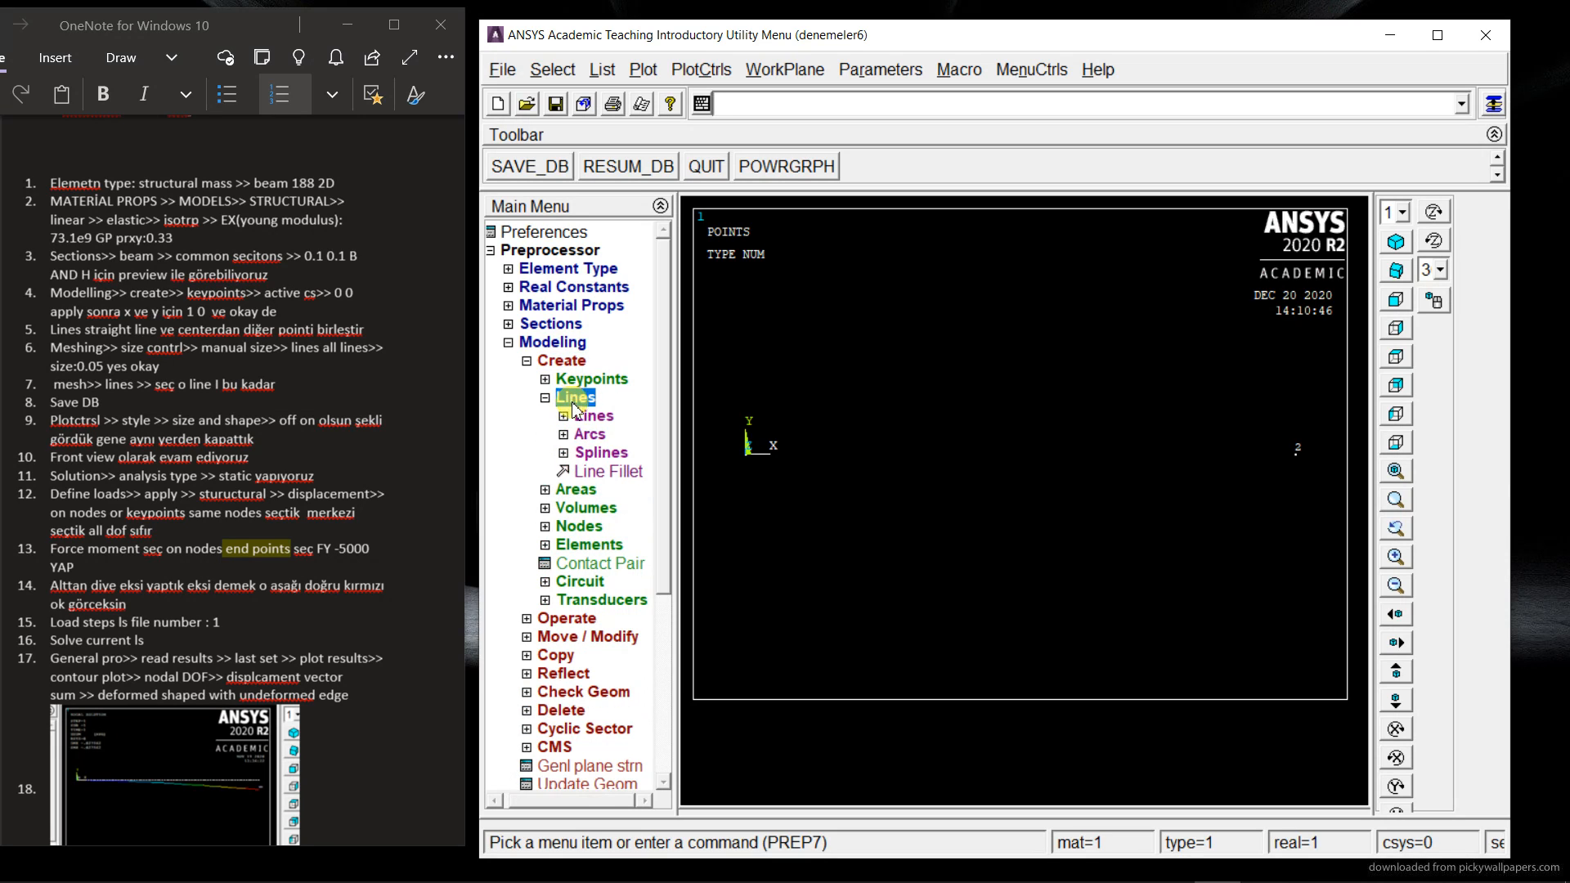
{"action": "left_click", "coordinate": [589, 415]}
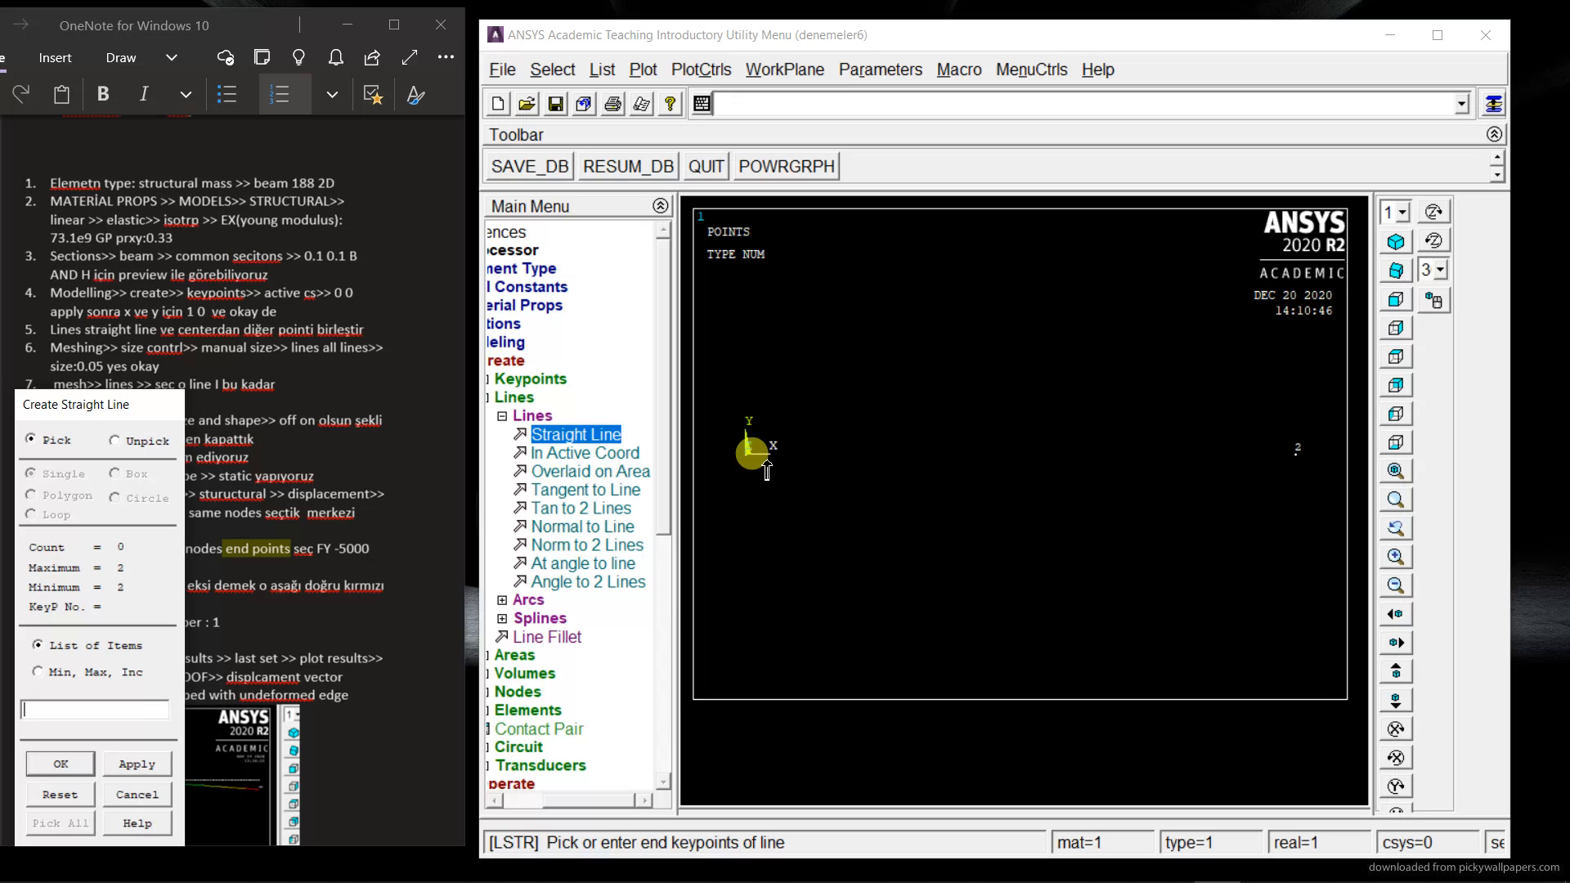
{"action": "left_click", "coordinate": [1297, 450]}
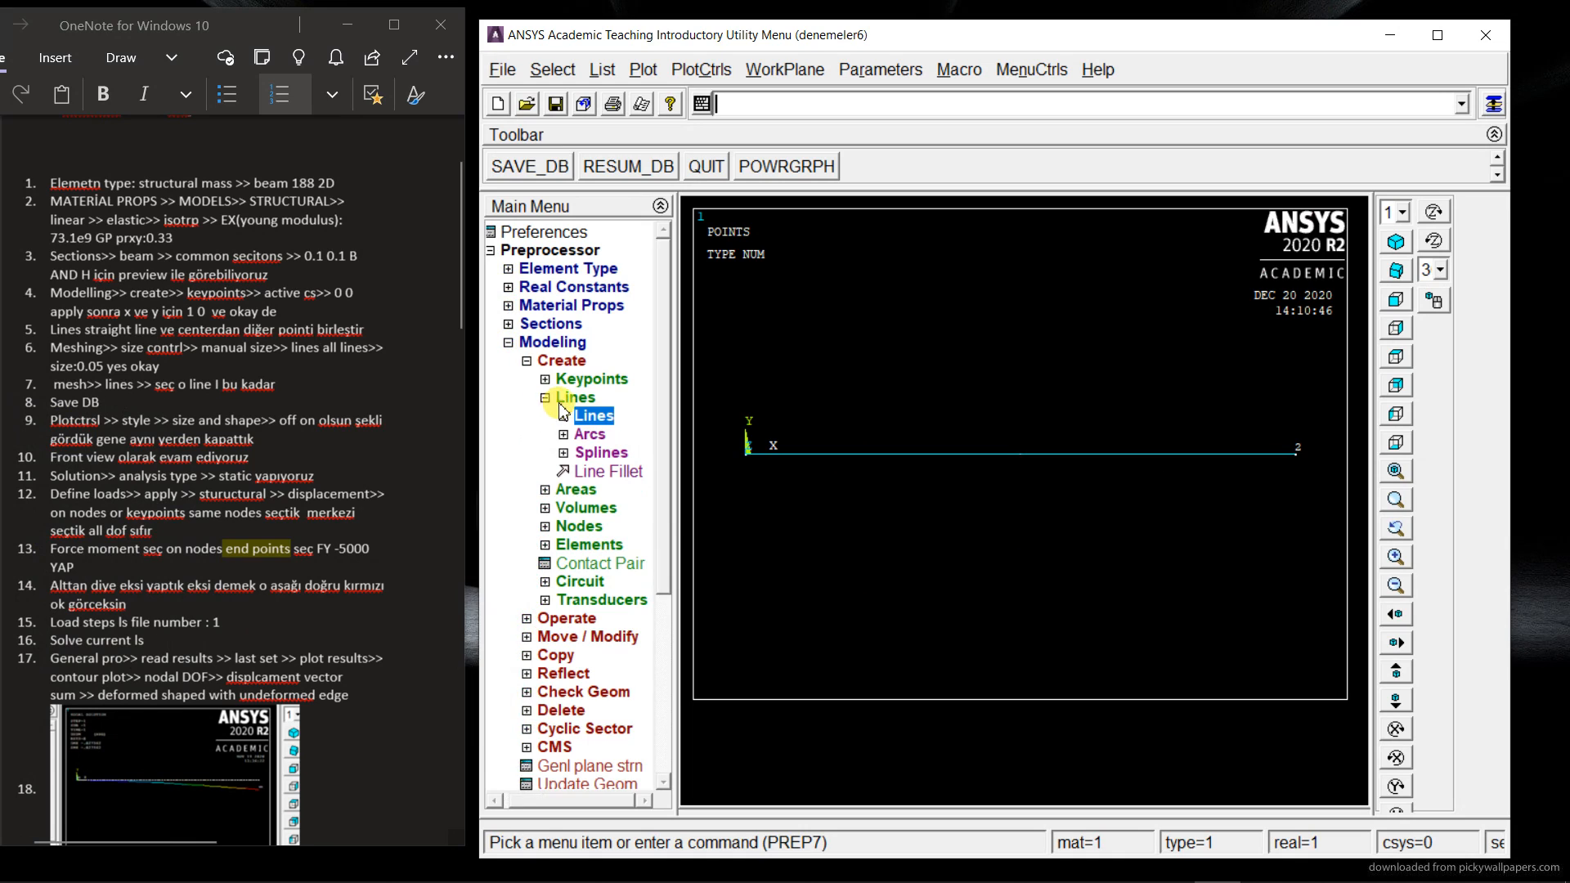
{"action": "left_click", "coordinate": [579, 397]}
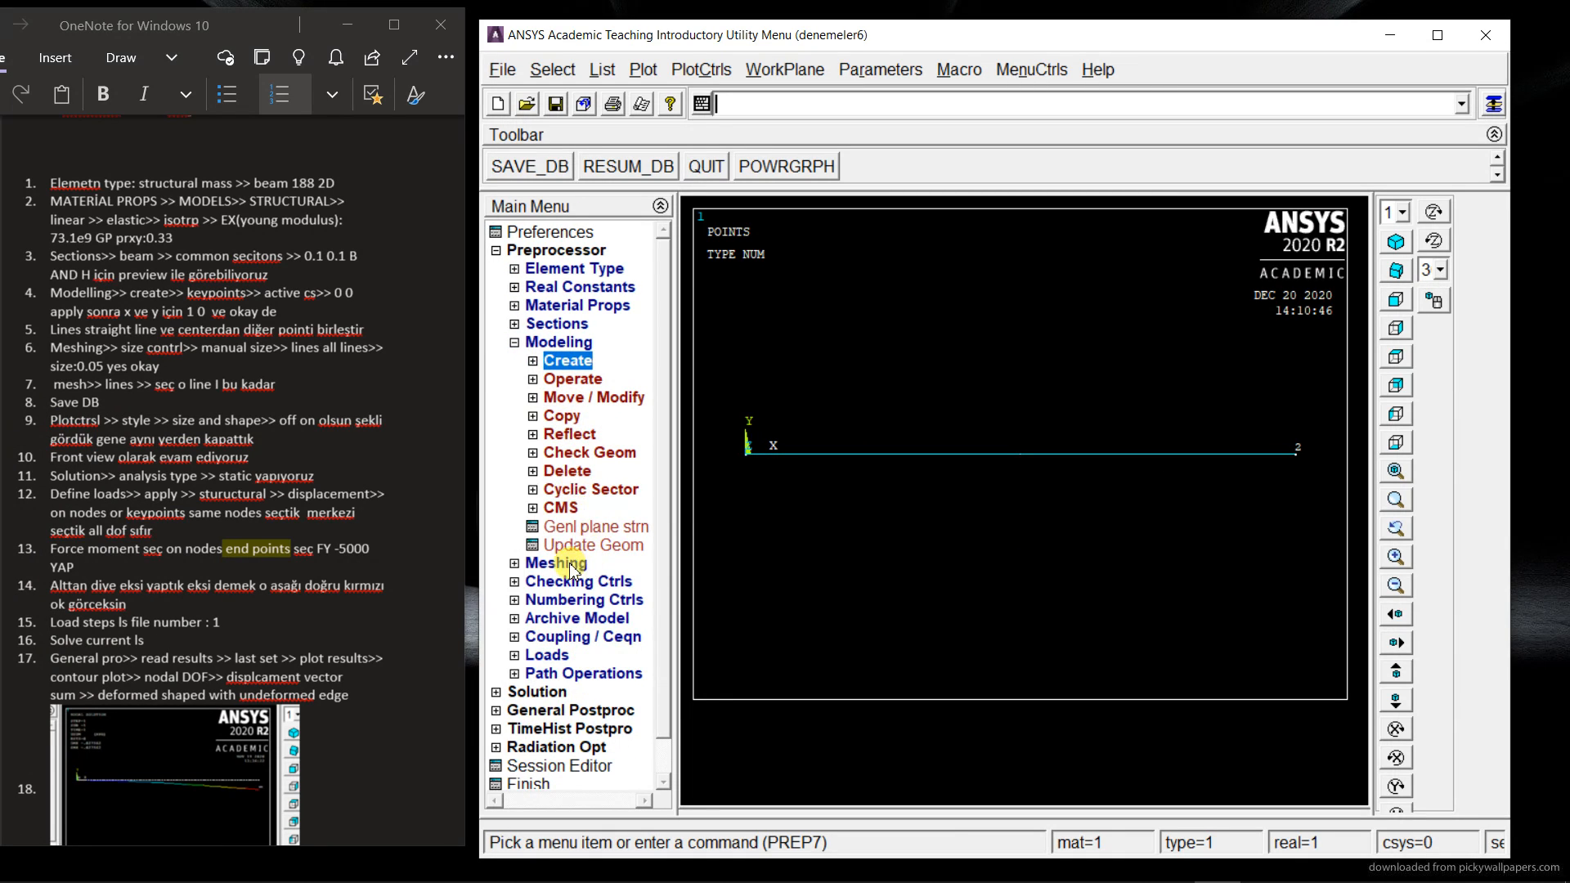
Step: Set a manual element size of 0.05 on all lines
{"action": "left_click", "coordinate": [516, 562]}
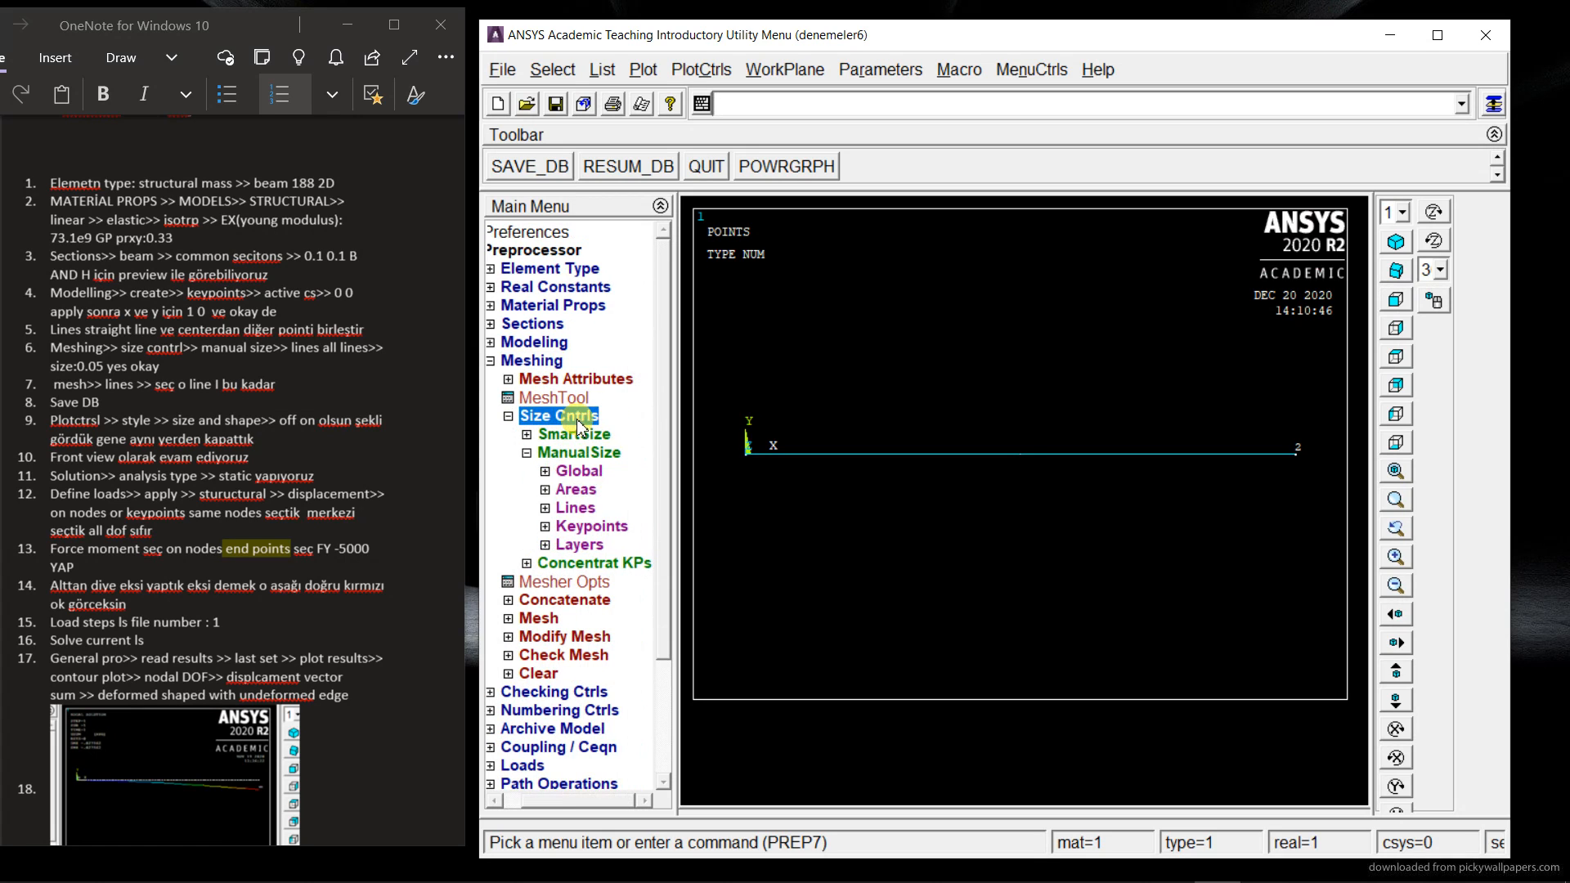
{"action": "left_click", "coordinate": [544, 507]}
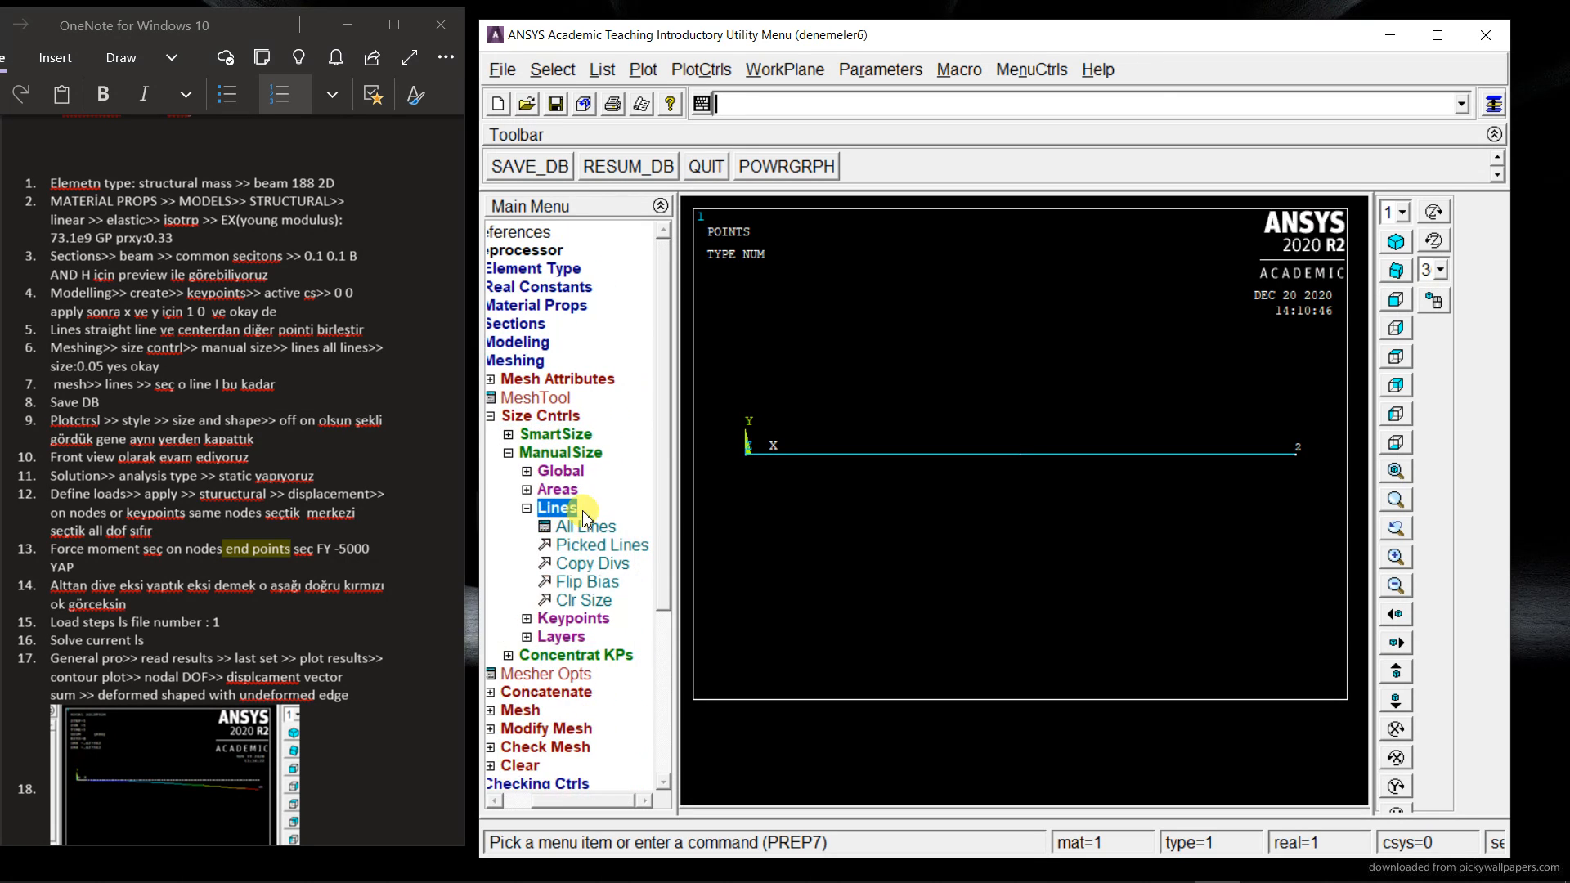
{"action": "mouse_move", "coordinate": [583, 526]}
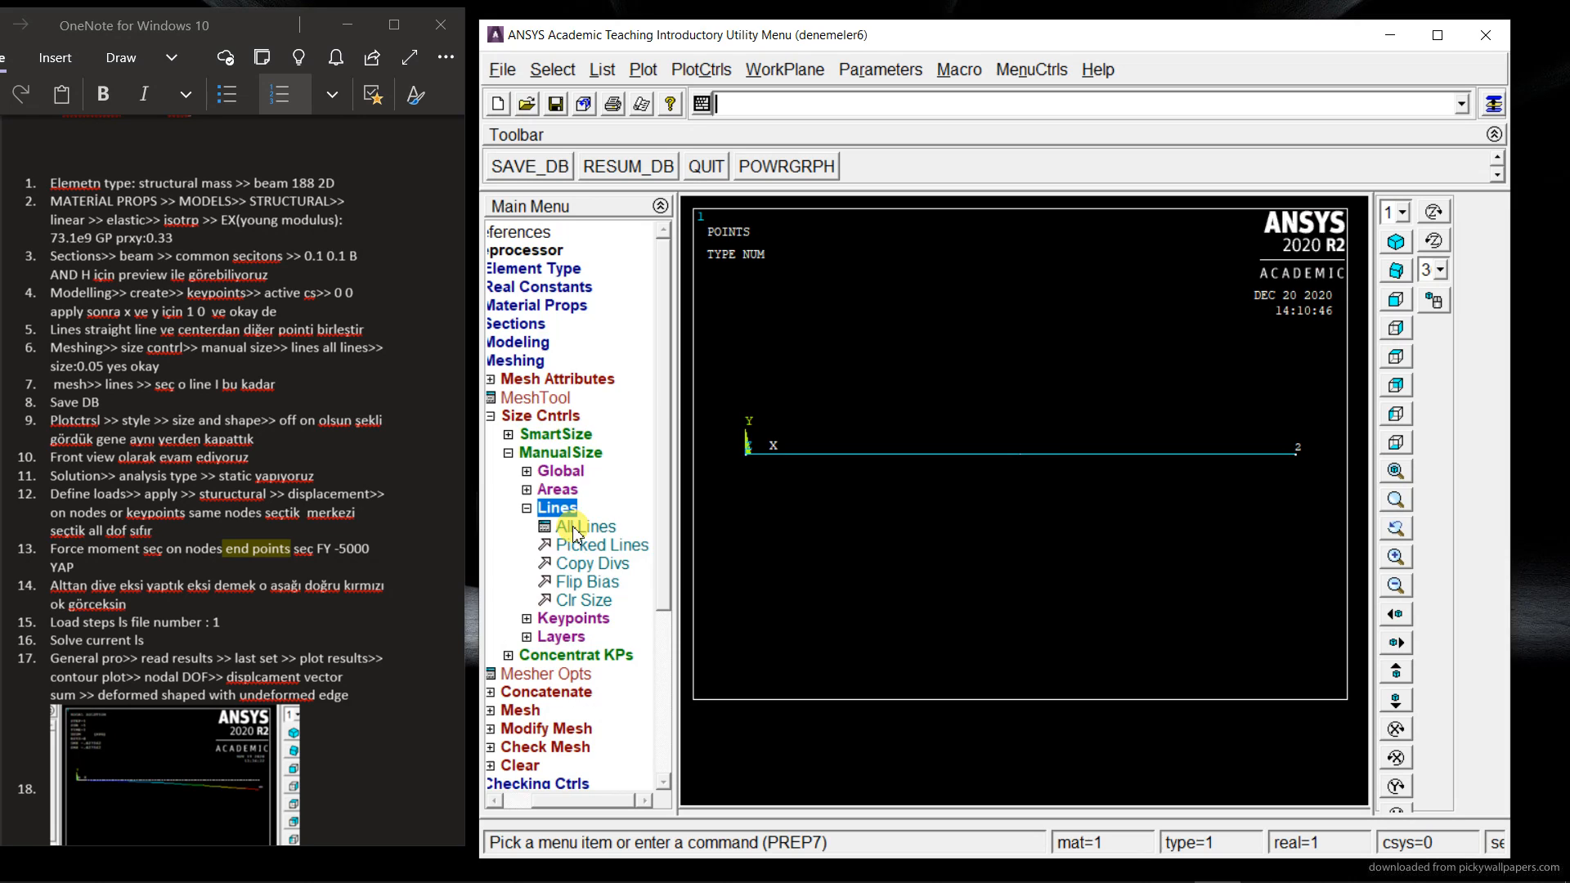
{"action": "left_click", "coordinate": [584, 526]}
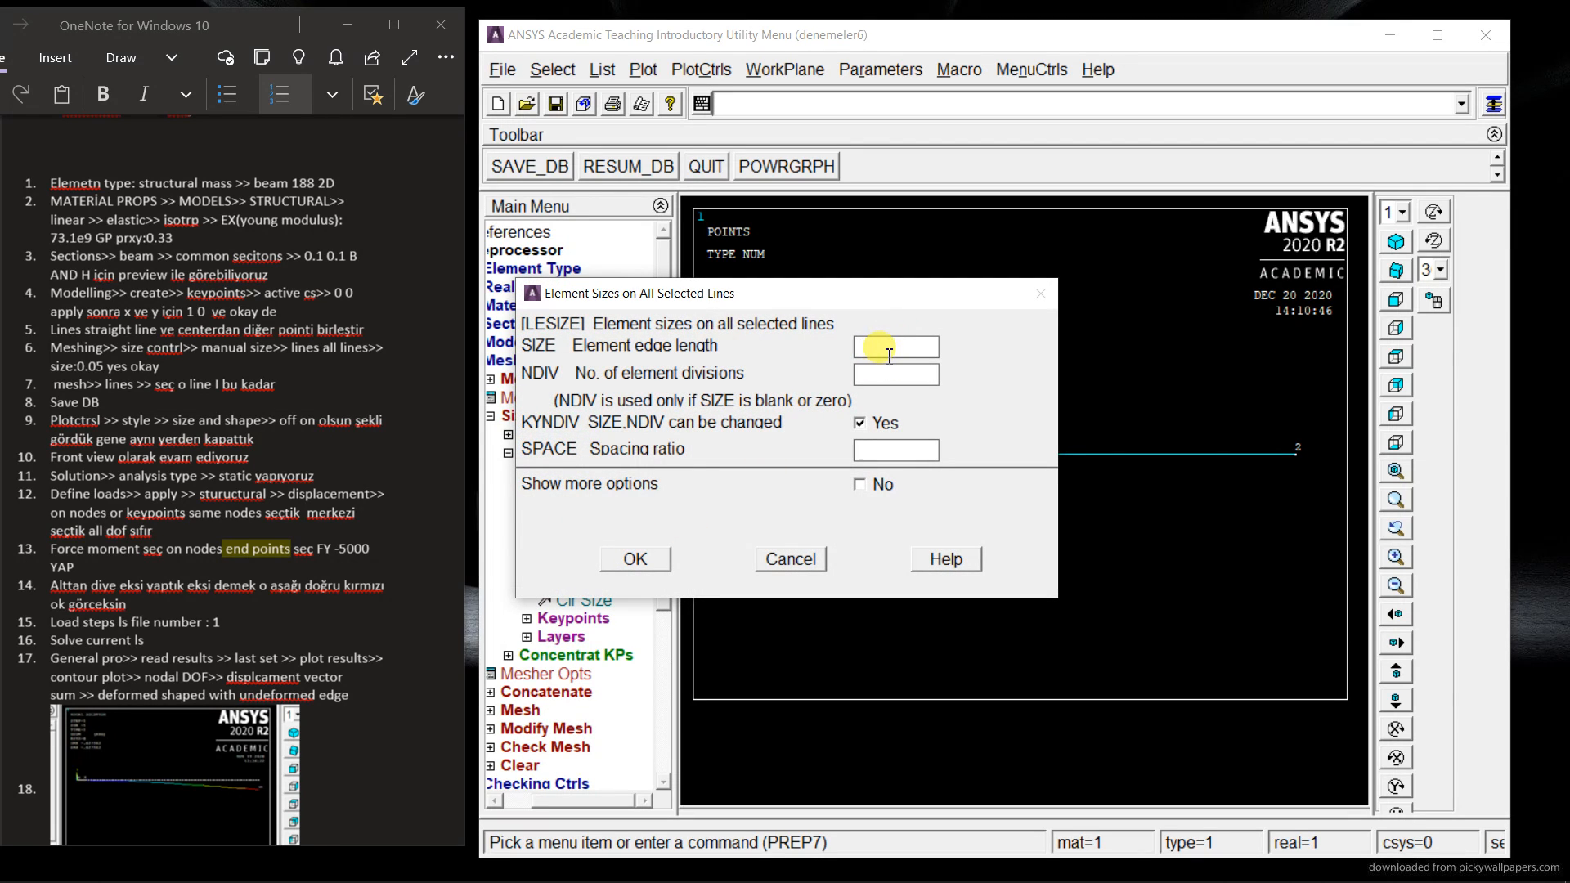
{"action": "type", "text": "0.05"}
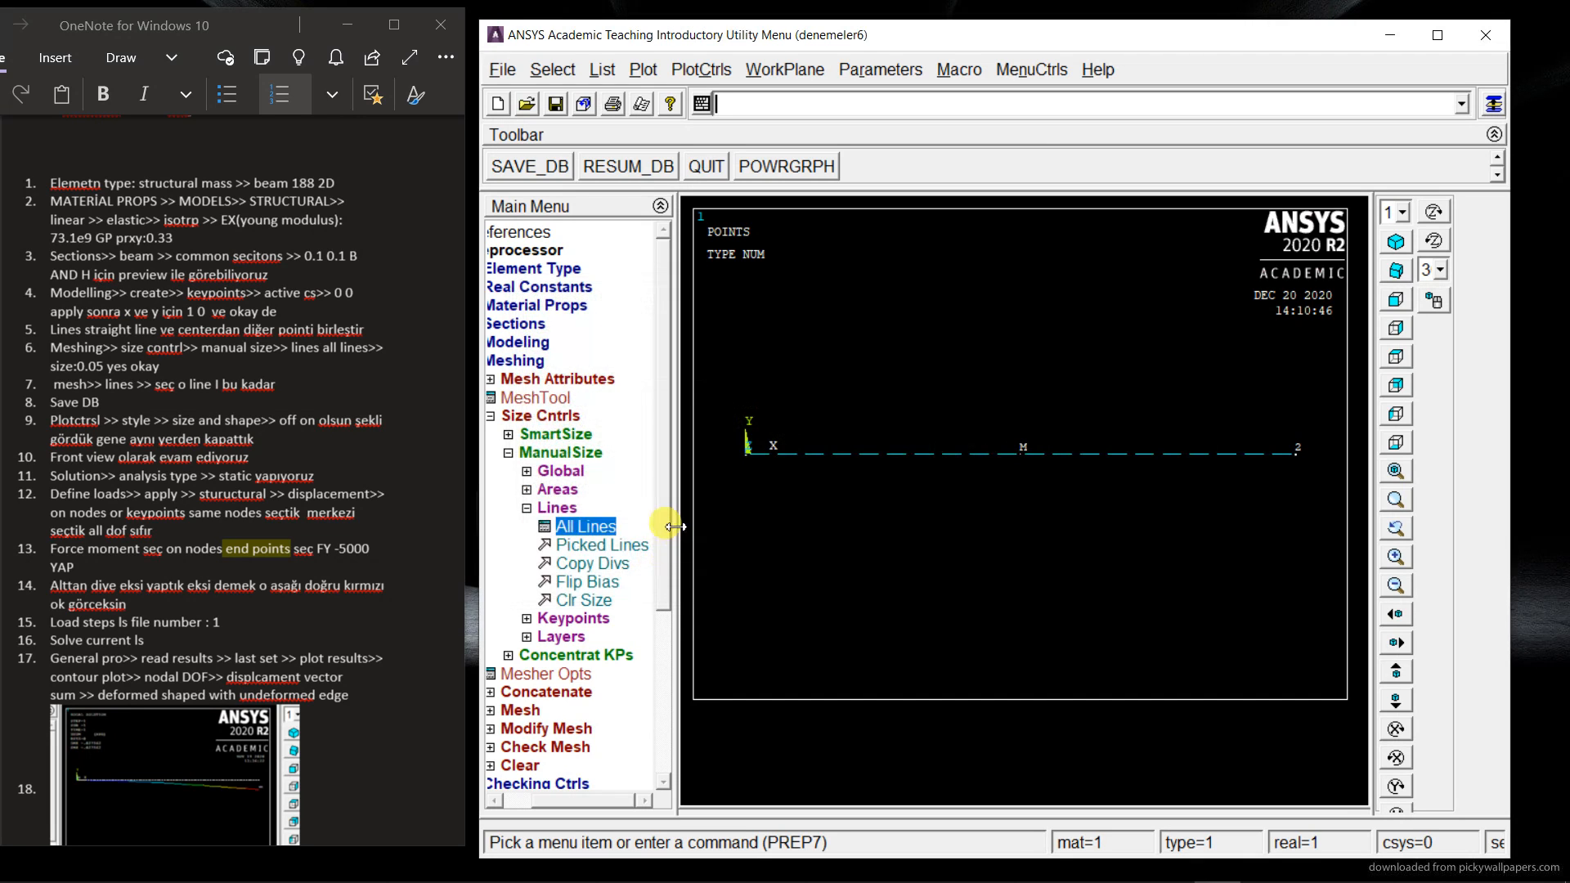
Step: Mesh the beam line
{"action": "left_click", "coordinate": [509, 415]}
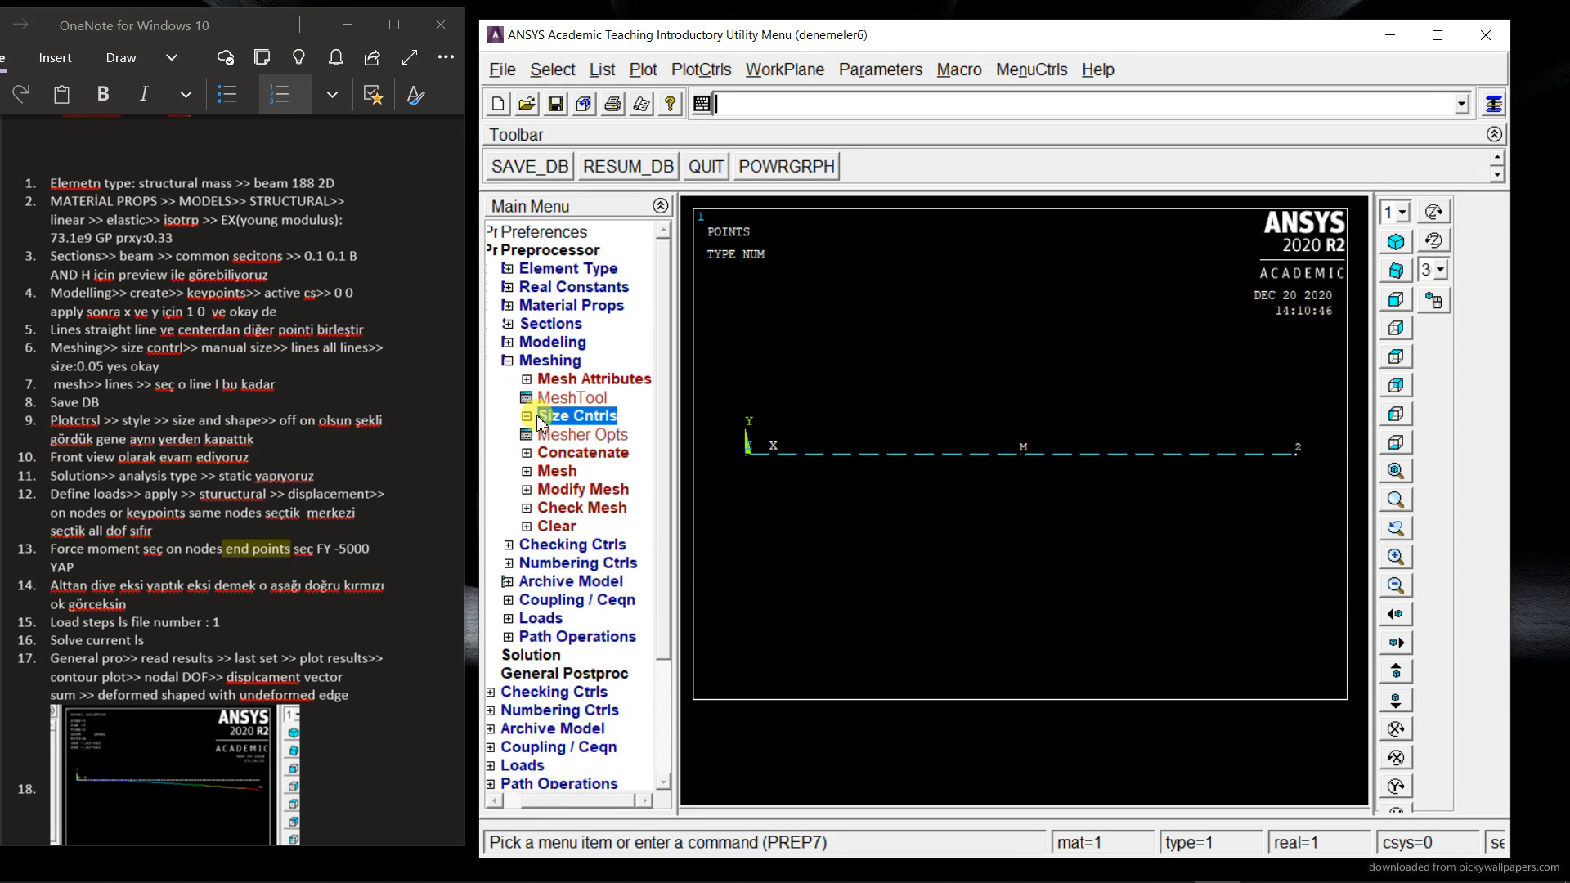
{"action": "left_click", "coordinate": [518, 471]}
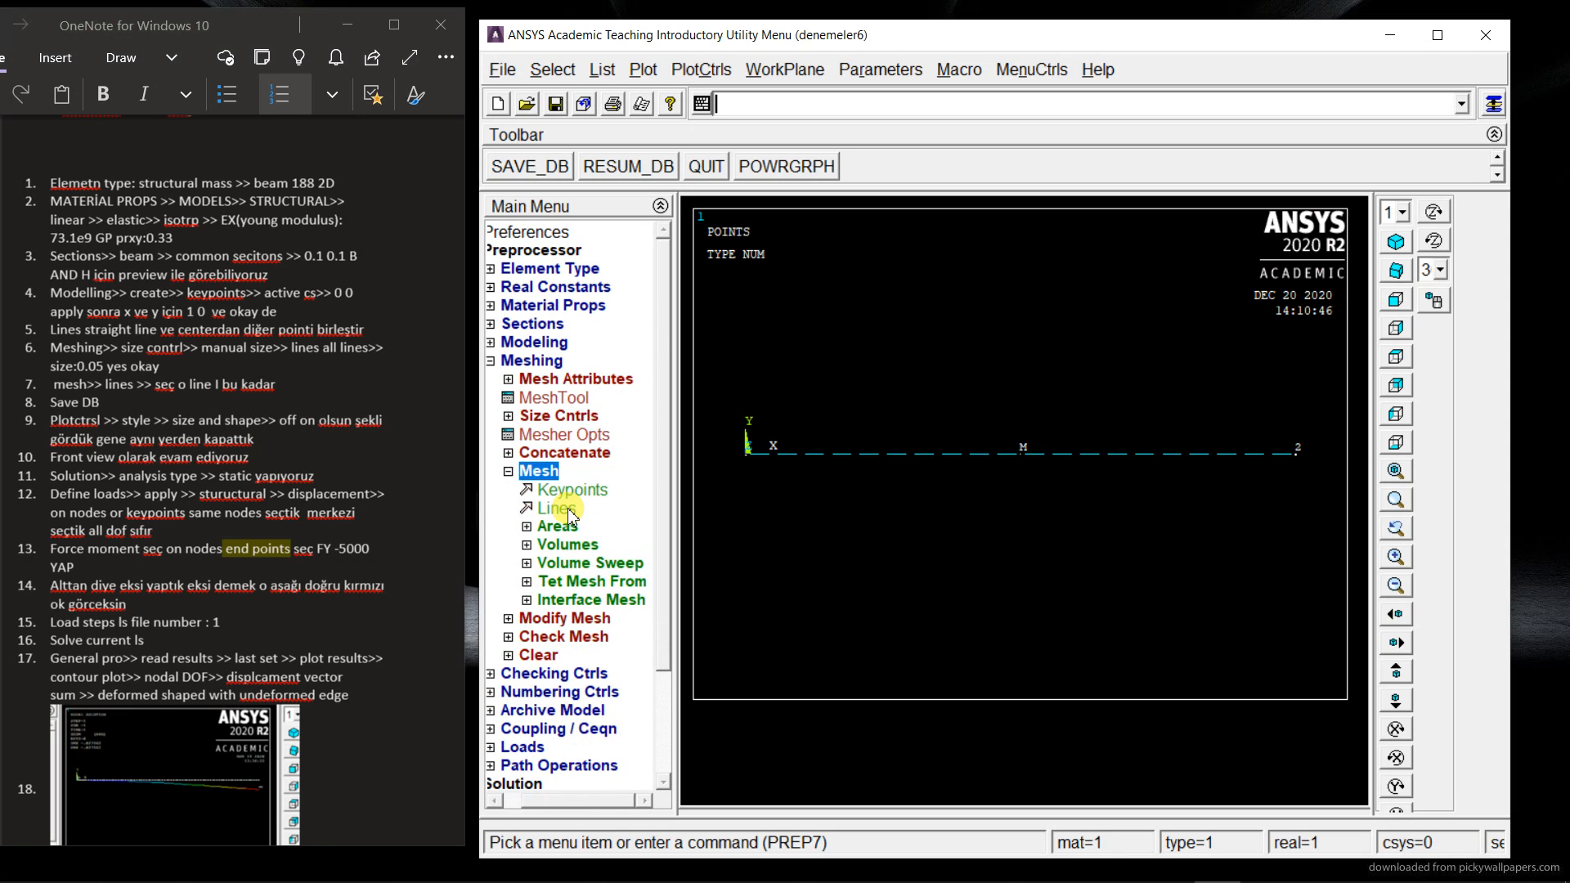
{"action": "left_click", "coordinate": [557, 508]}
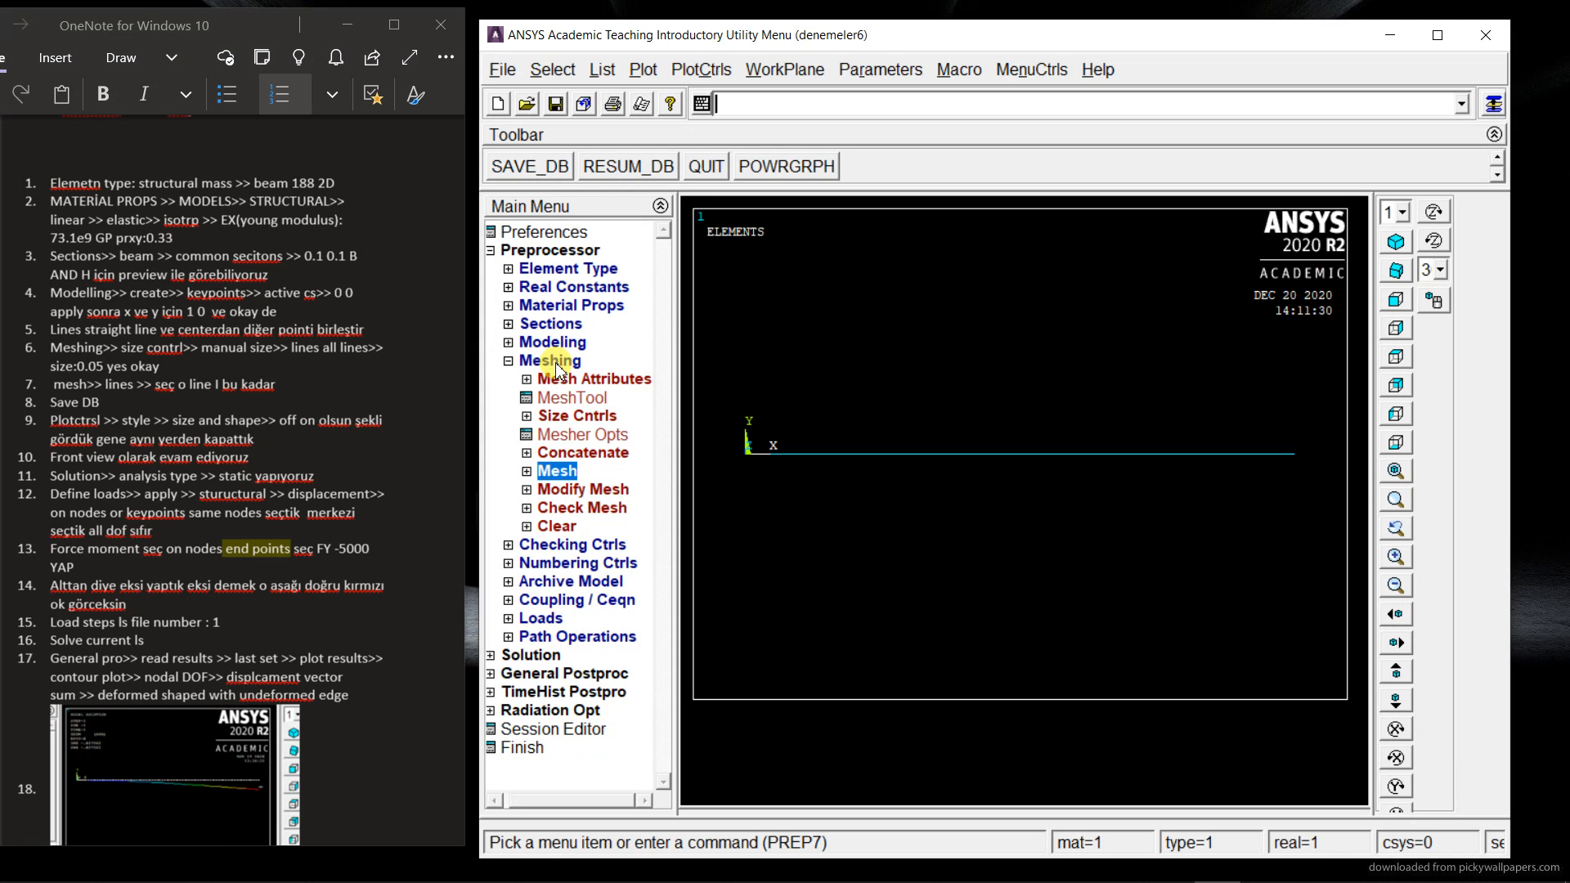
Step: Save the database and turn on ESHAPE to show the rectangular cross-section
{"action": "left_click", "coordinate": [512, 360]}
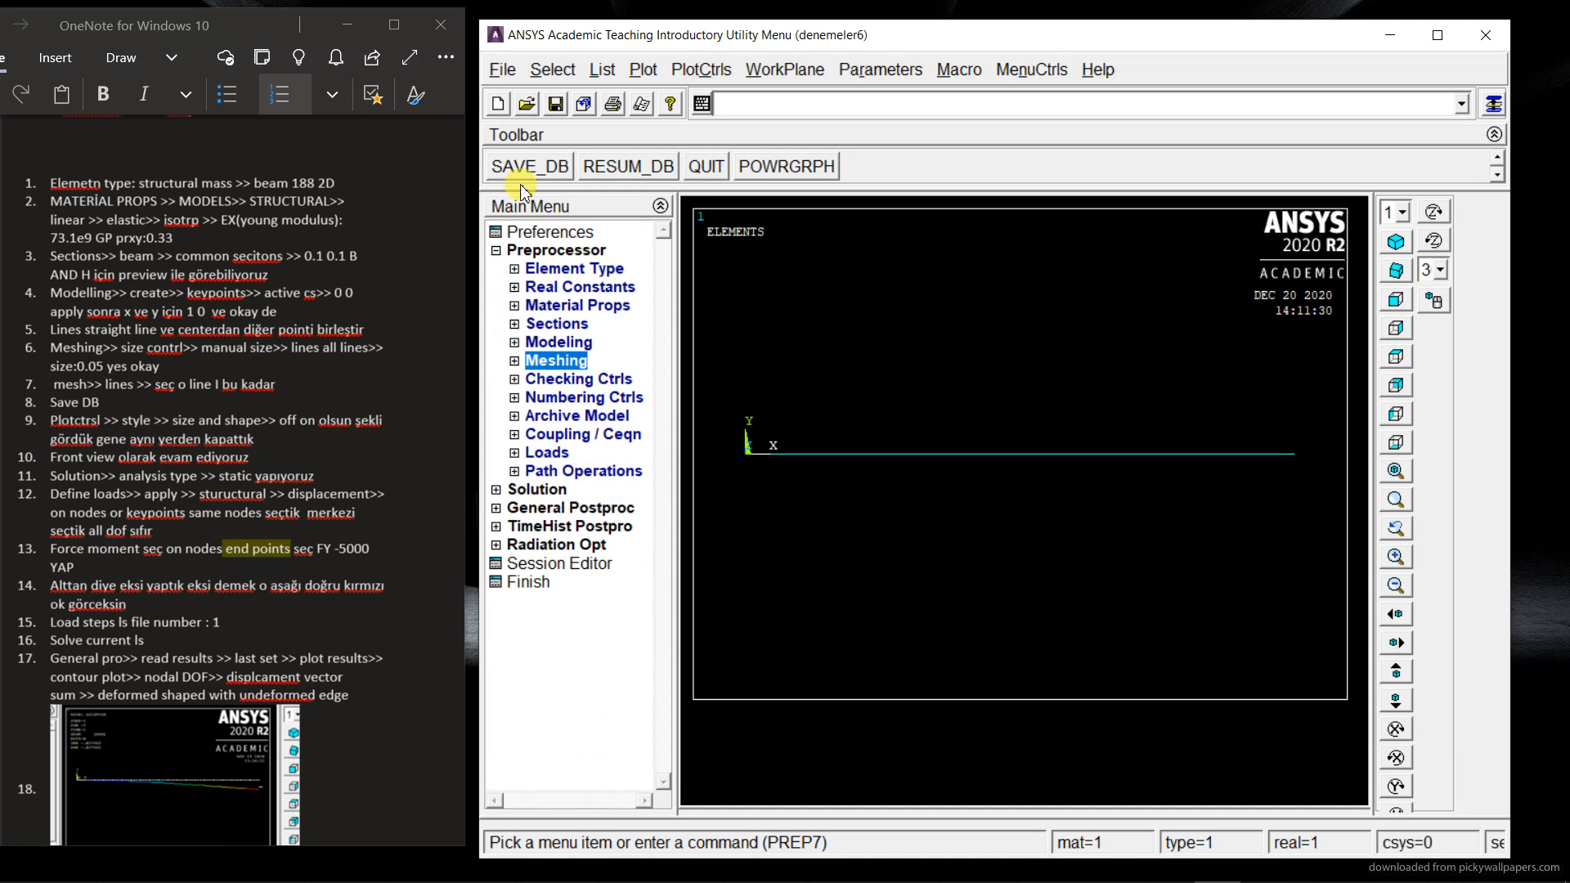
{"action": "mouse_move", "coordinate": [713, 68]}
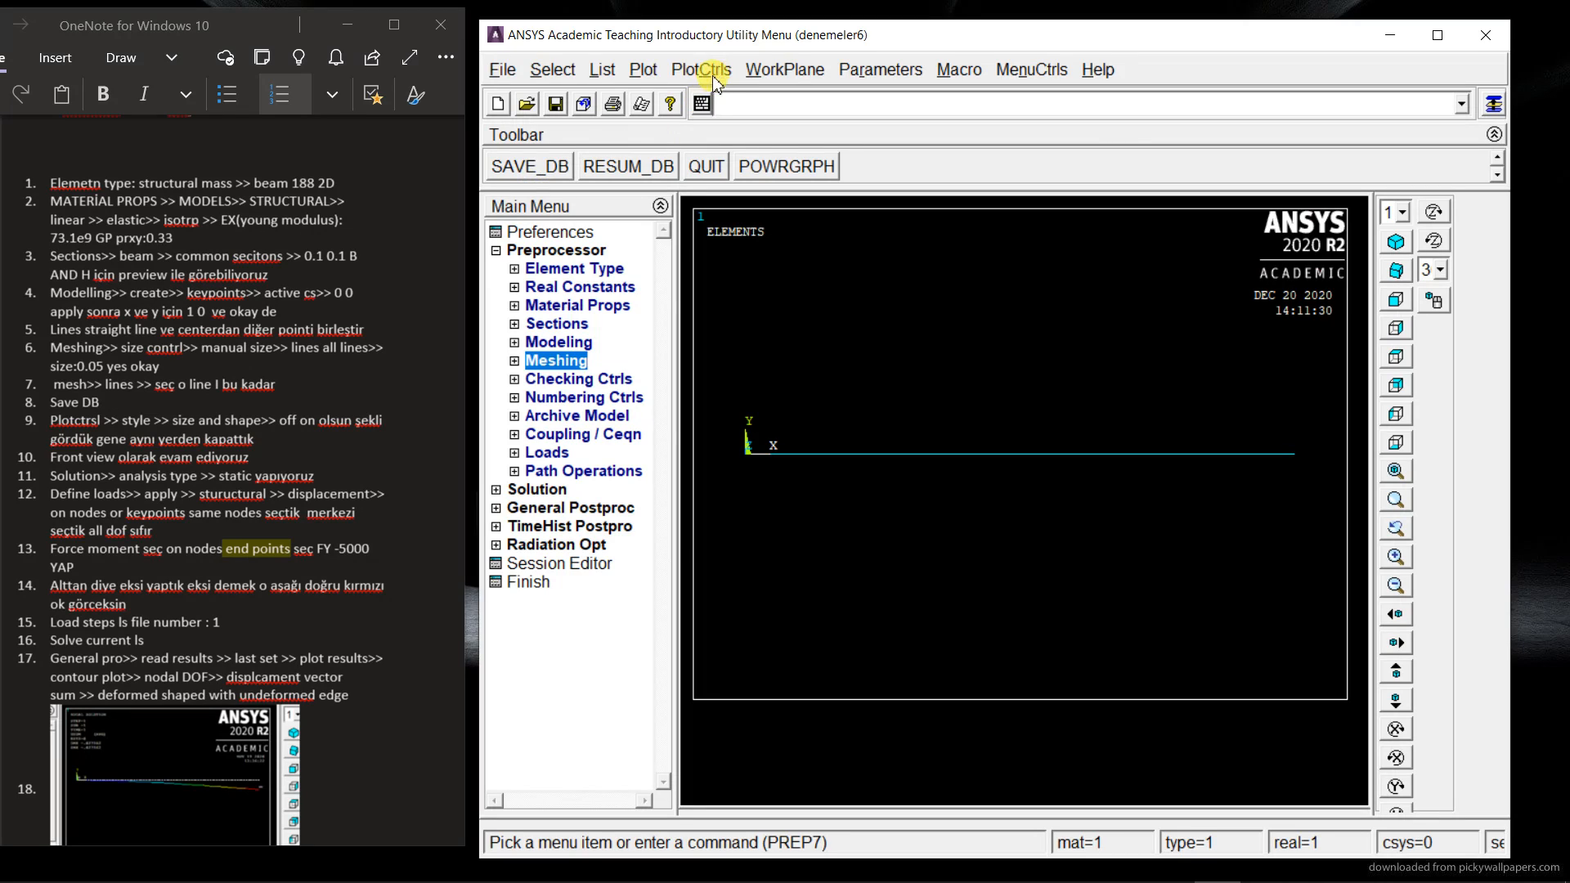
{"action": "mouse_move", "coordinate": [642, 68]}
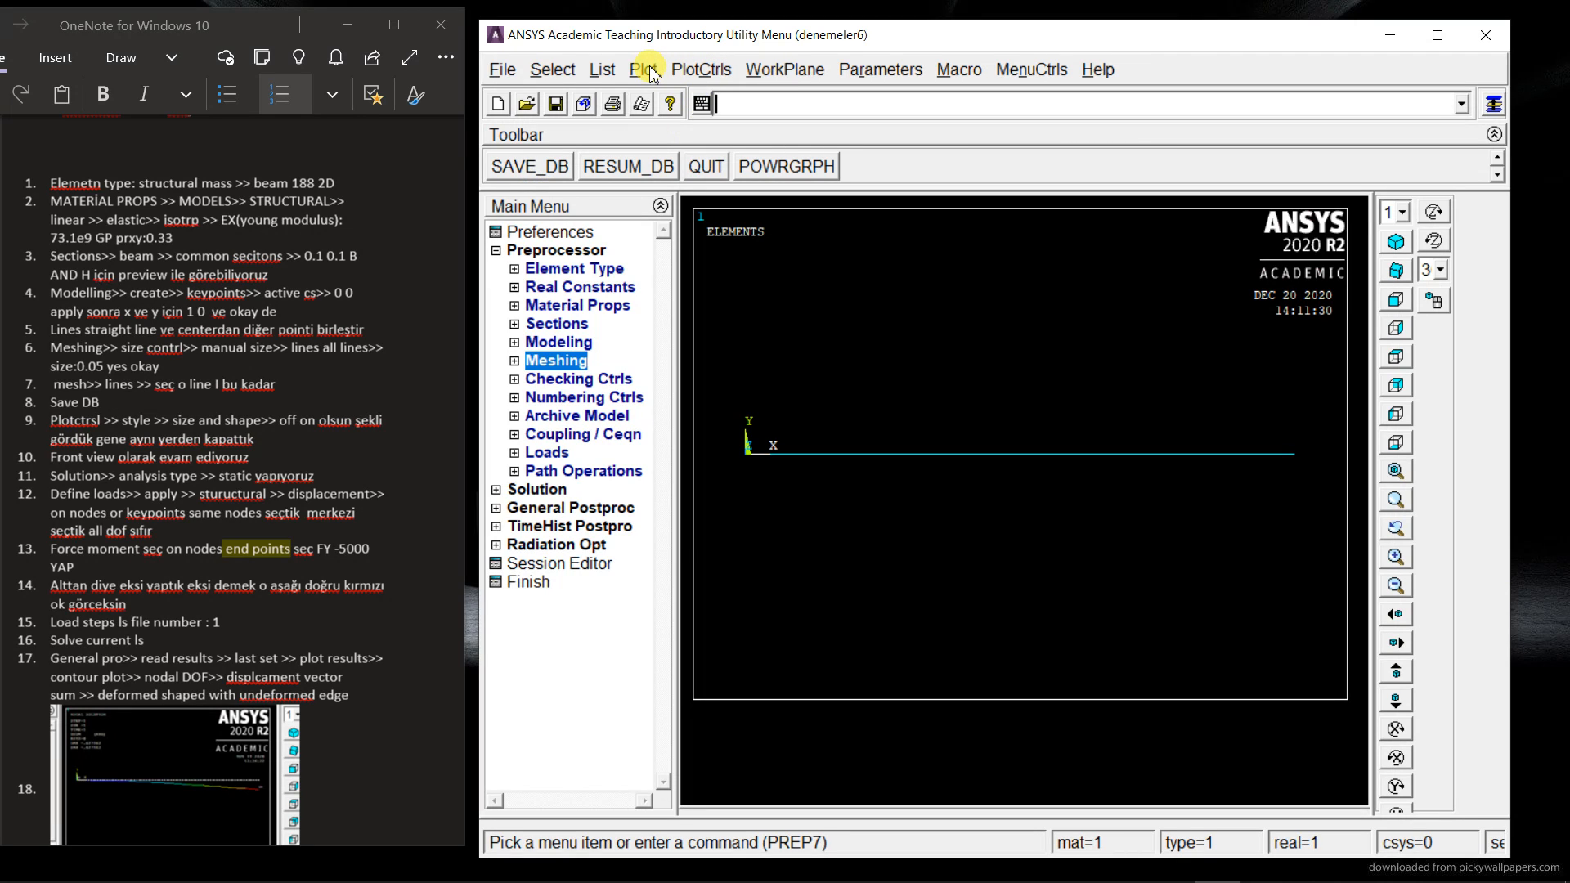
{"action": "left_click", "coordinate": [700, 69]}
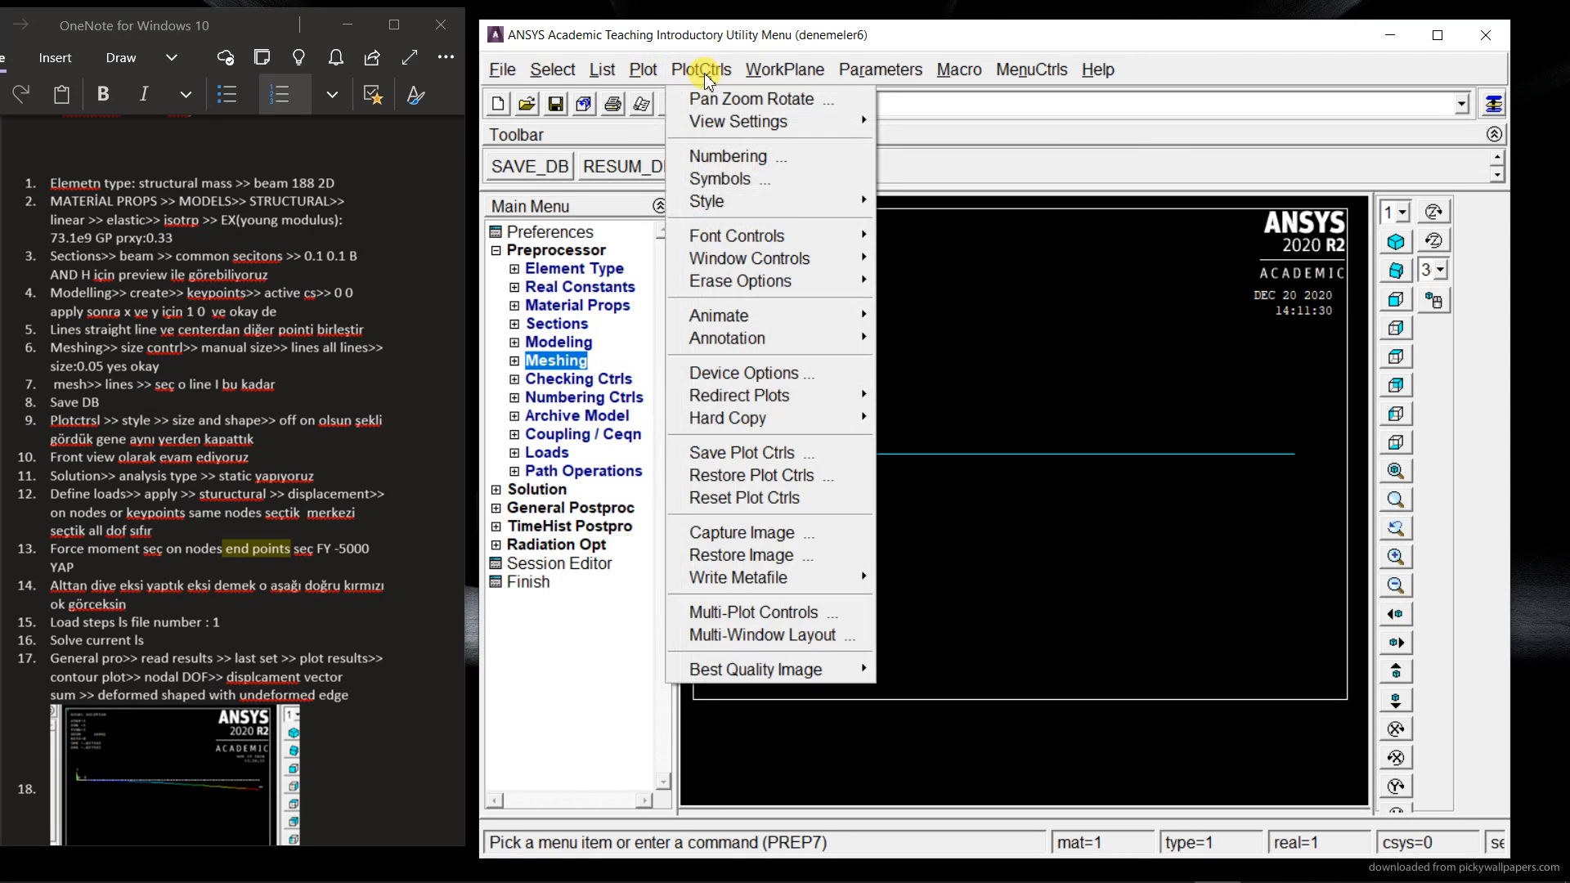
{"action": "mouse_move", "coordinate": [706, 201]}
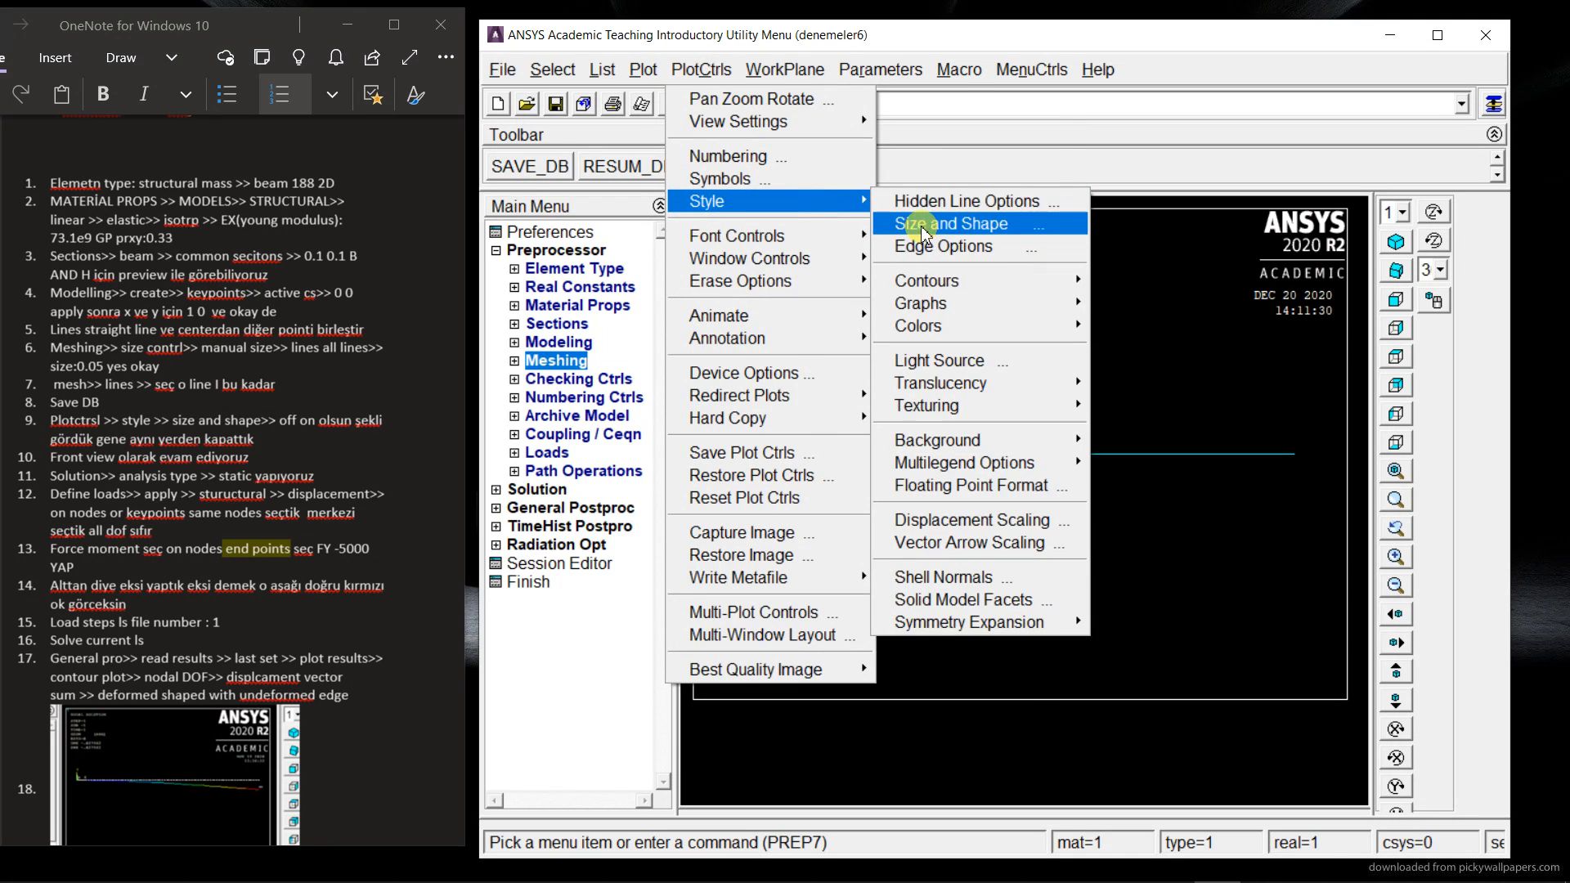
{"action": "left_click", "coordinate": [947, 223]}
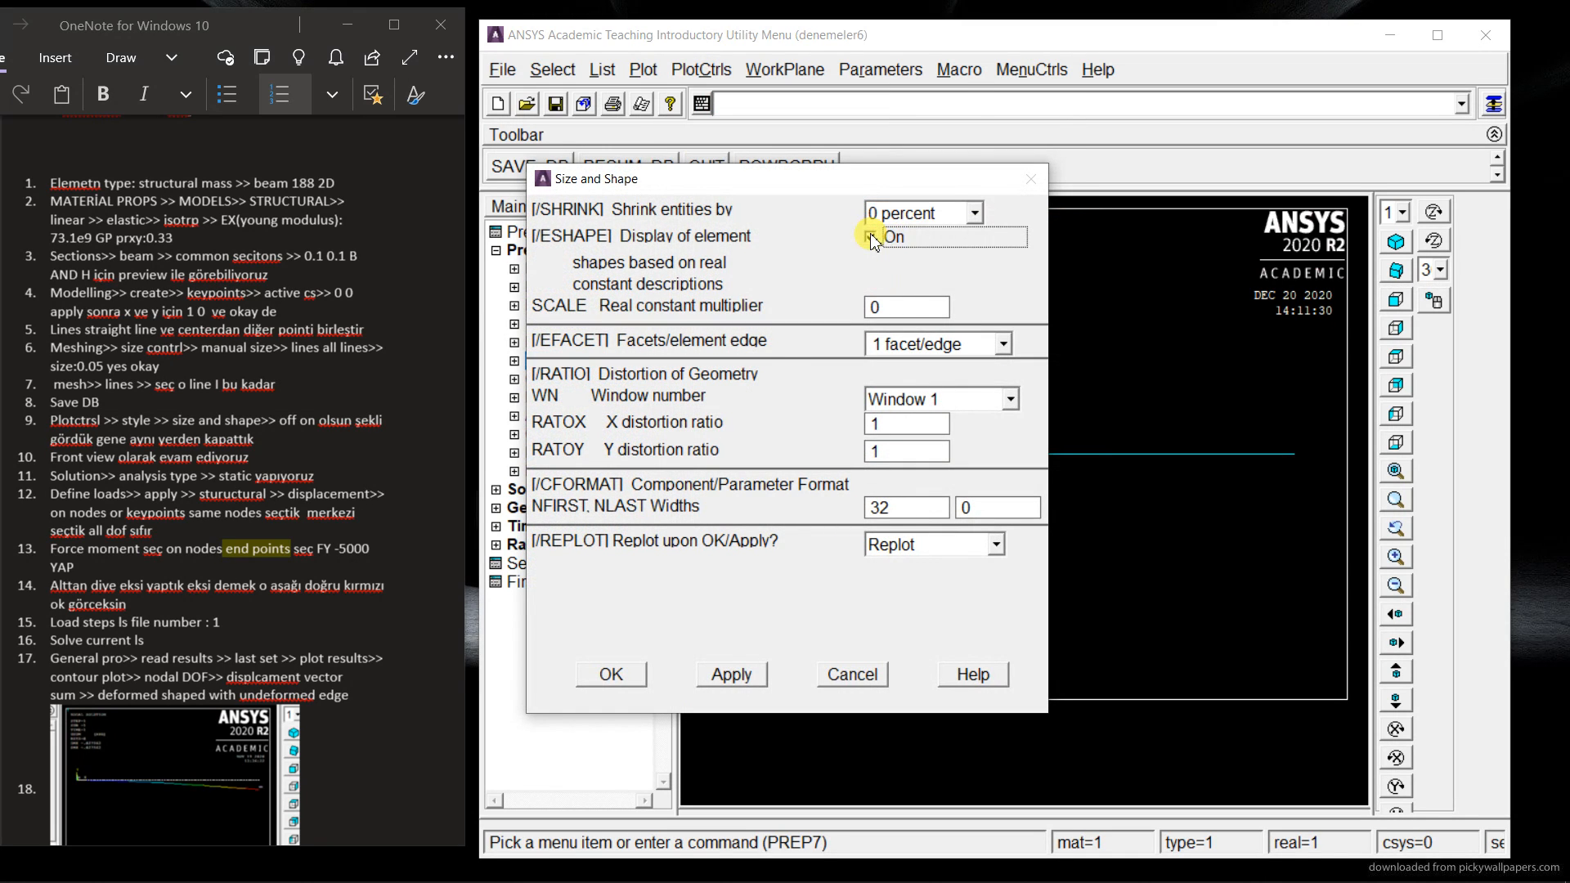
{"action": "left_click", "coordinate": [610, 674]}
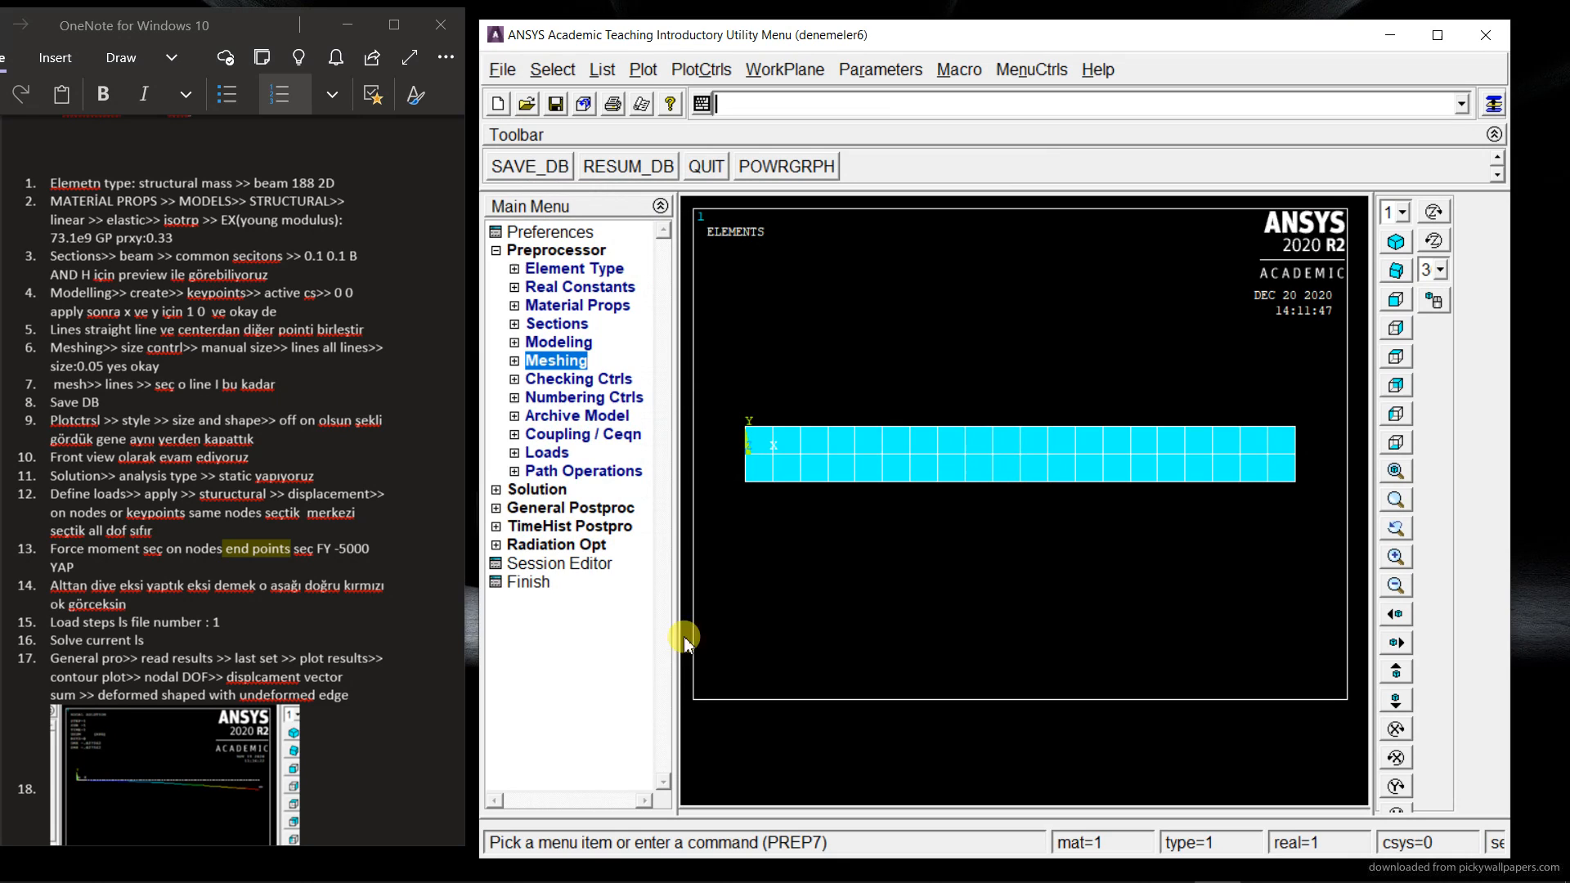
{"action": "mouse_move", "coordinate": [1231, 393]}
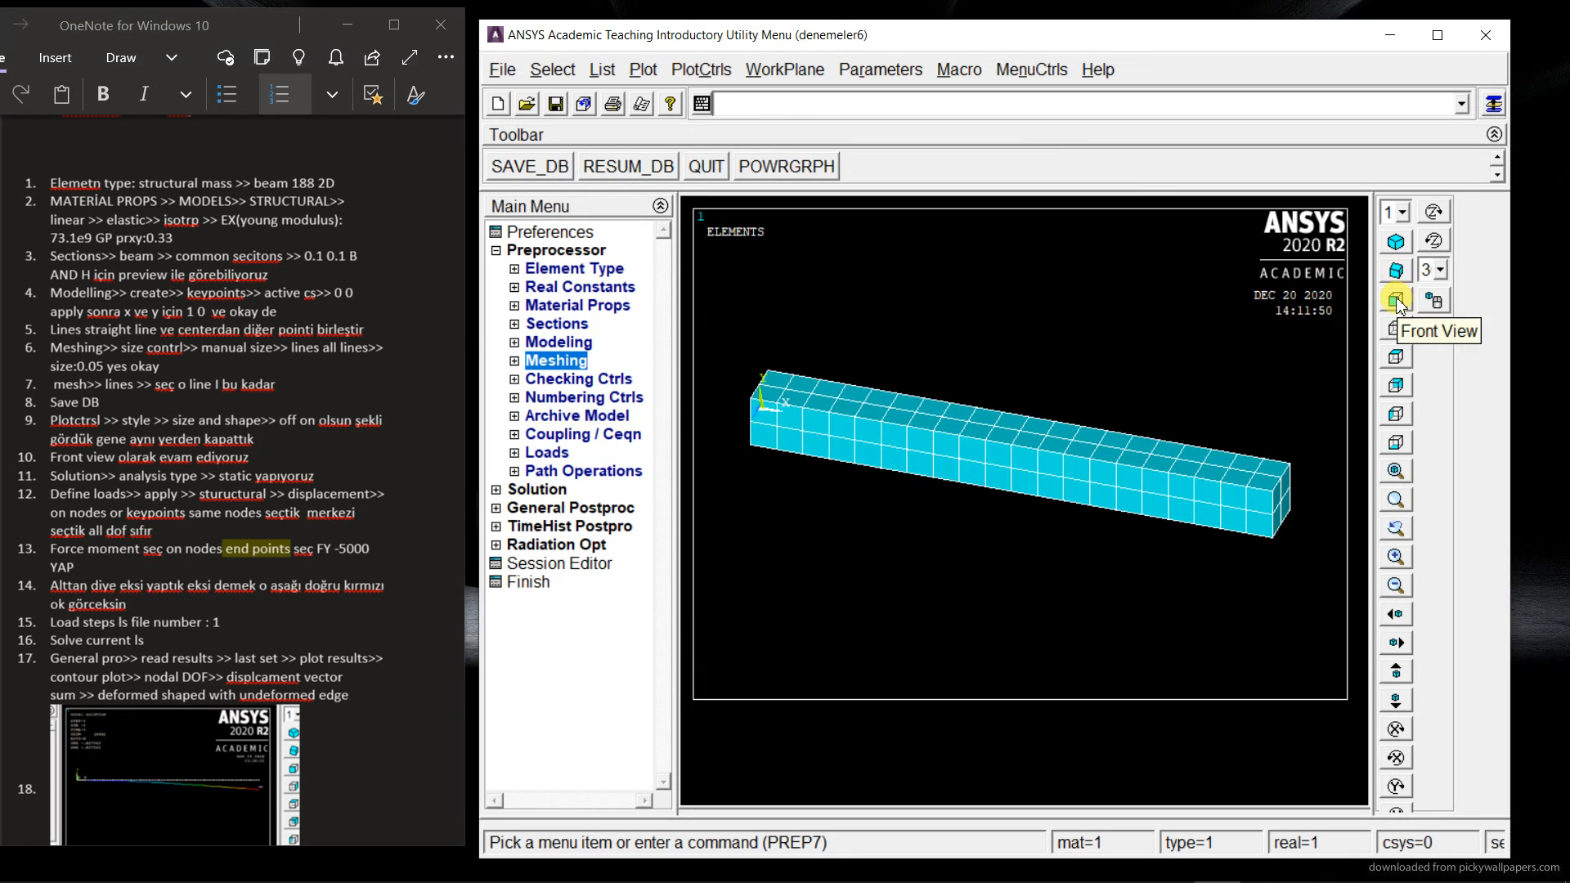
Step: Switch to front view and start a structural displacement constraint on nodes
{"action": "left_click", "coordinate": [1393, 298]}
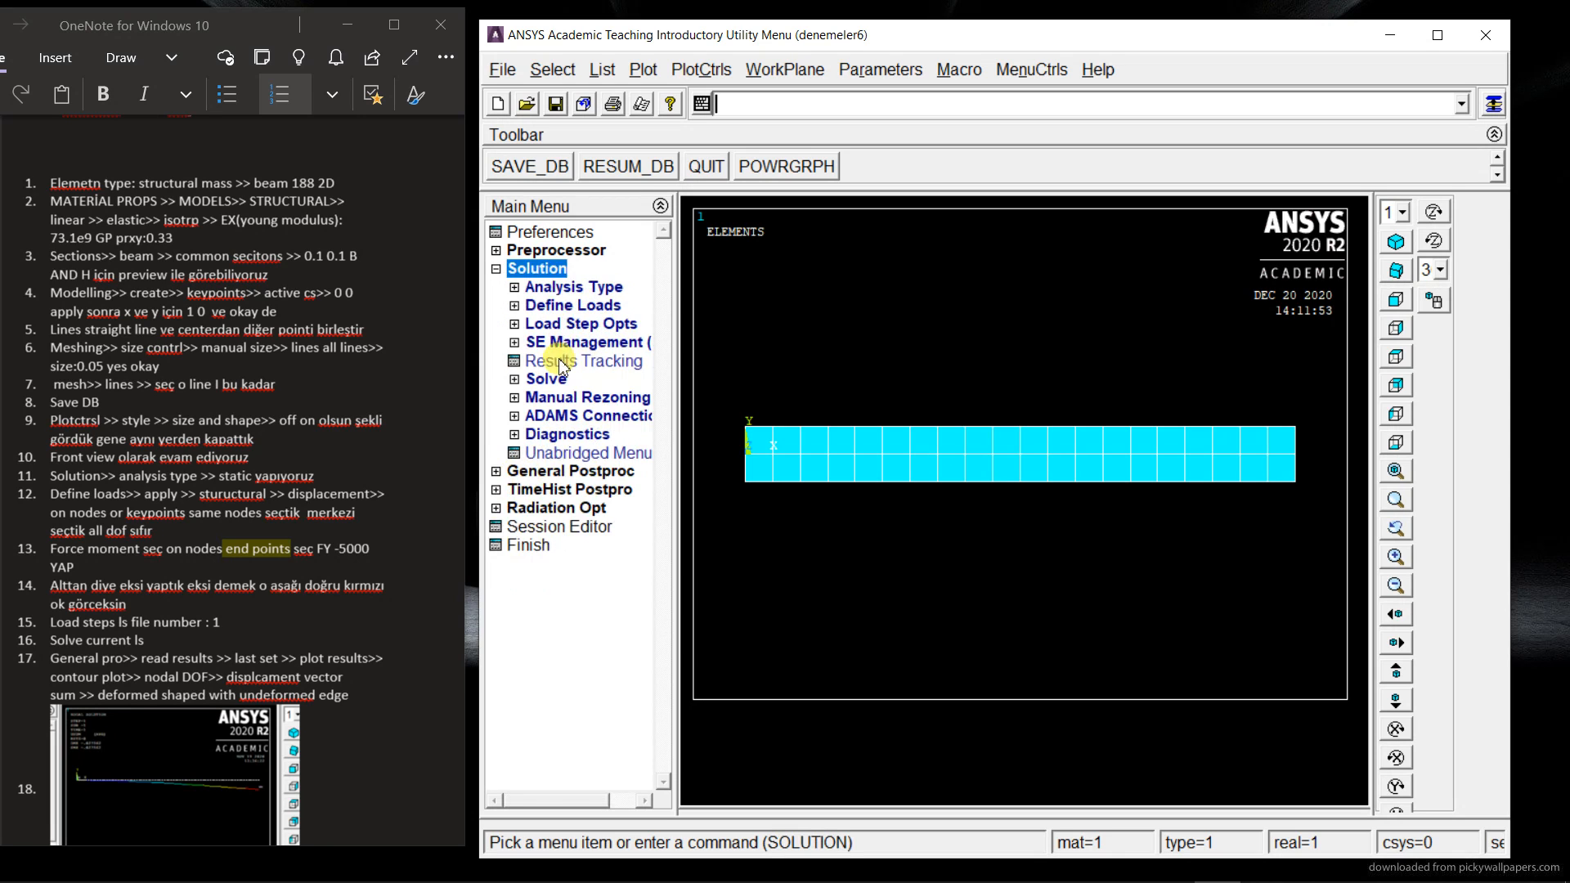
{"action": "left_click", "coordinate": [570, 286]}
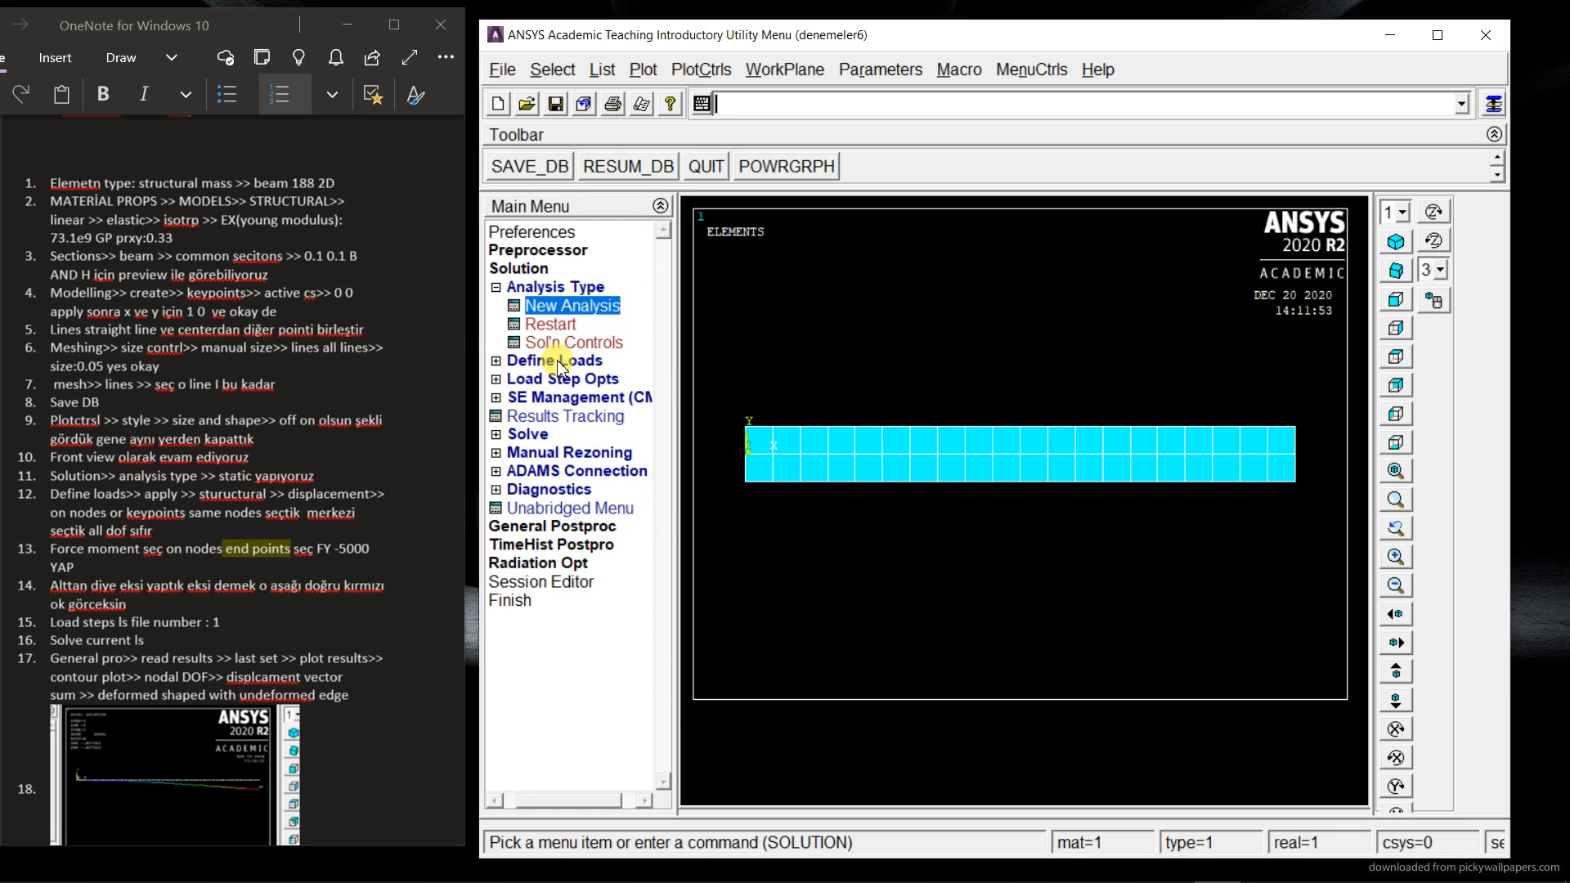
{"action": "left_click", "coordinate": [554, 304]}
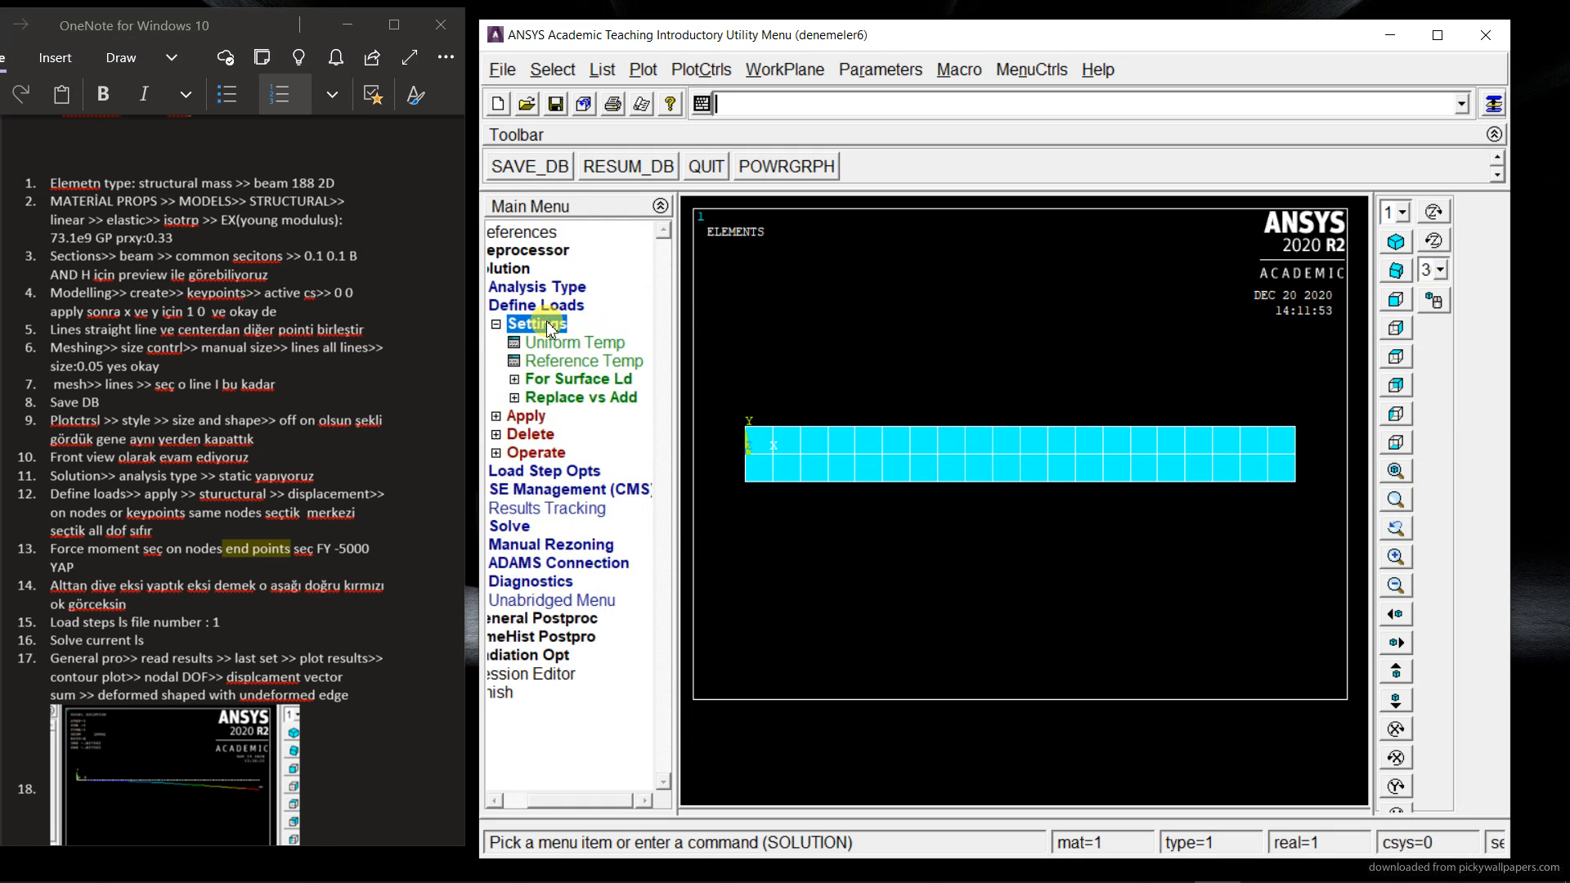
{"action": "left_click", "coordinate": [525, 342]}
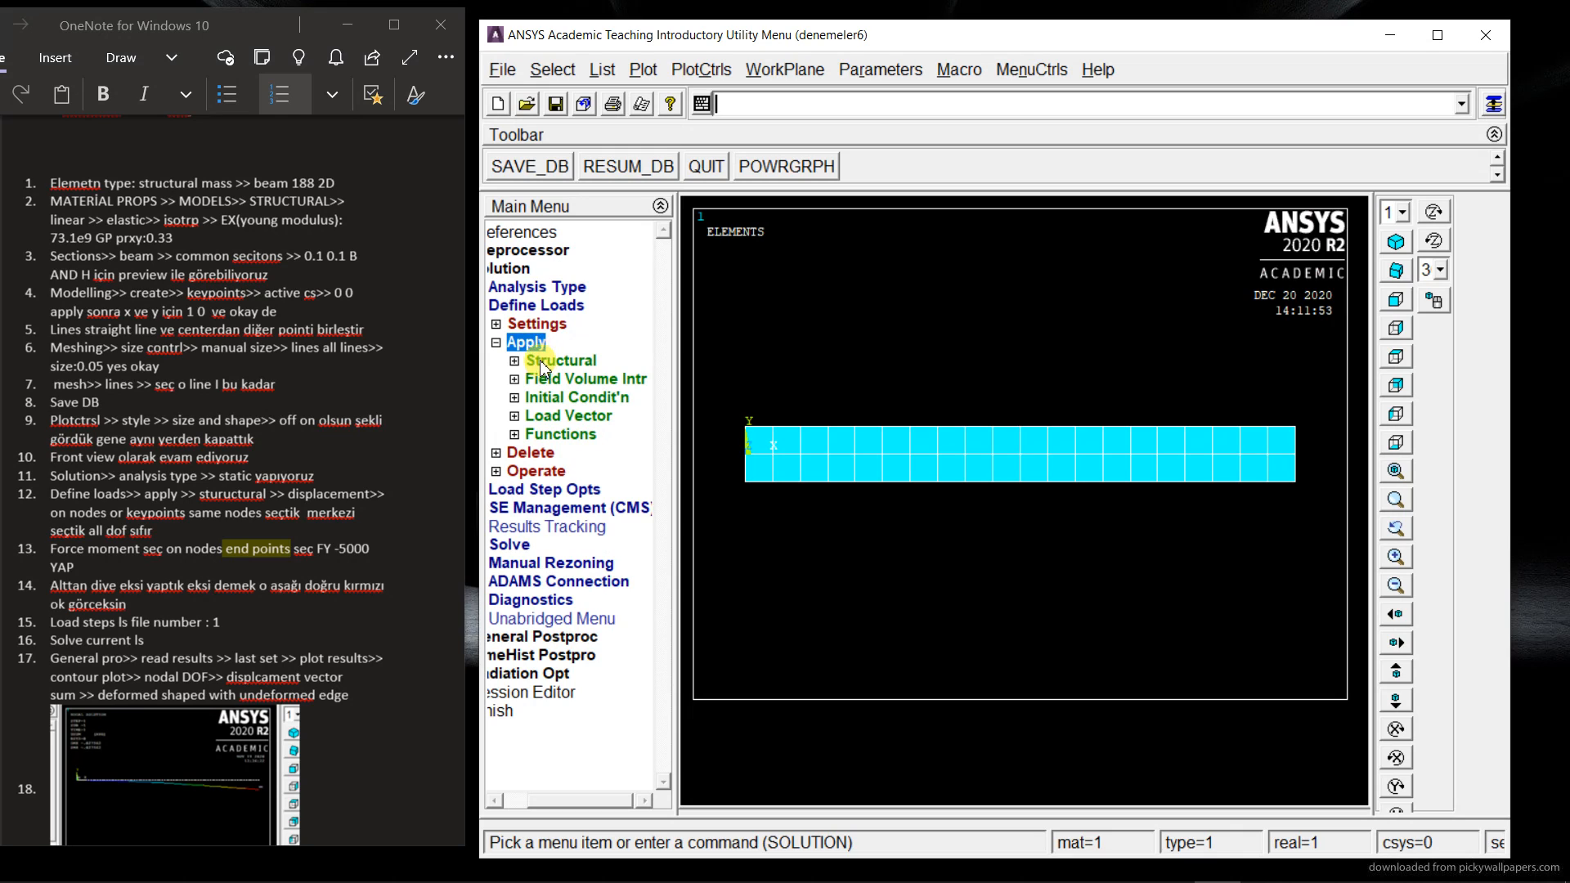
{"action": "left_click", "coordinate": [561, 361]}
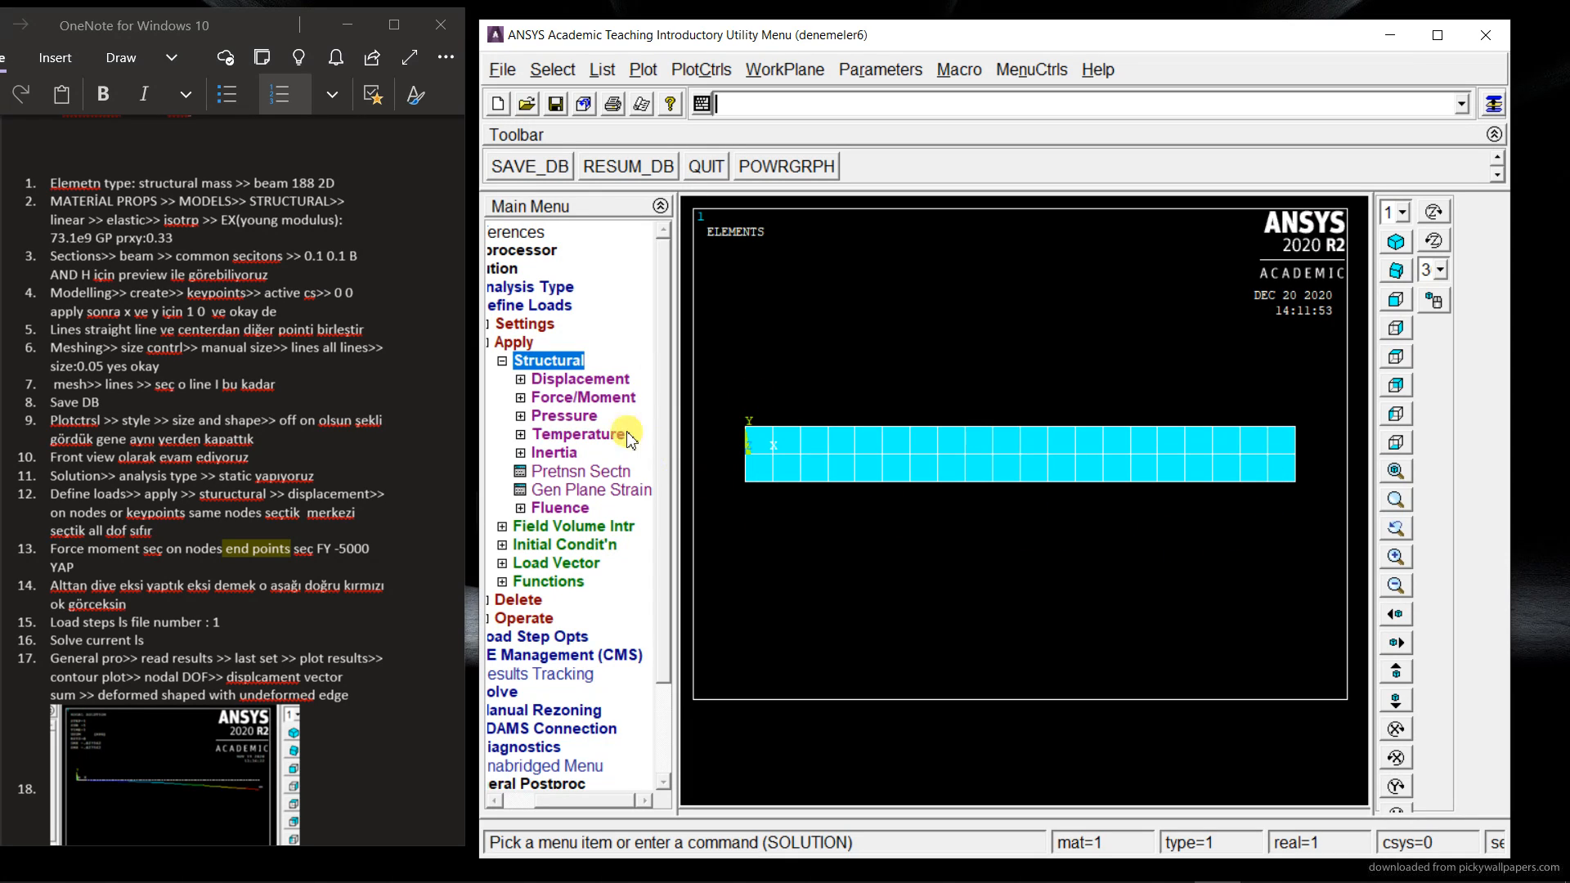
{"action": "left_click", "coordinate": [521, 378]}
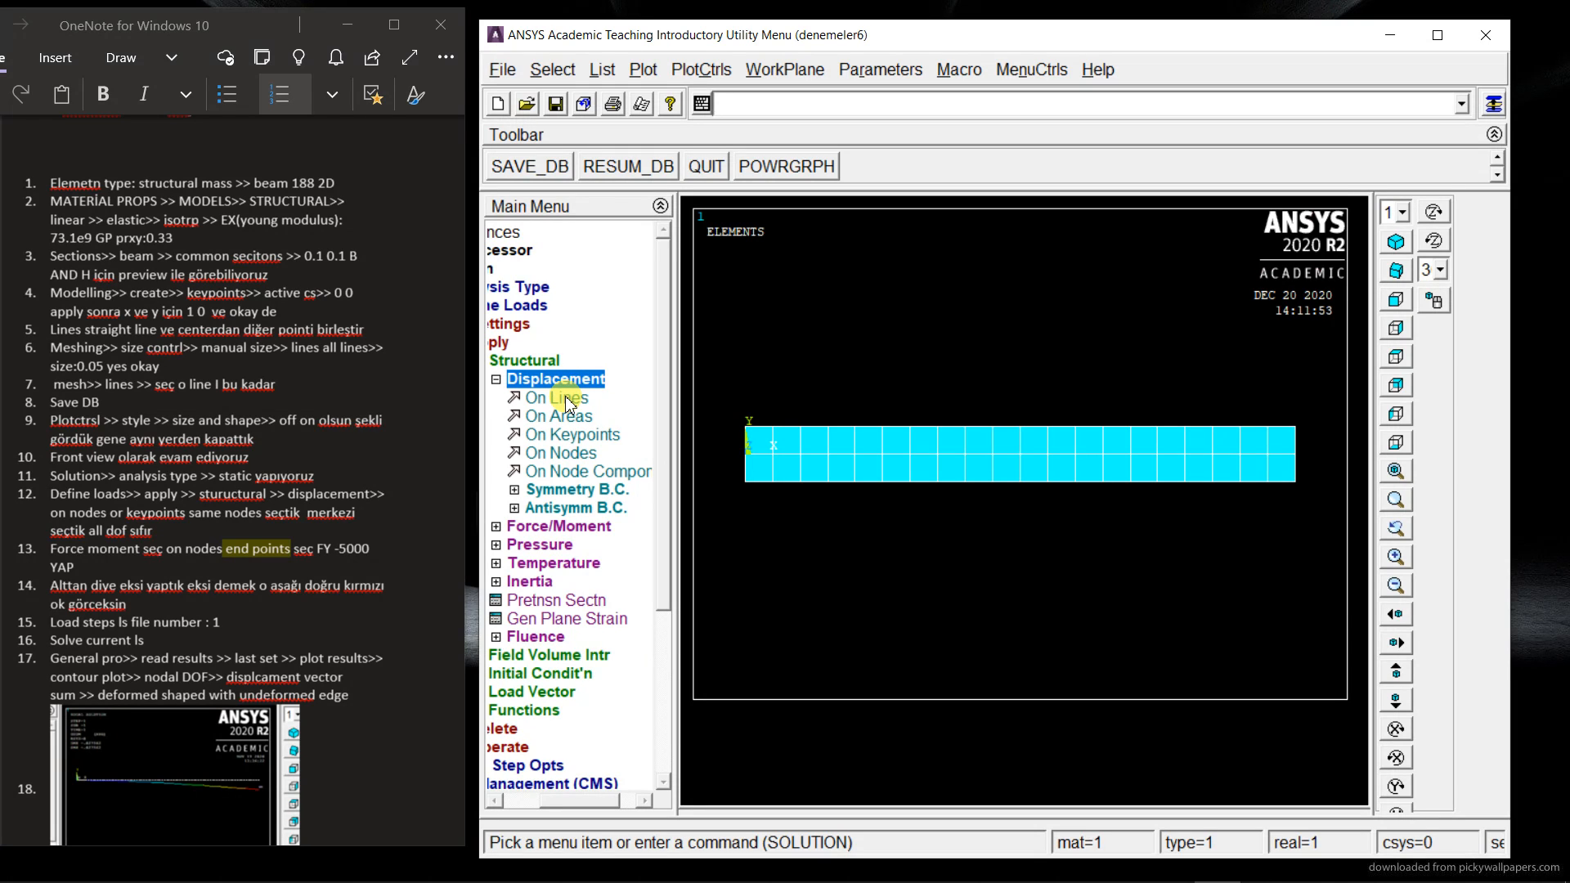
{"action": "left_click", "coordinate": [561, 452]}
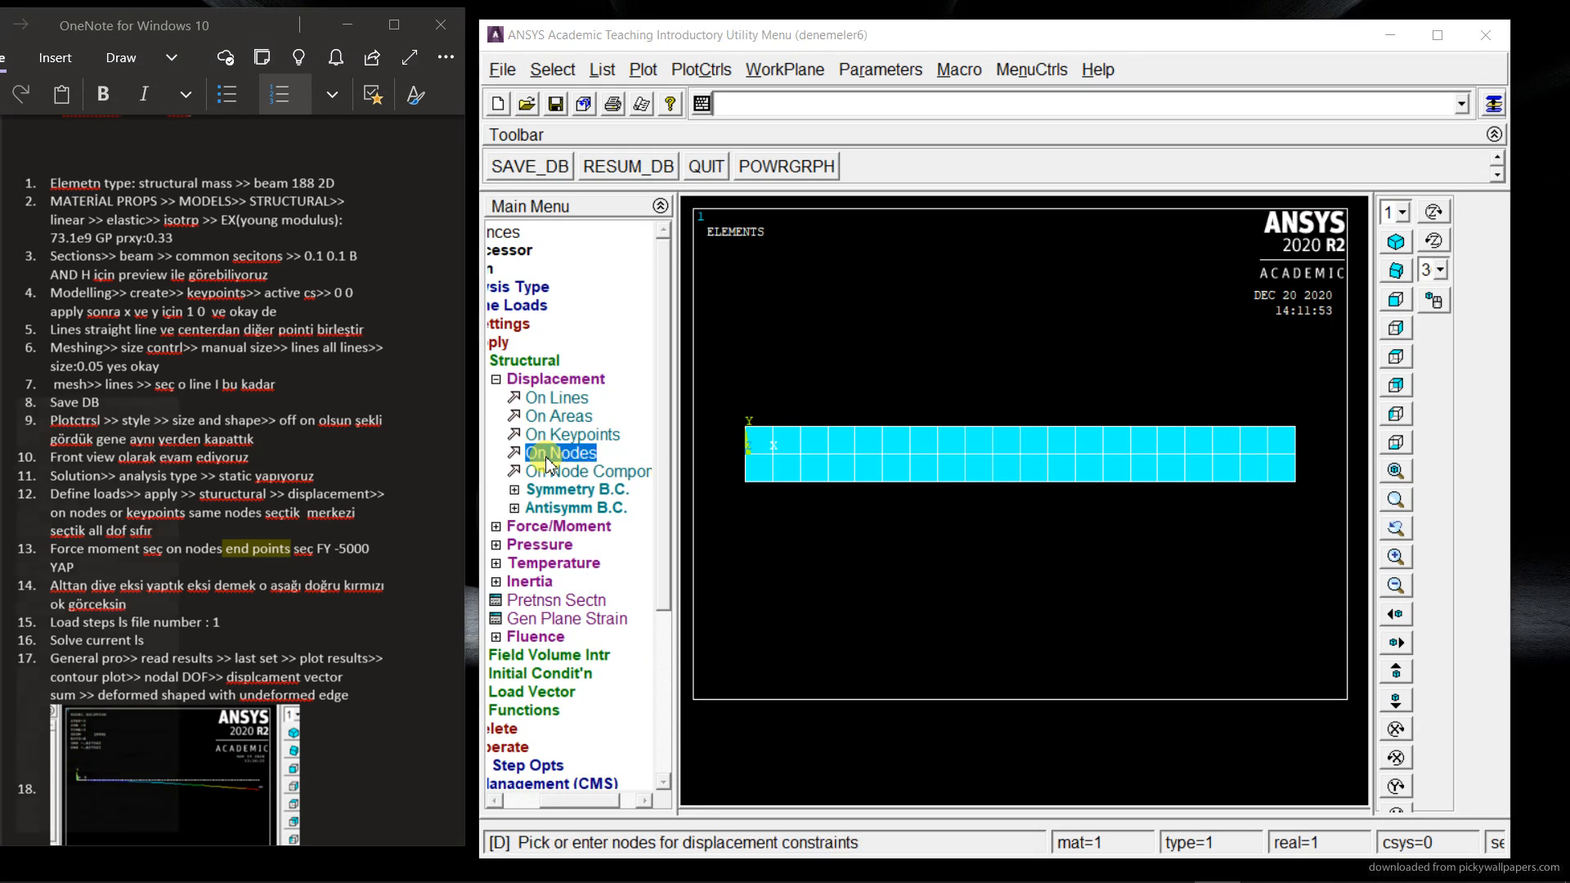
Step: Constrain all DOF to 0 at the beam's left-end nodes
{"action": "left_click", "coordinate": [562, 452]}
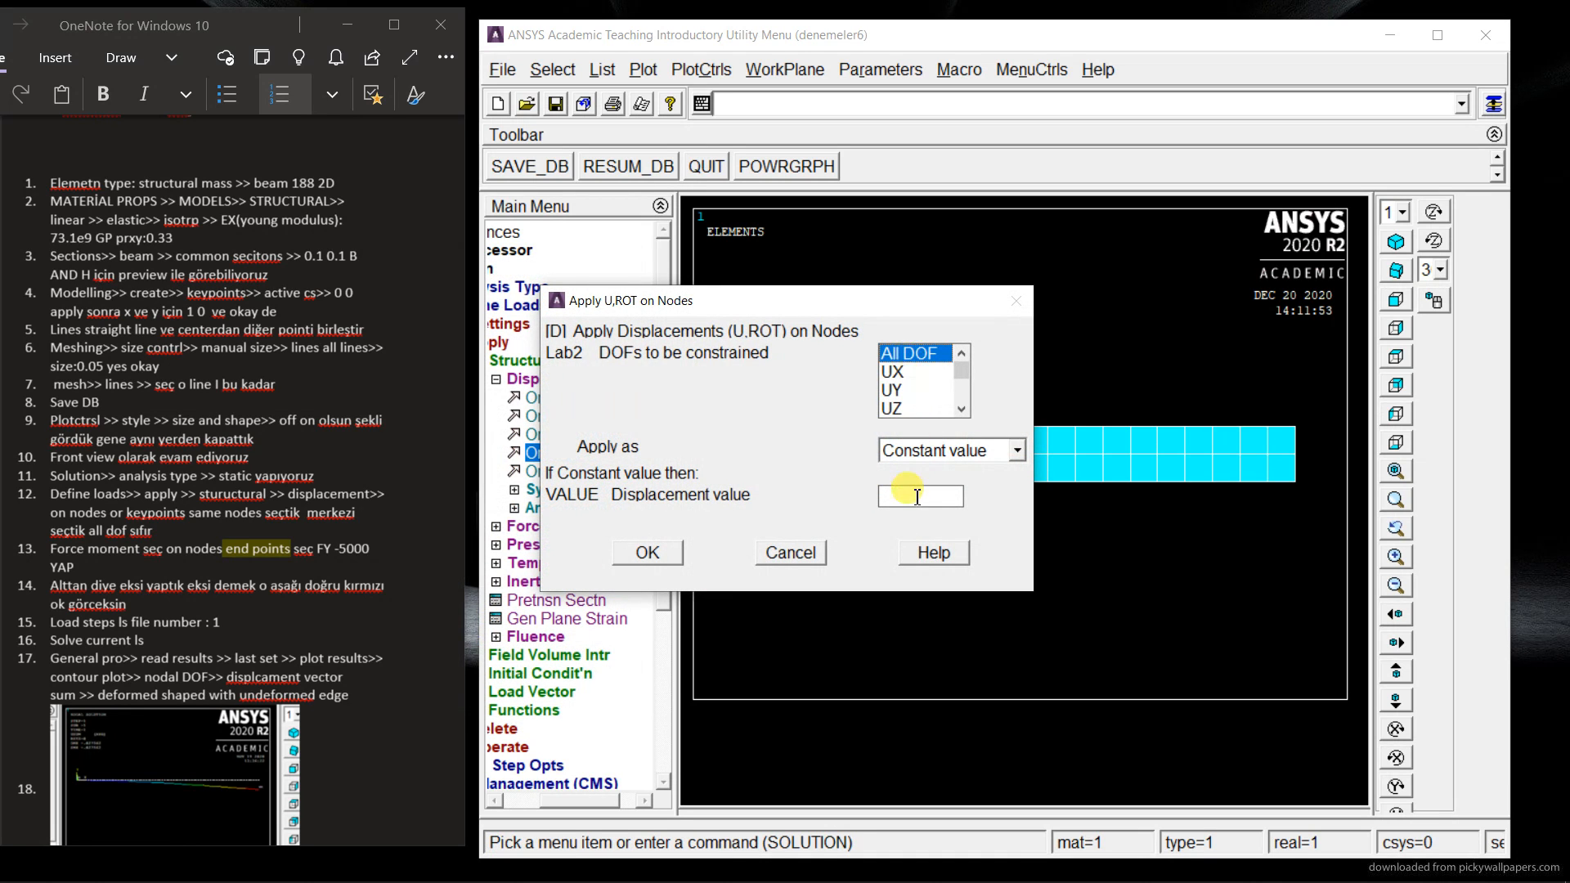
{"action": "type", "text": "0"}
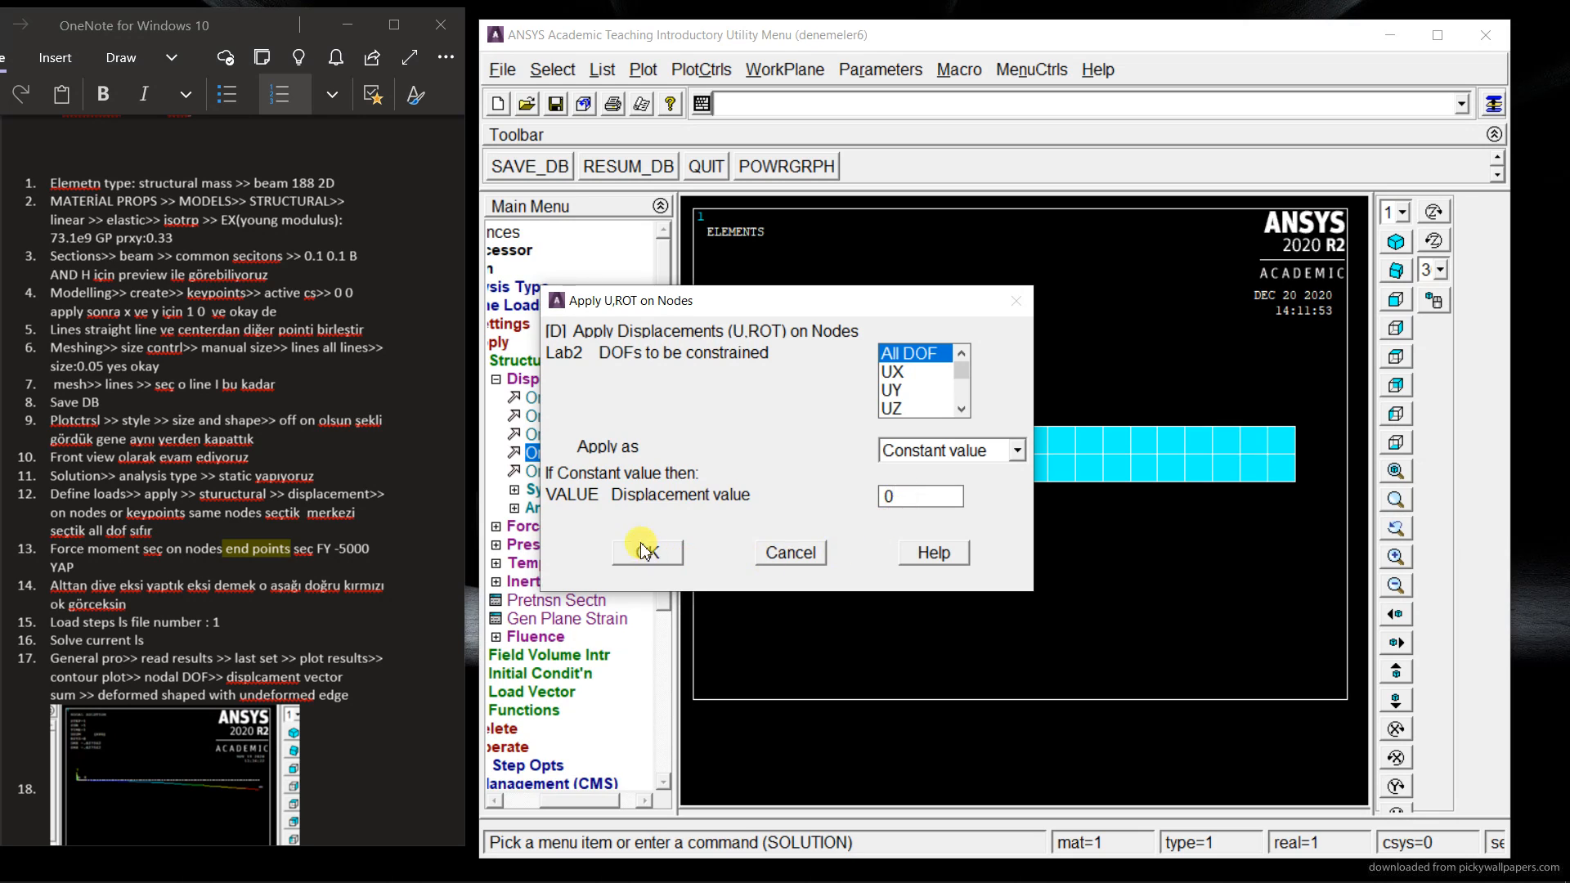
{"action": "left_click", "coordinate": [647, 552]}
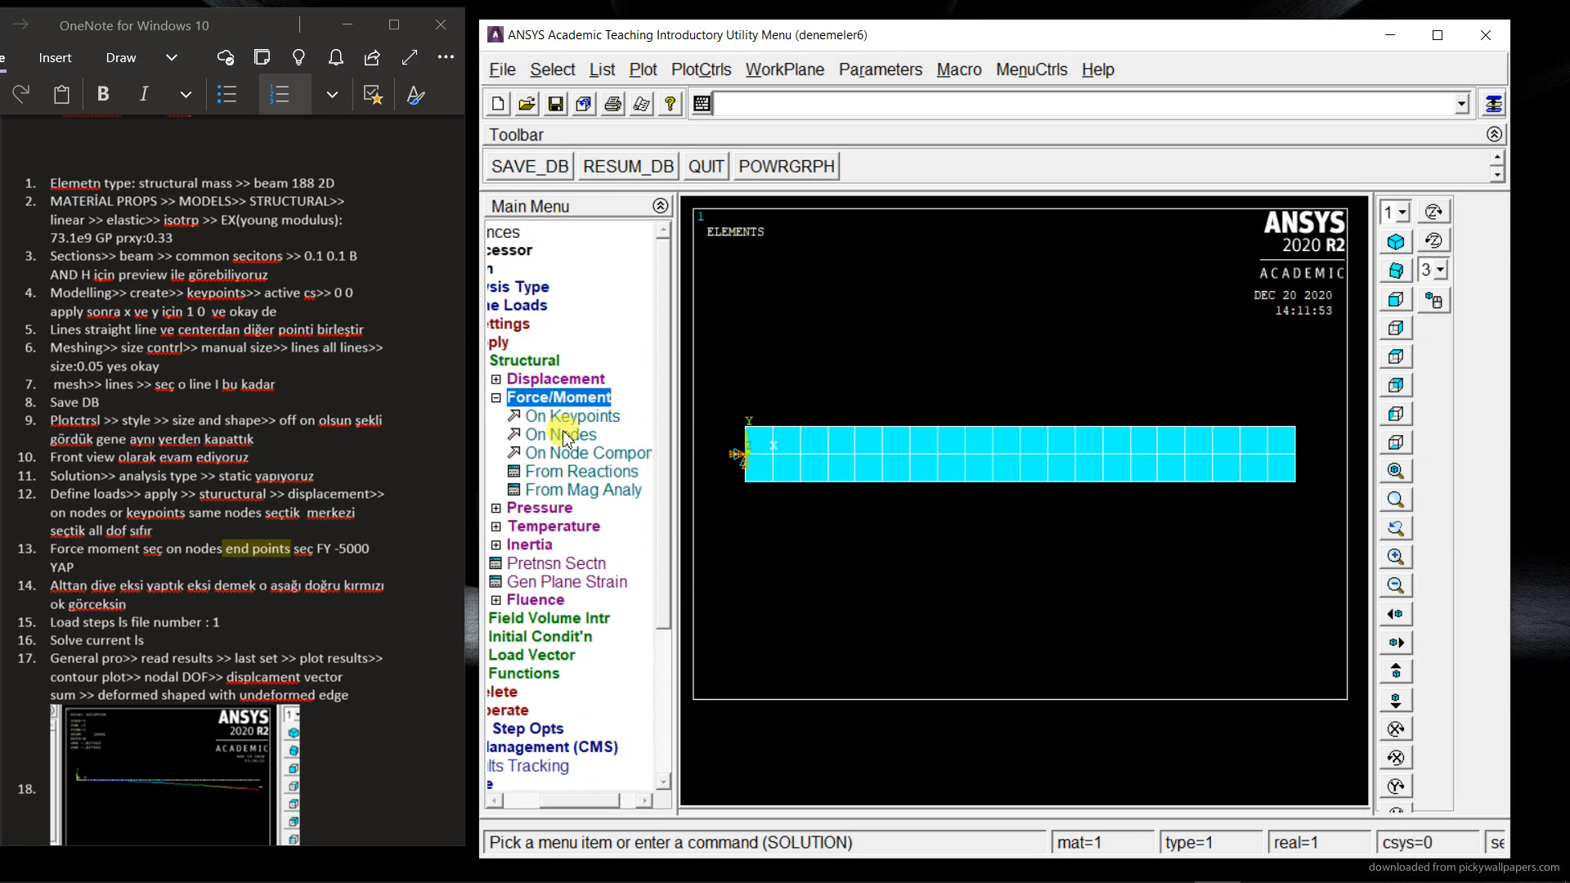
Step: Apply a nodal force FY = -5000 at the beam's free tip node
{"action": "left_click", "coordinate": [562, 434]}
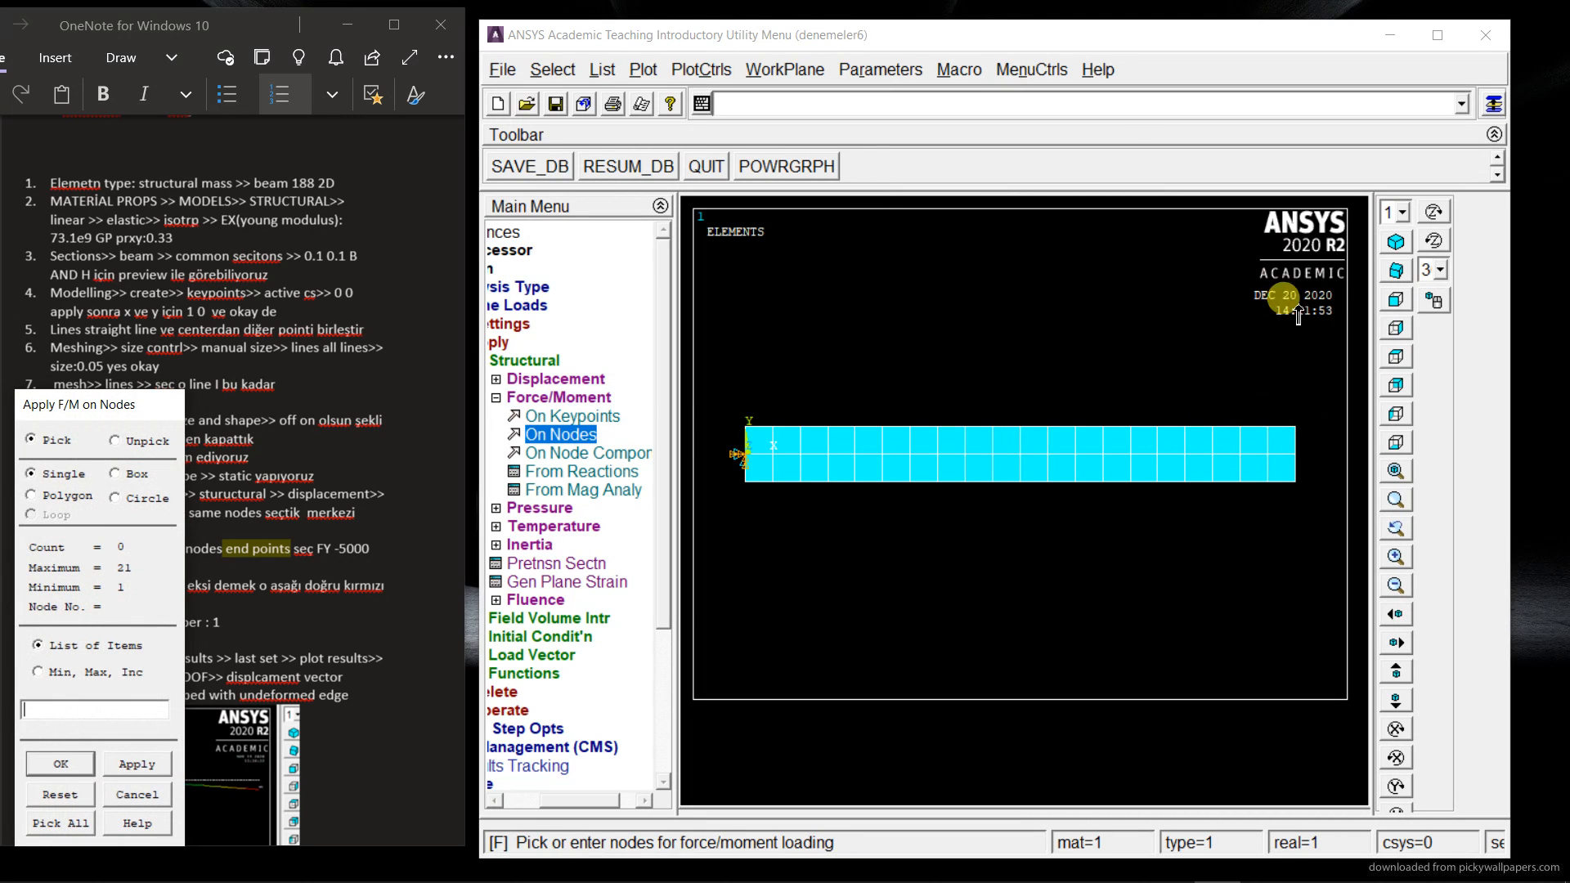
{"action": "mouse_move", "coordinate": [1342, 506]}
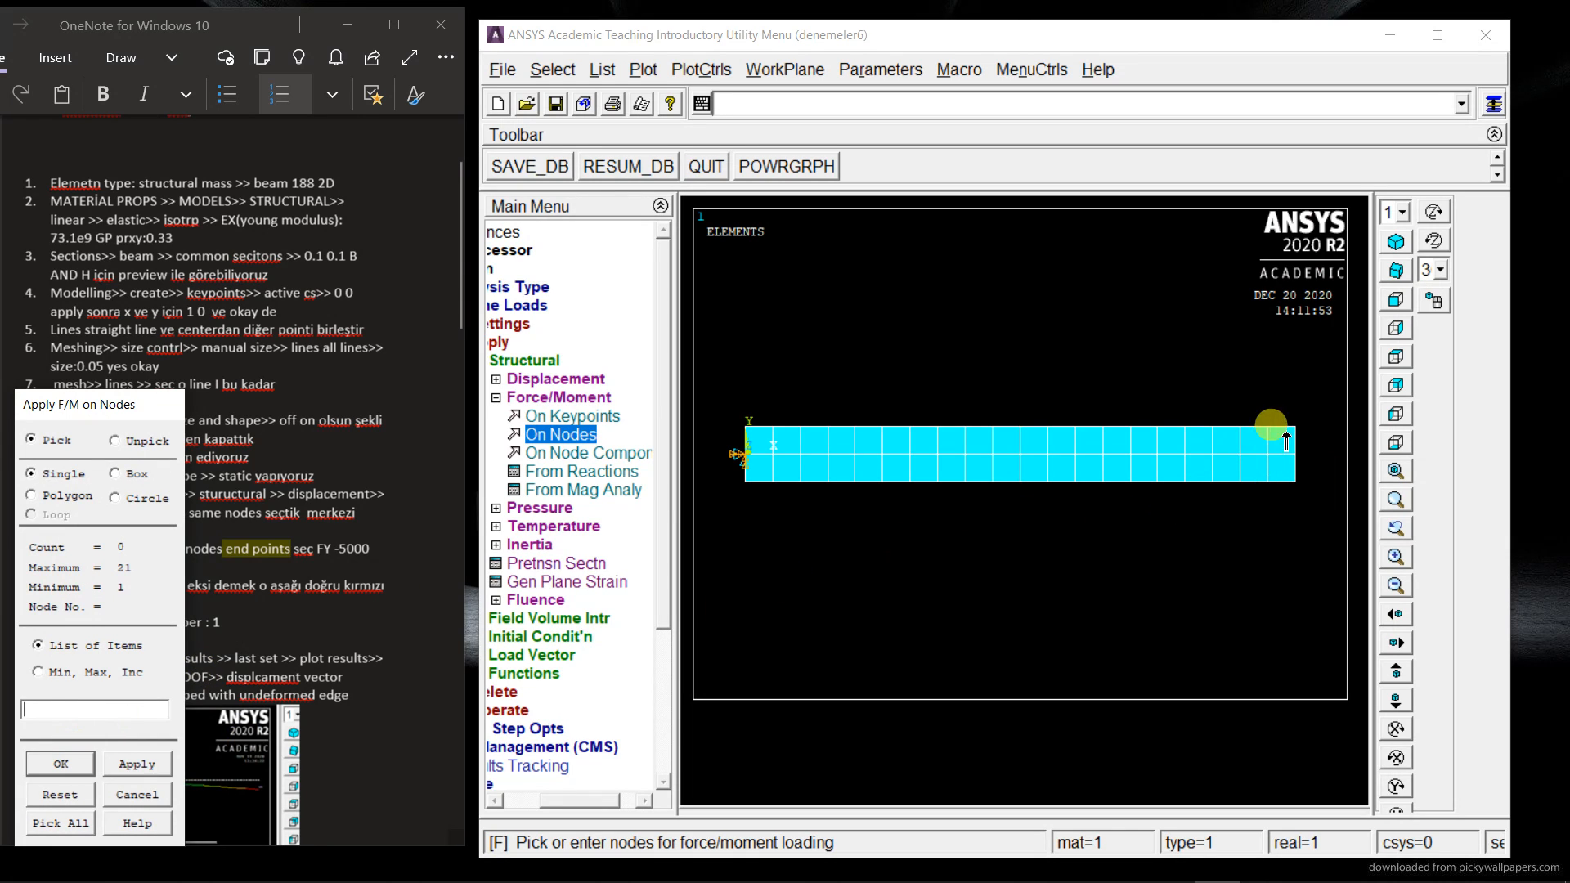
{"action": "left_click", "coordinate": [1269, 423]}
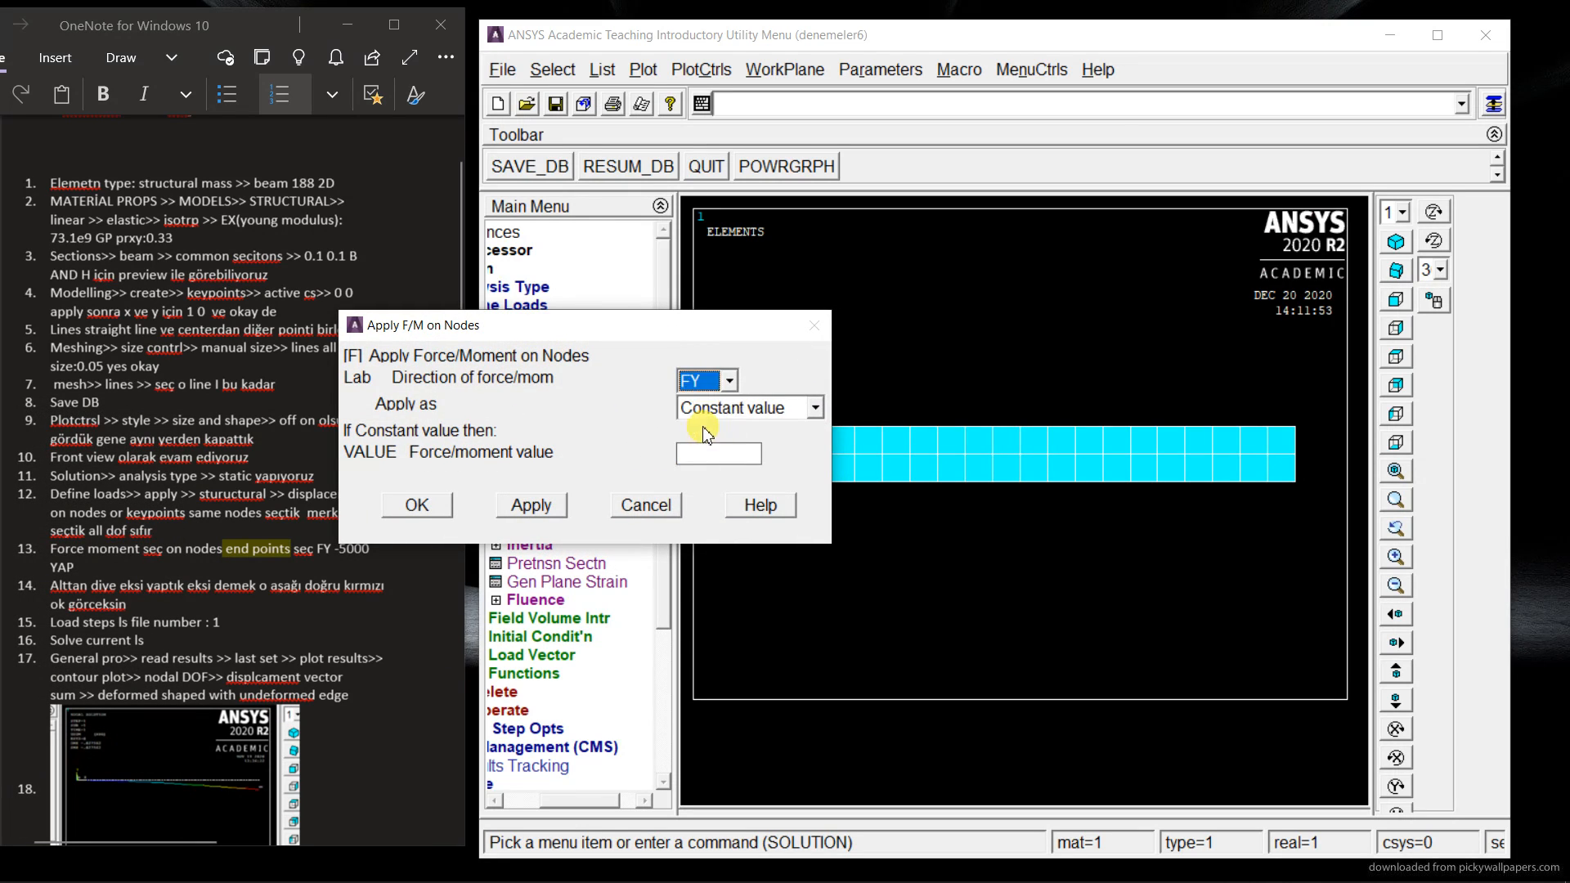
{"action": "left_click", "coordinate": [717, 452]}
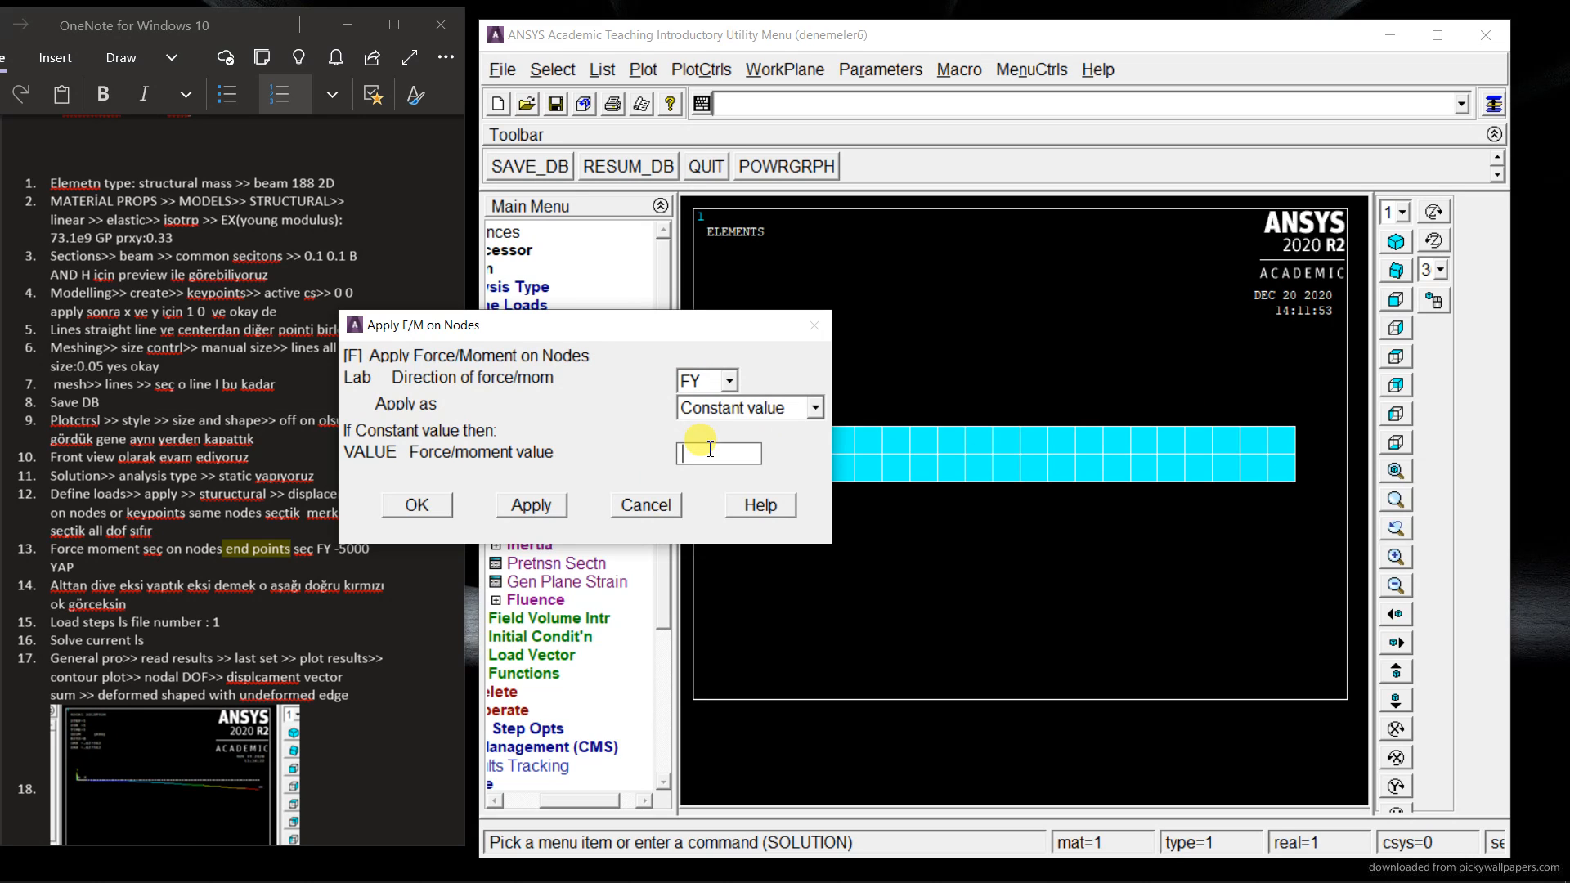
{"action": "type", "text": "-"}
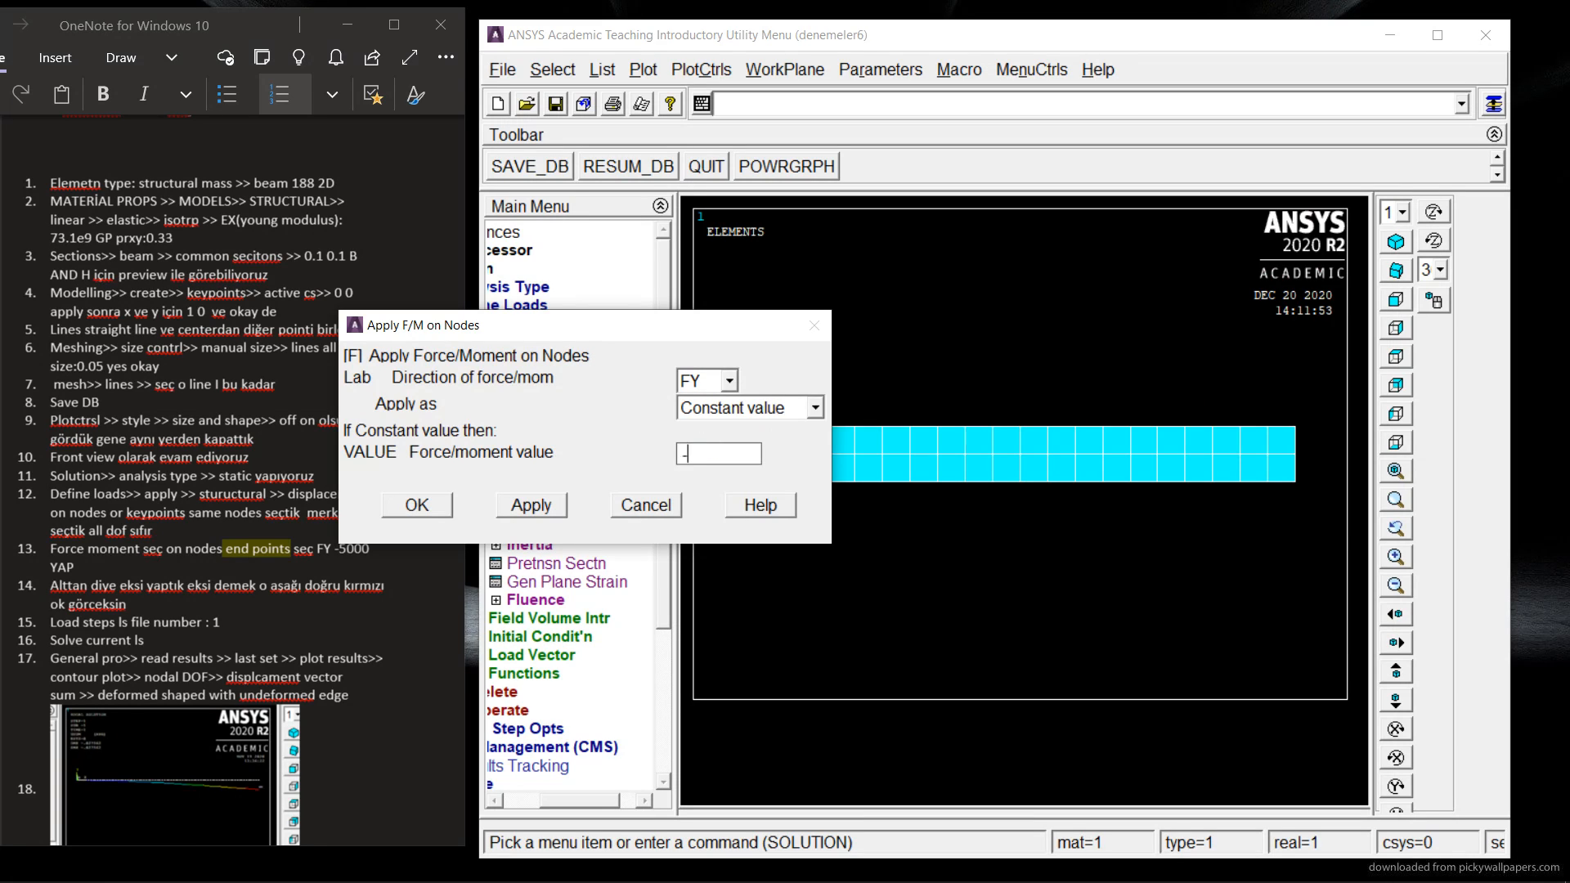
{"action": "type", "text": "-5000"}
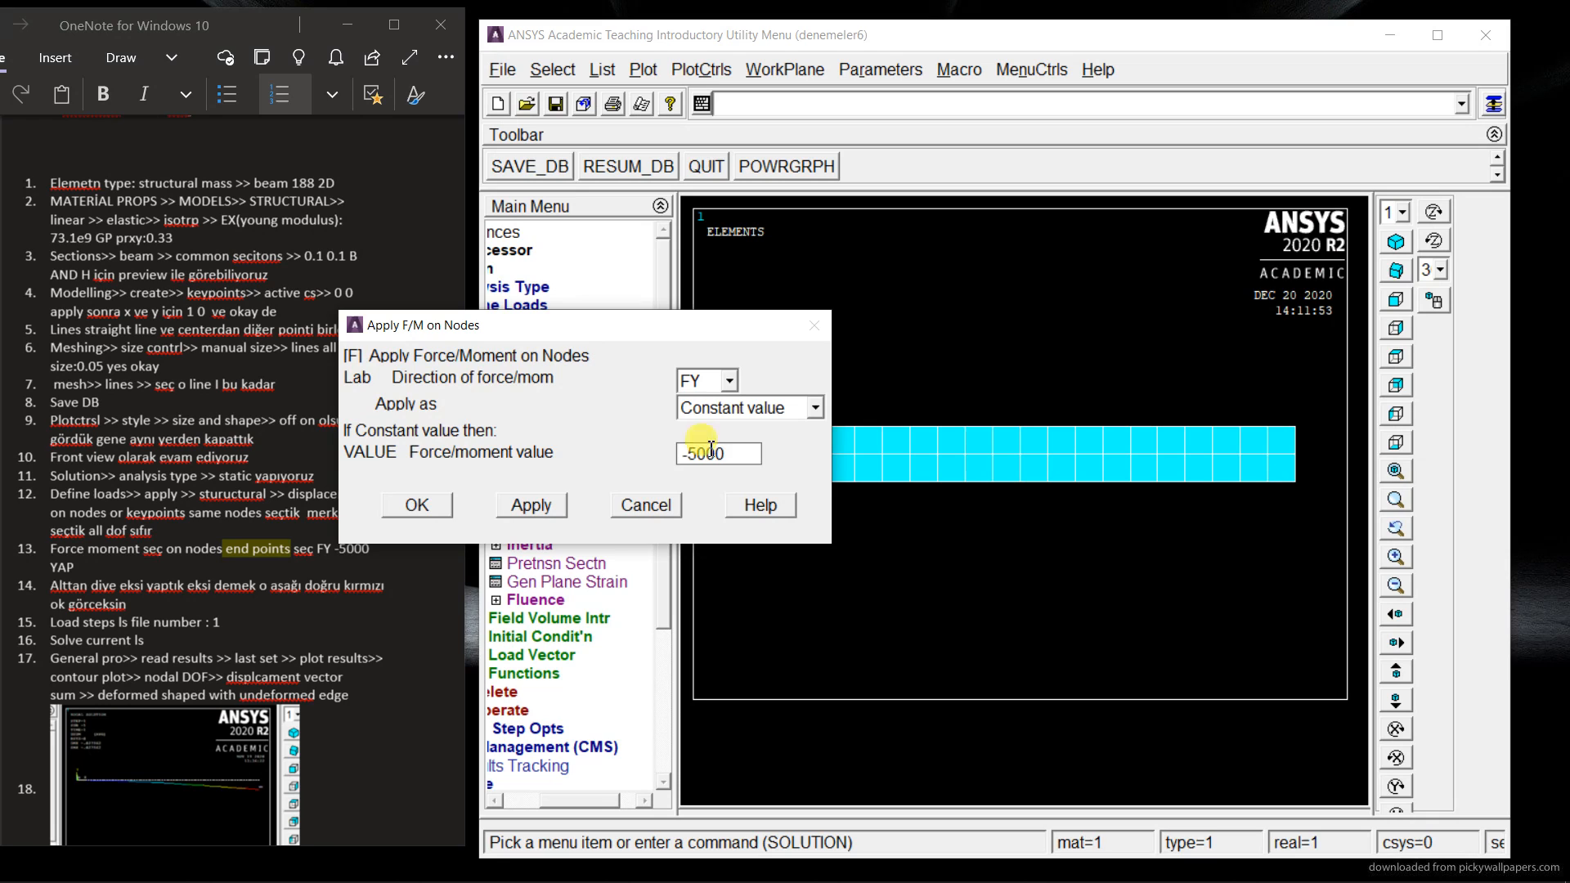
{"action": "left_click", "coordinate": [415, 505]}
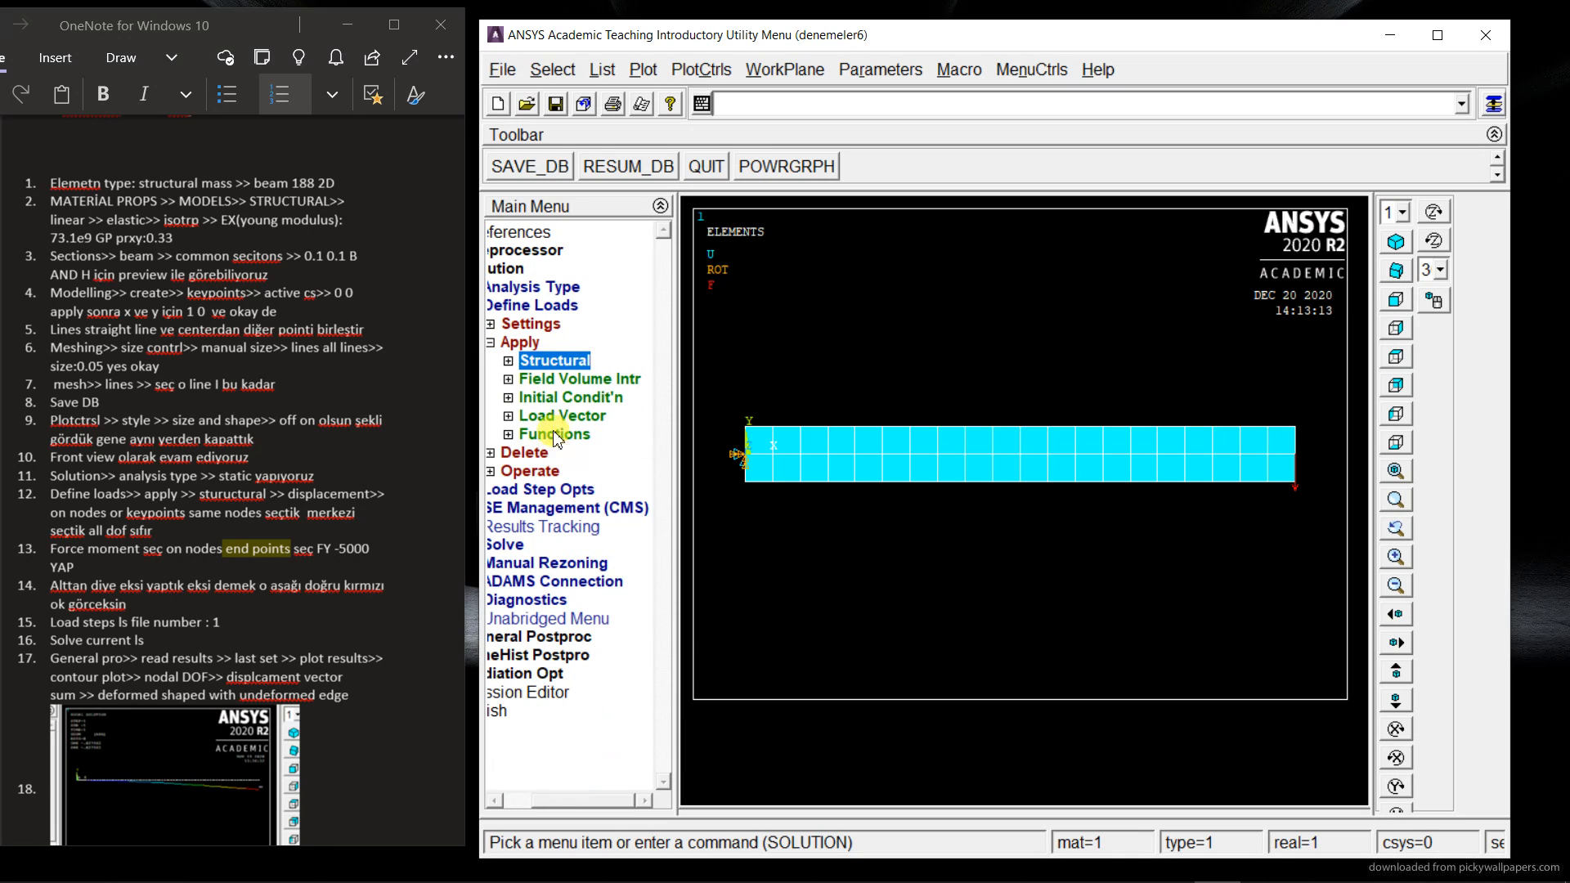
Step: Write the current loads to load step file number 1
{"action": "left_click", "coordinate": [571, 398]}
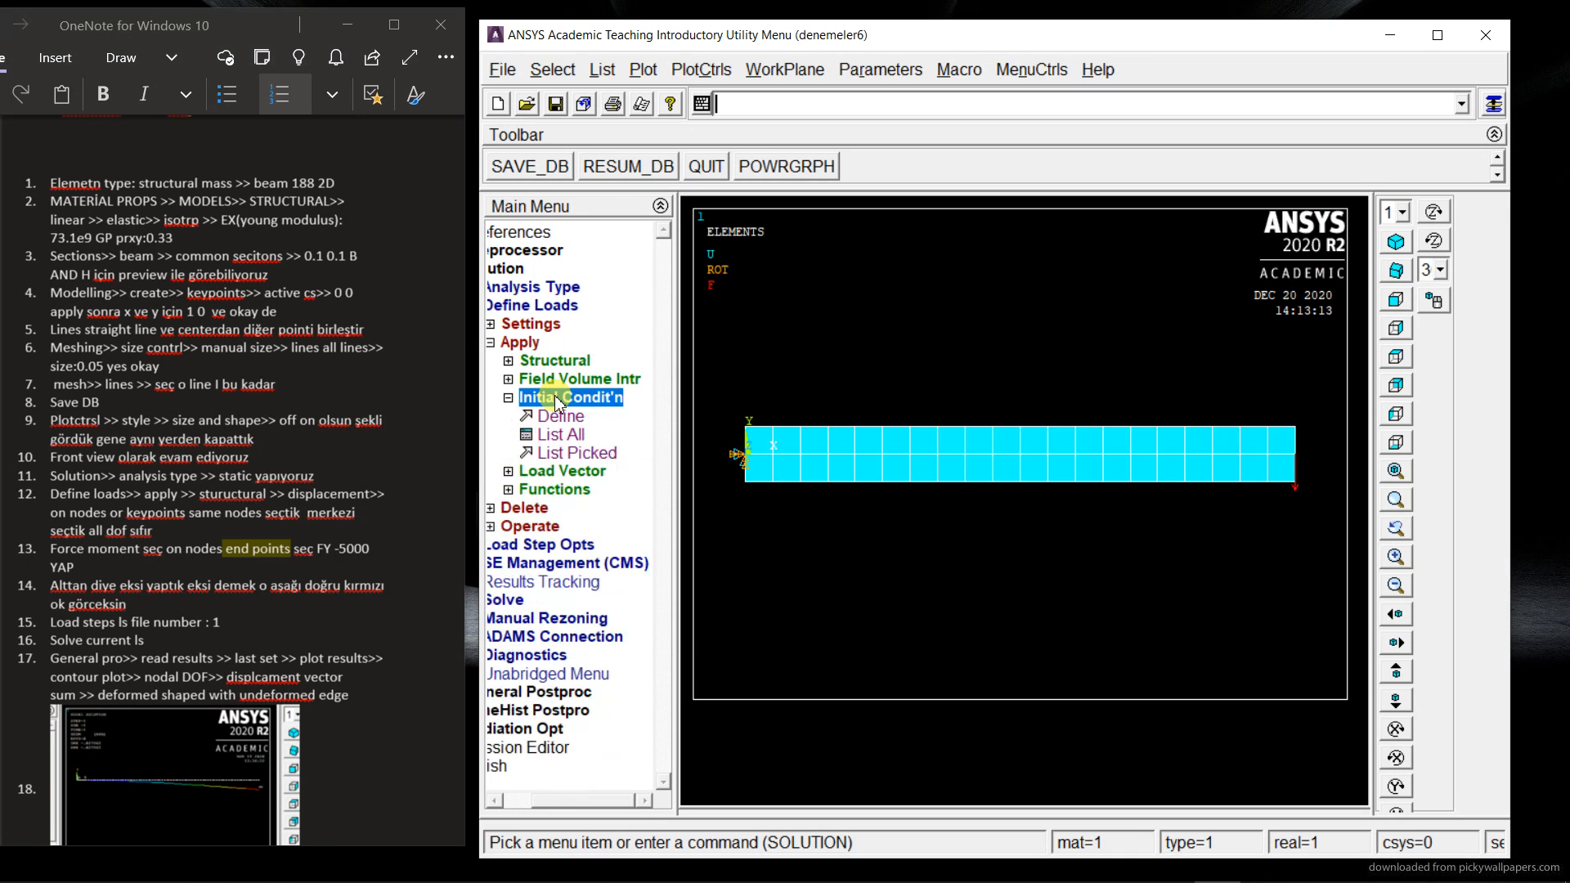
{"action": "left_click", "coordinate": [510, 398]}
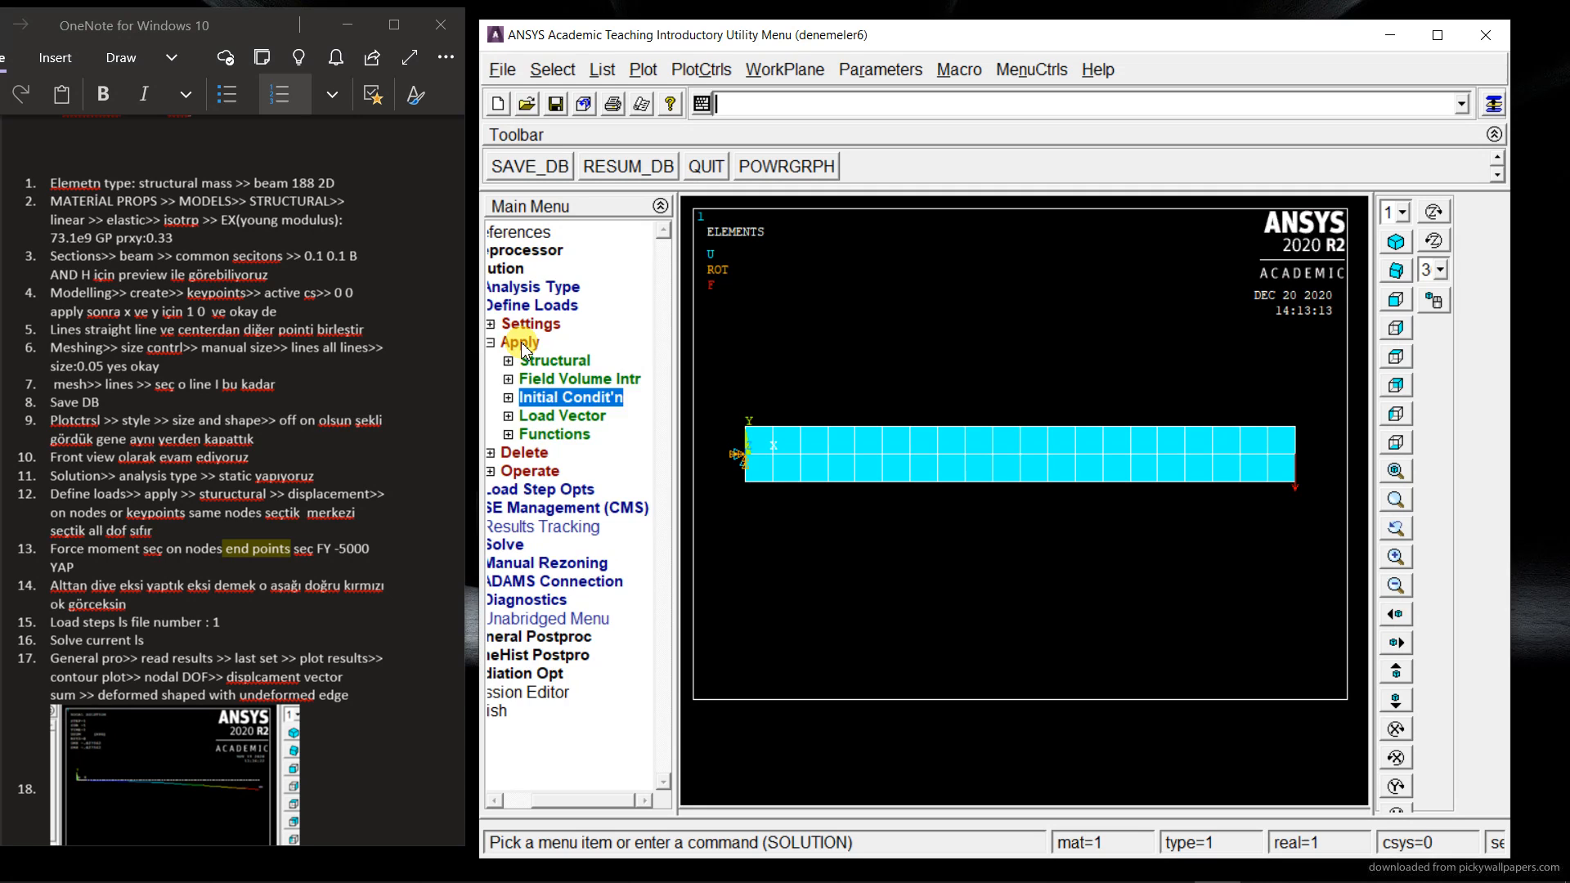
{"action": "left_click", "coordinate": [545, 415]}
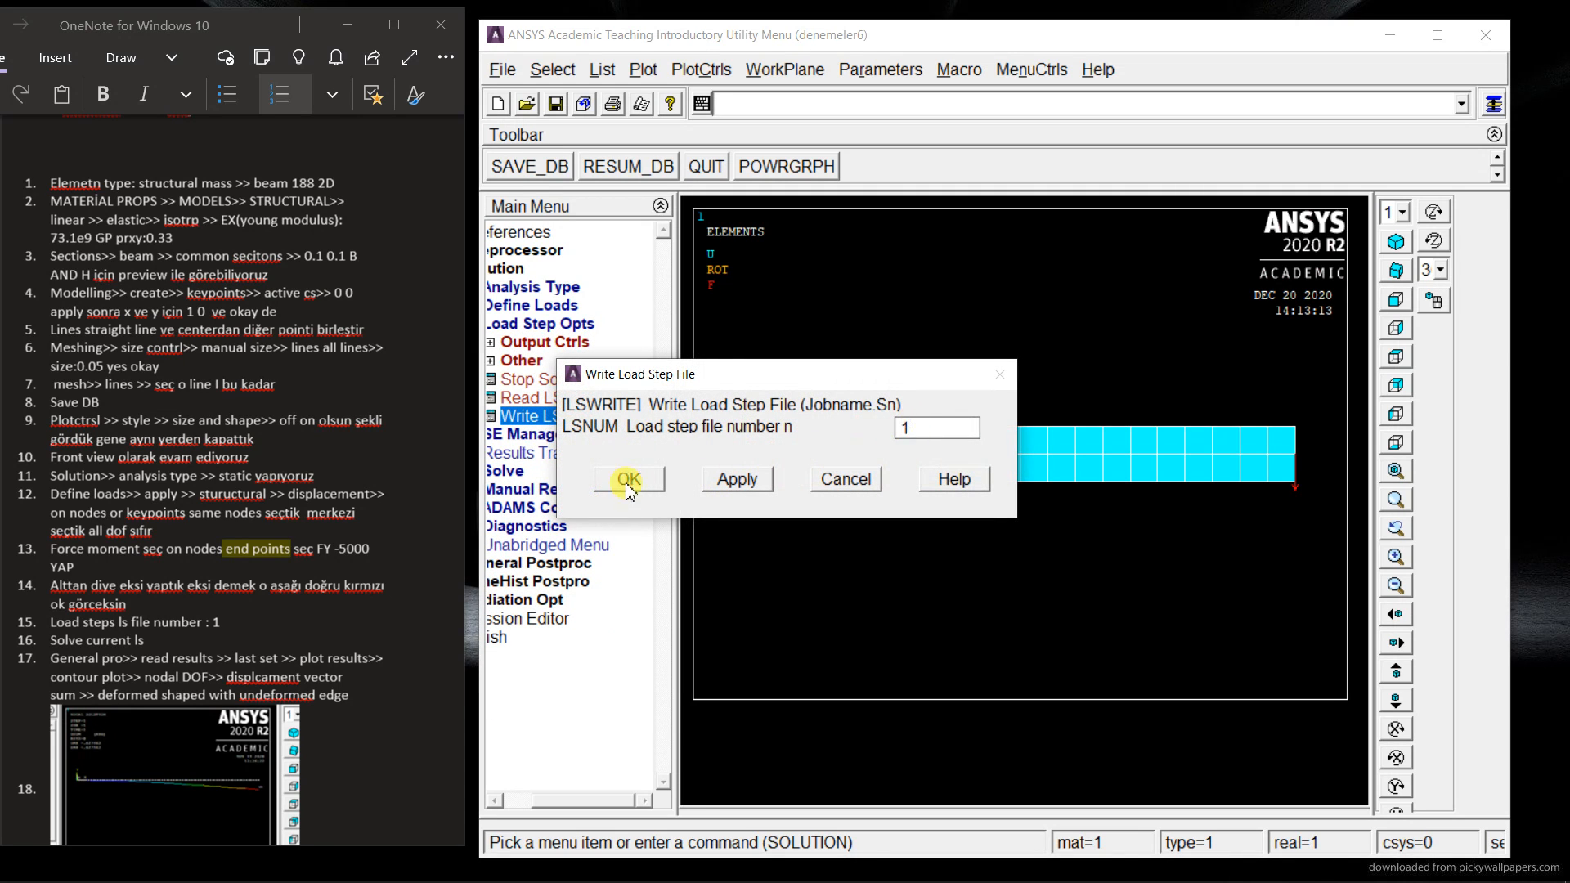
{"action": "left_click", "coordinate": [628, 481]}
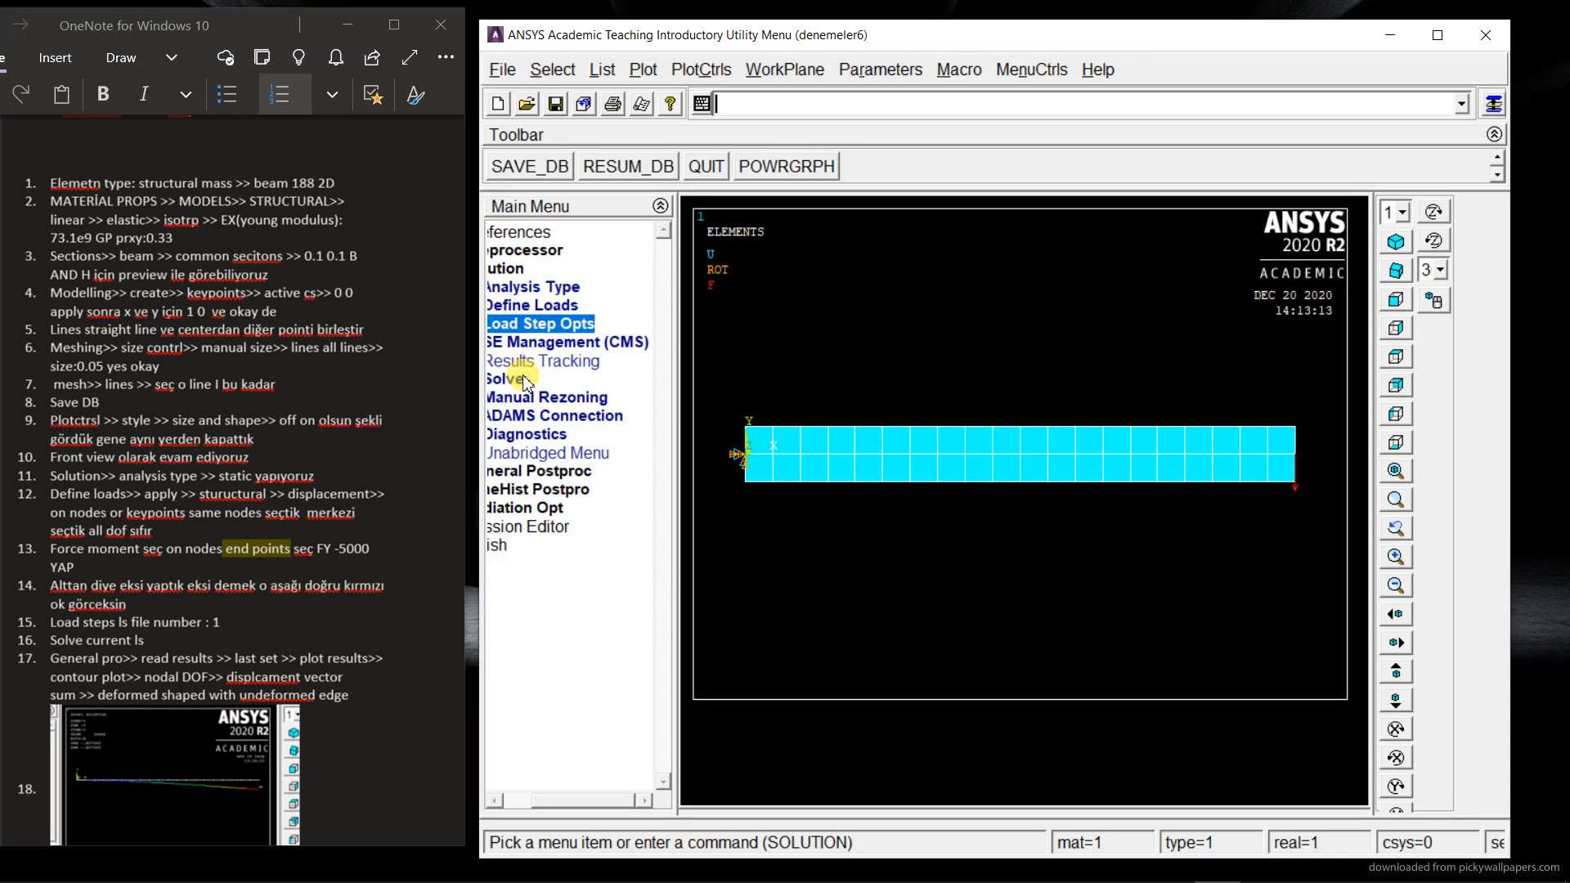
Step: Solve the current load step
{"action": "left_click", "coordinate": [503, 378]}
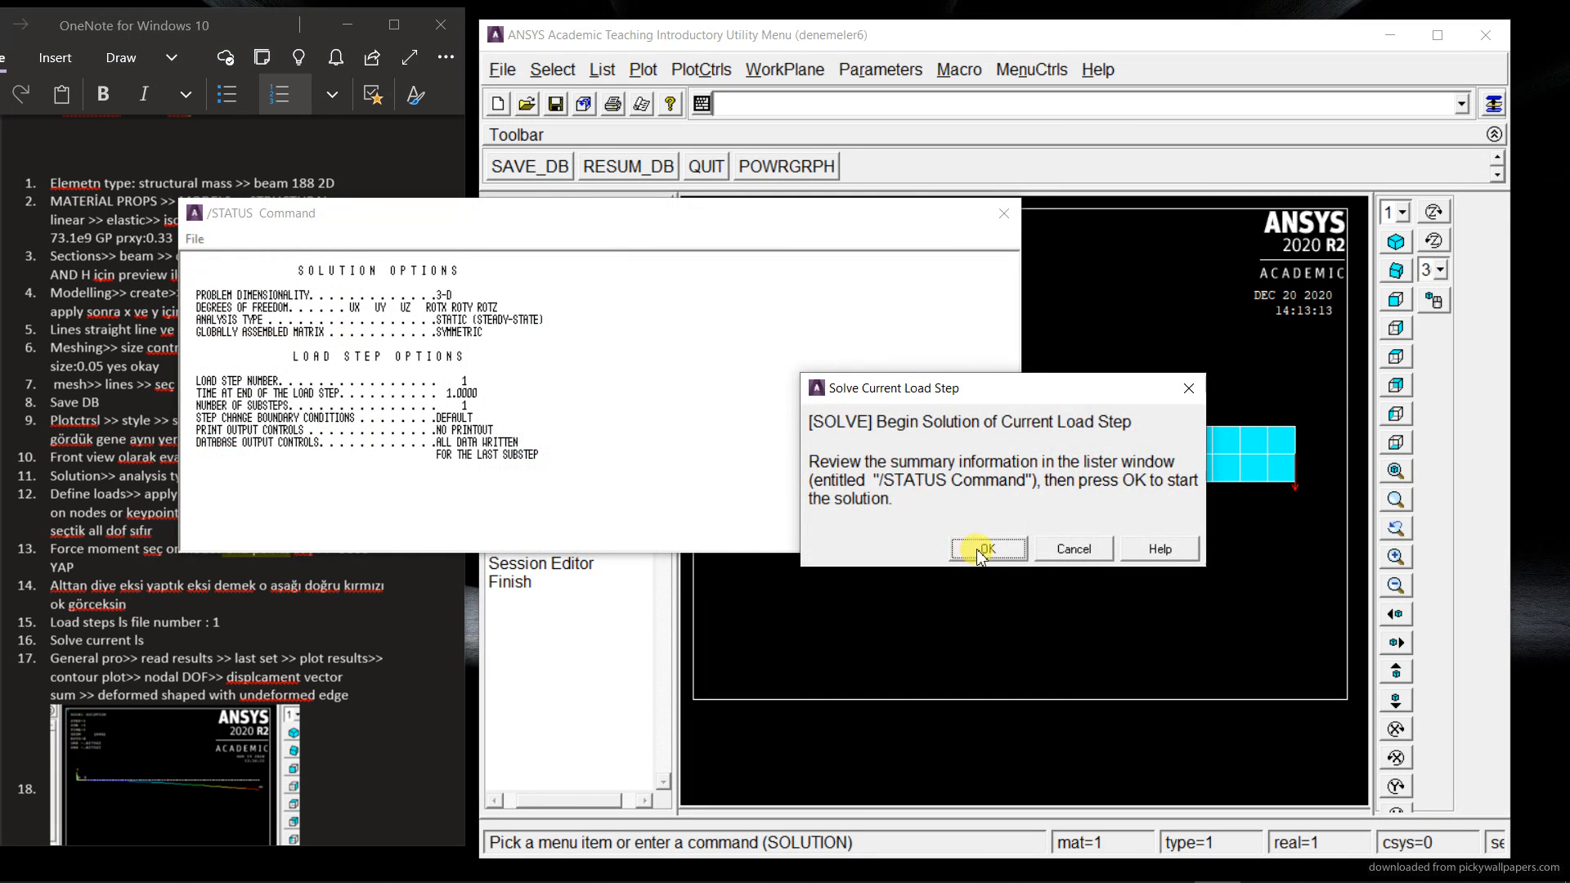
{"action": "left_click", "coordinate": [980, 549]}
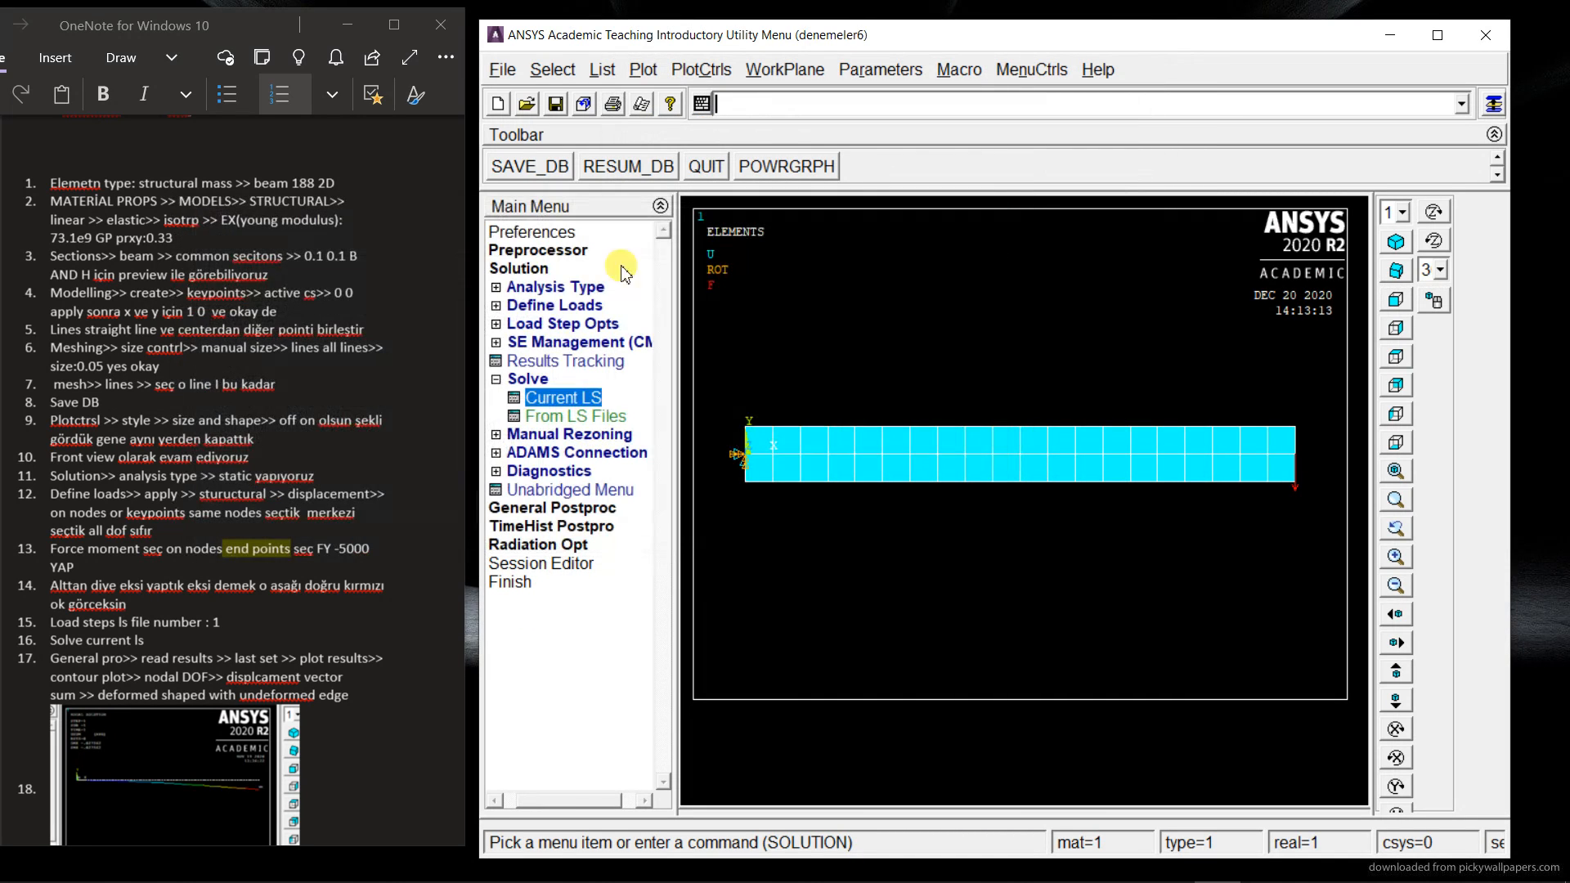
{"action": "left_click", "coordinate": [538, 267]}
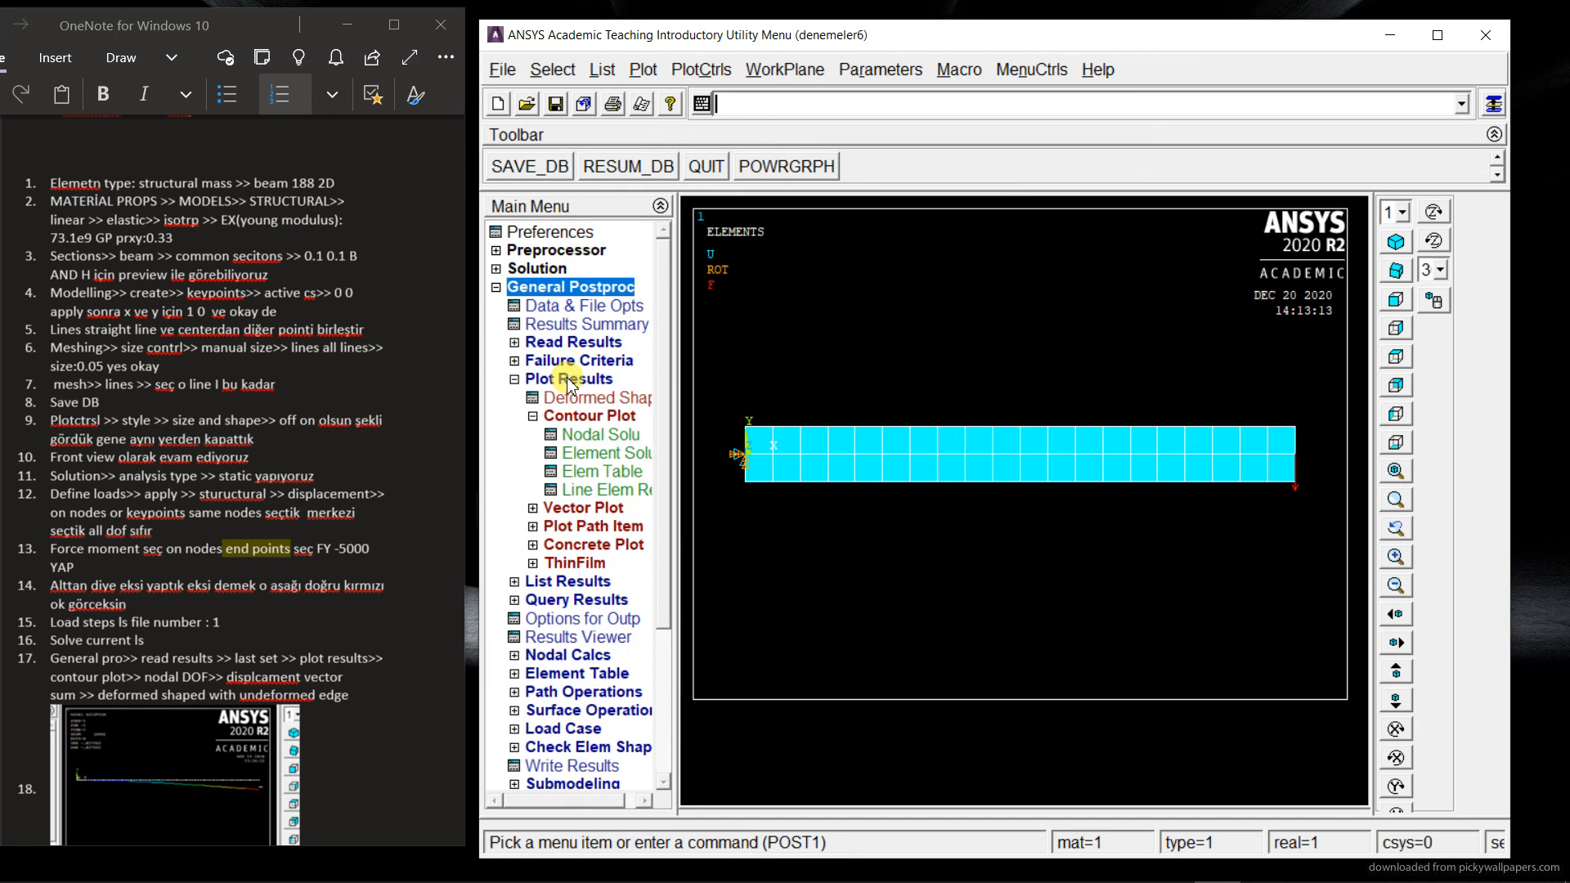
Step: Read the last result set and plot the nodal displacement vector sum contour, maximum .002764
{"action": "left_click", "coordinate": [574, 342]}
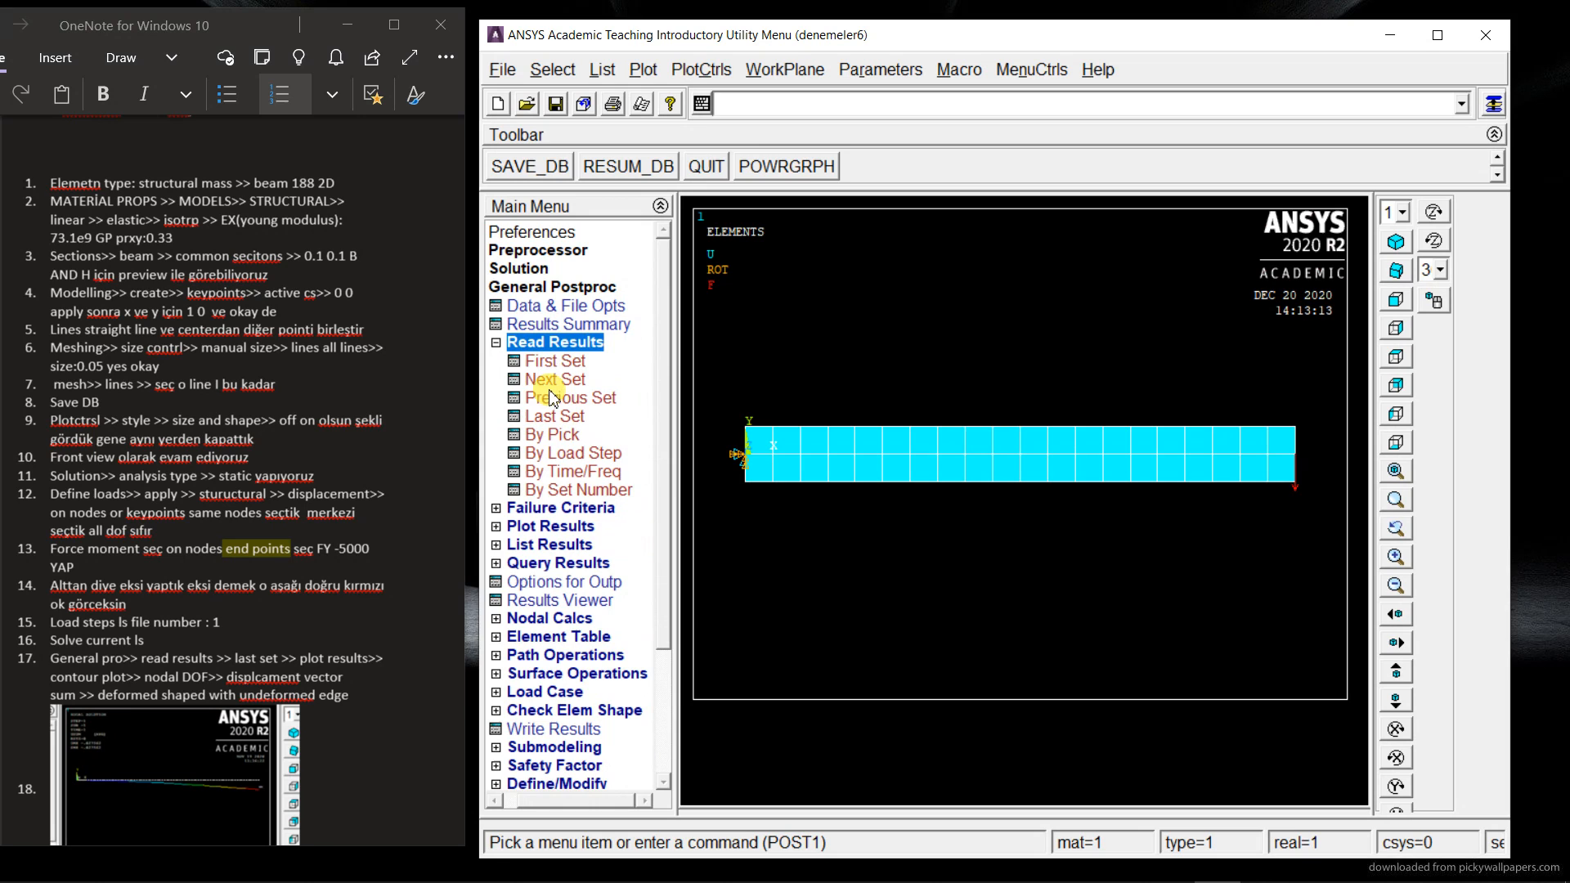
{"action": "left_click", "coordinate": [553, 342]}
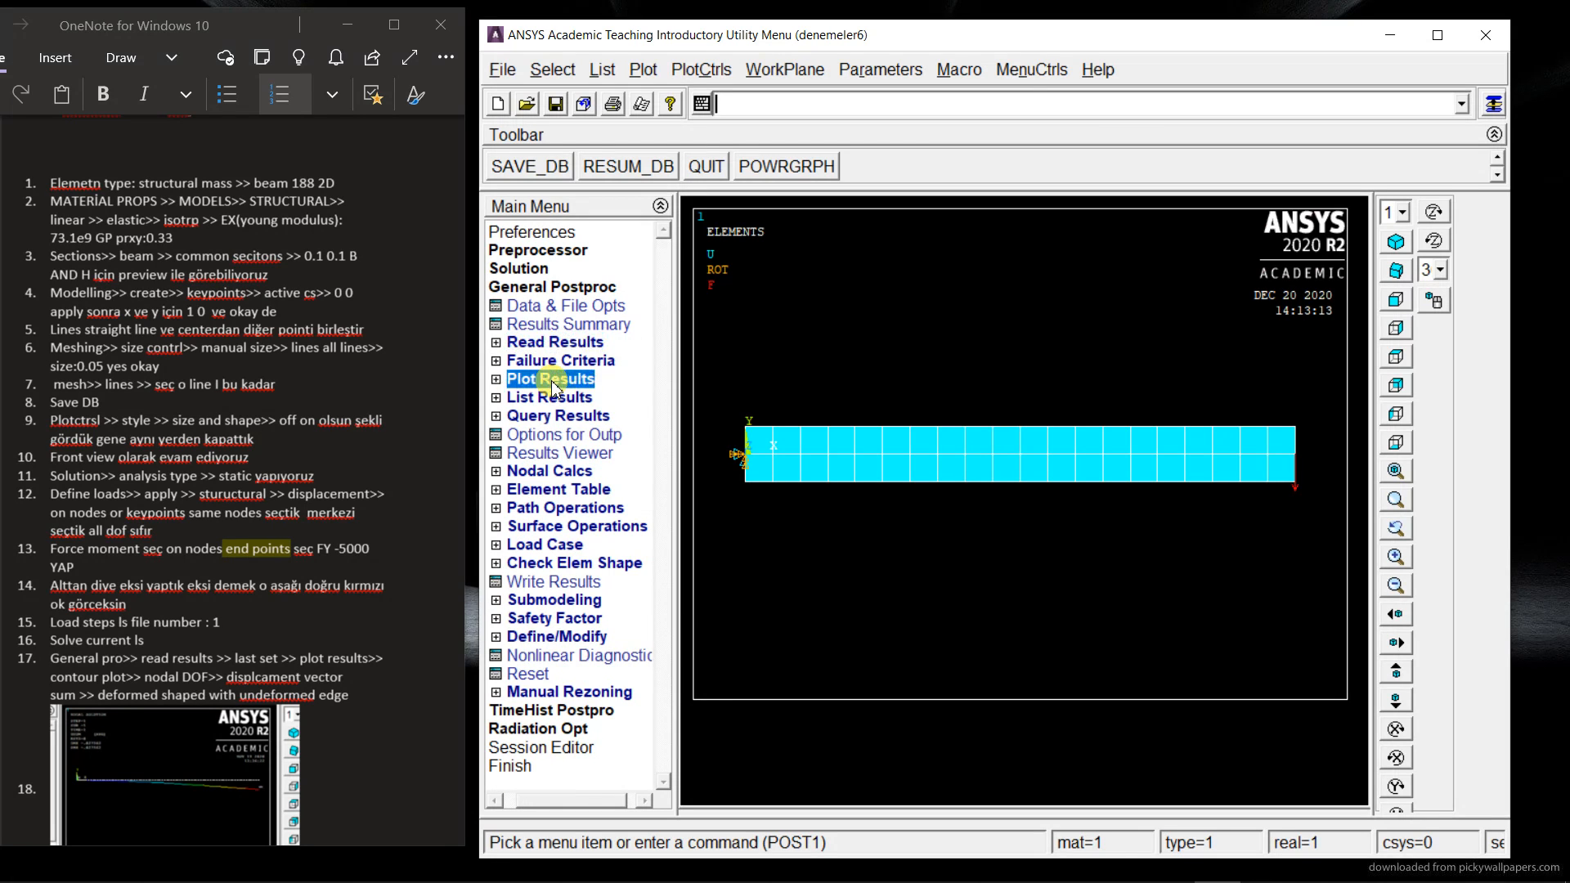
{"action": "left_click", "coordinate": [549, 378]}
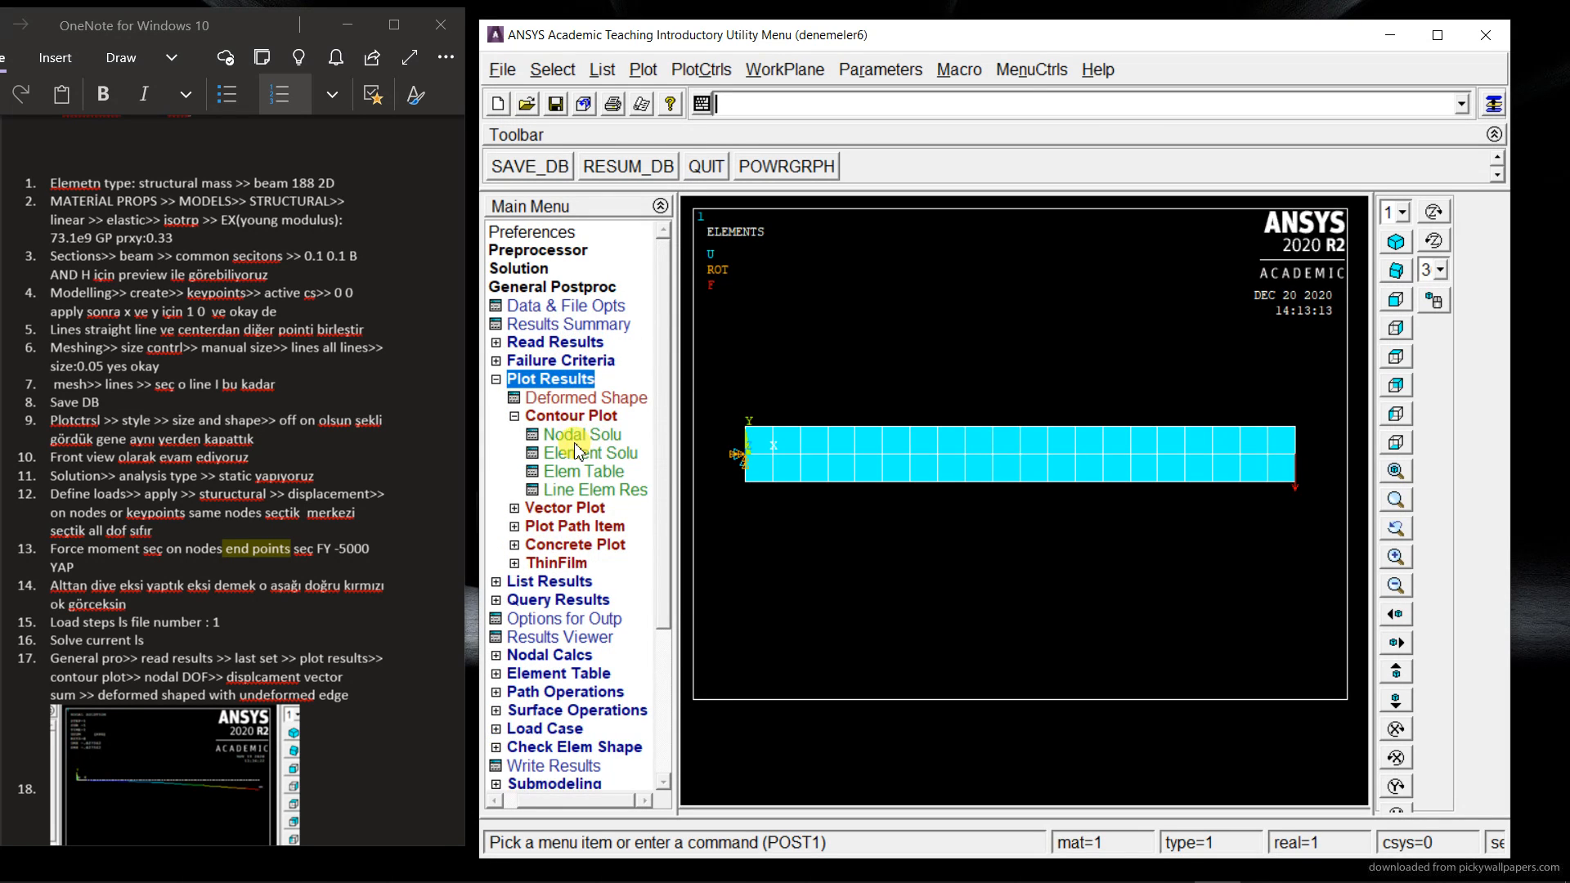
{"action": "left_click", "coordinate": [581, 433]}
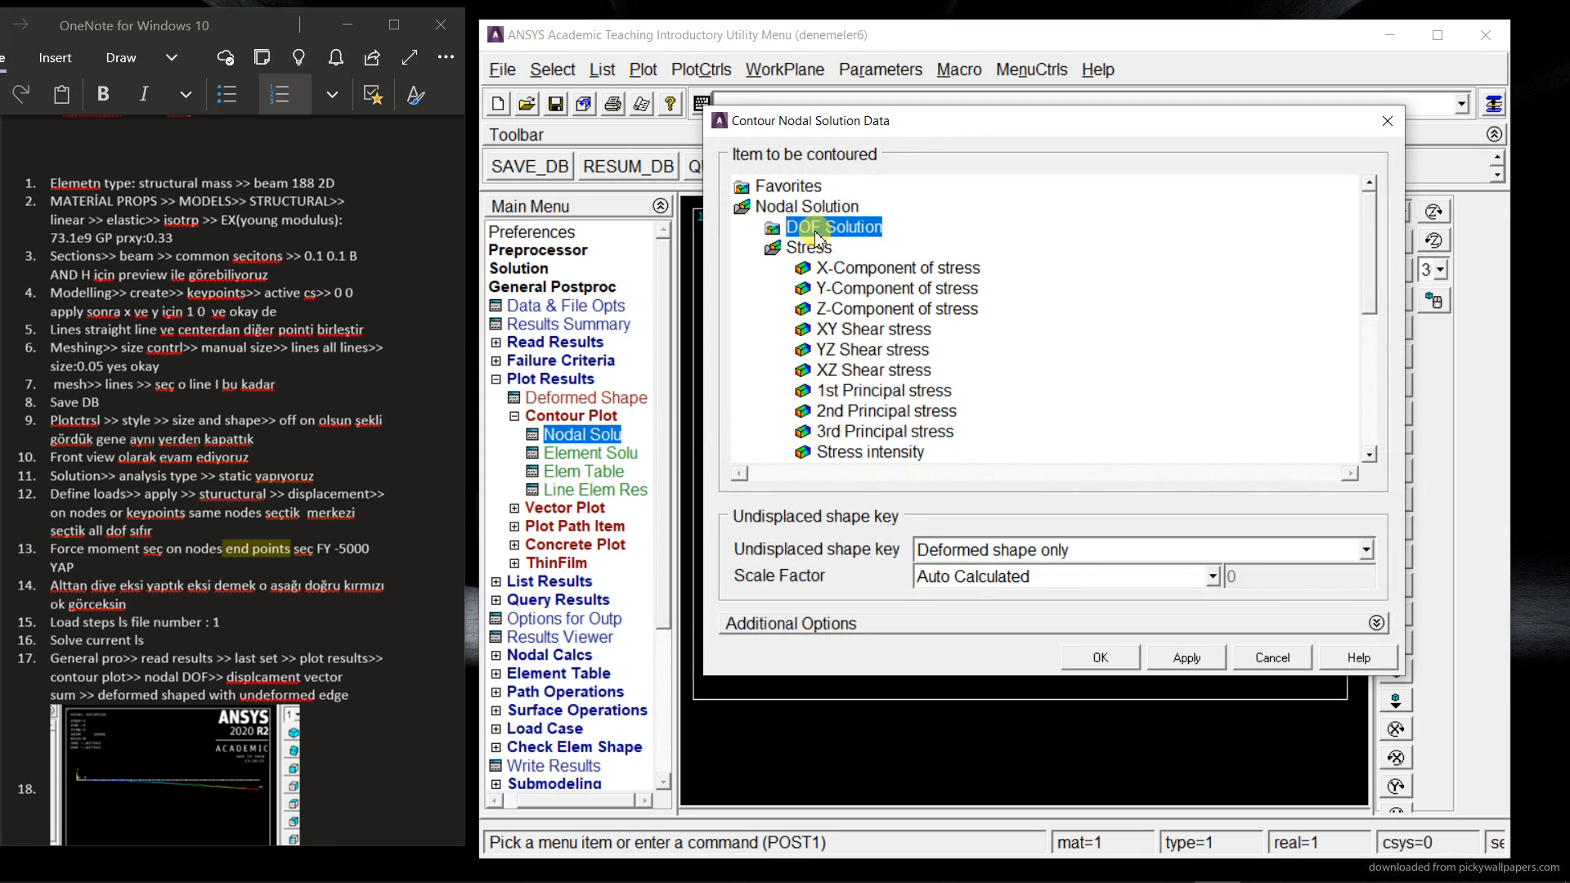
{"action": "left_click", "coordinate": [833, 227]}
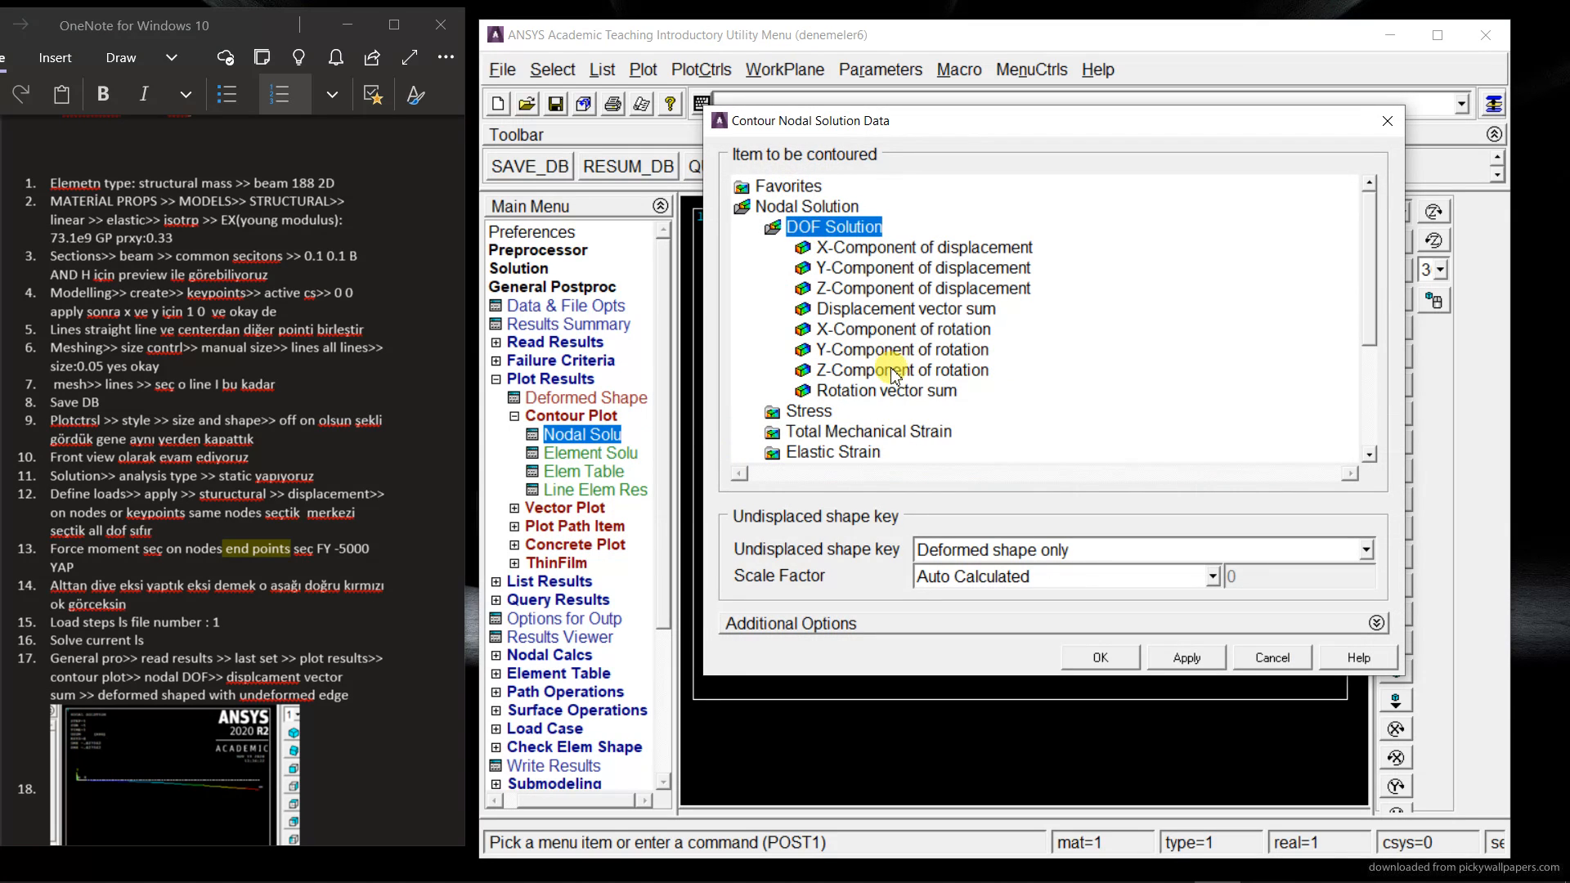
{"action": "mouse_move", "coordinate": [832, 249]}
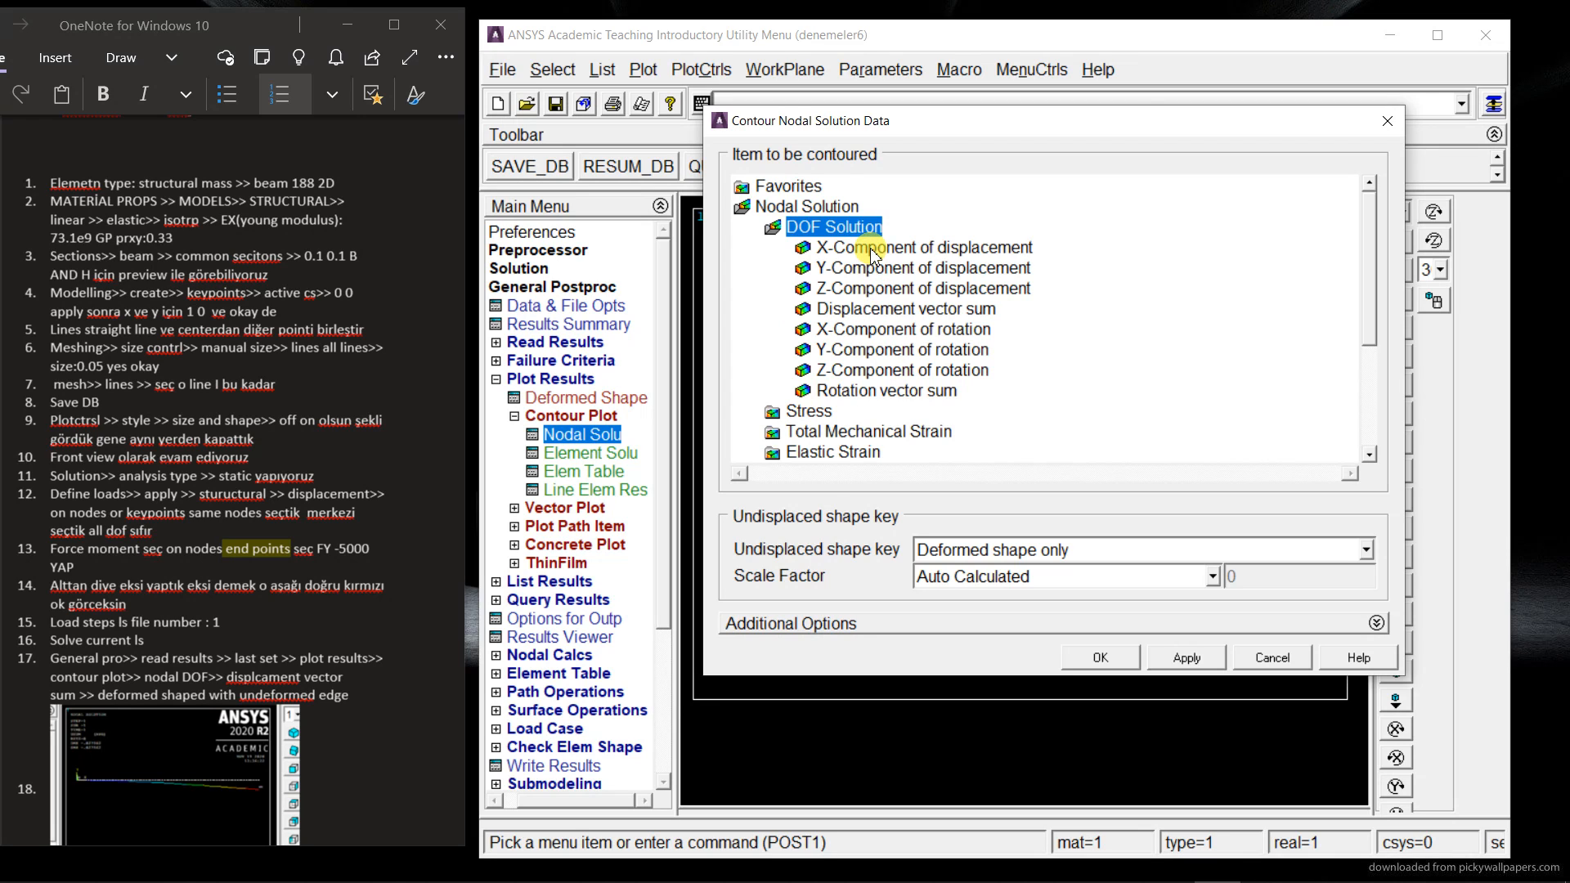
{"action": "left_click", "coordinate": [902, 308]}
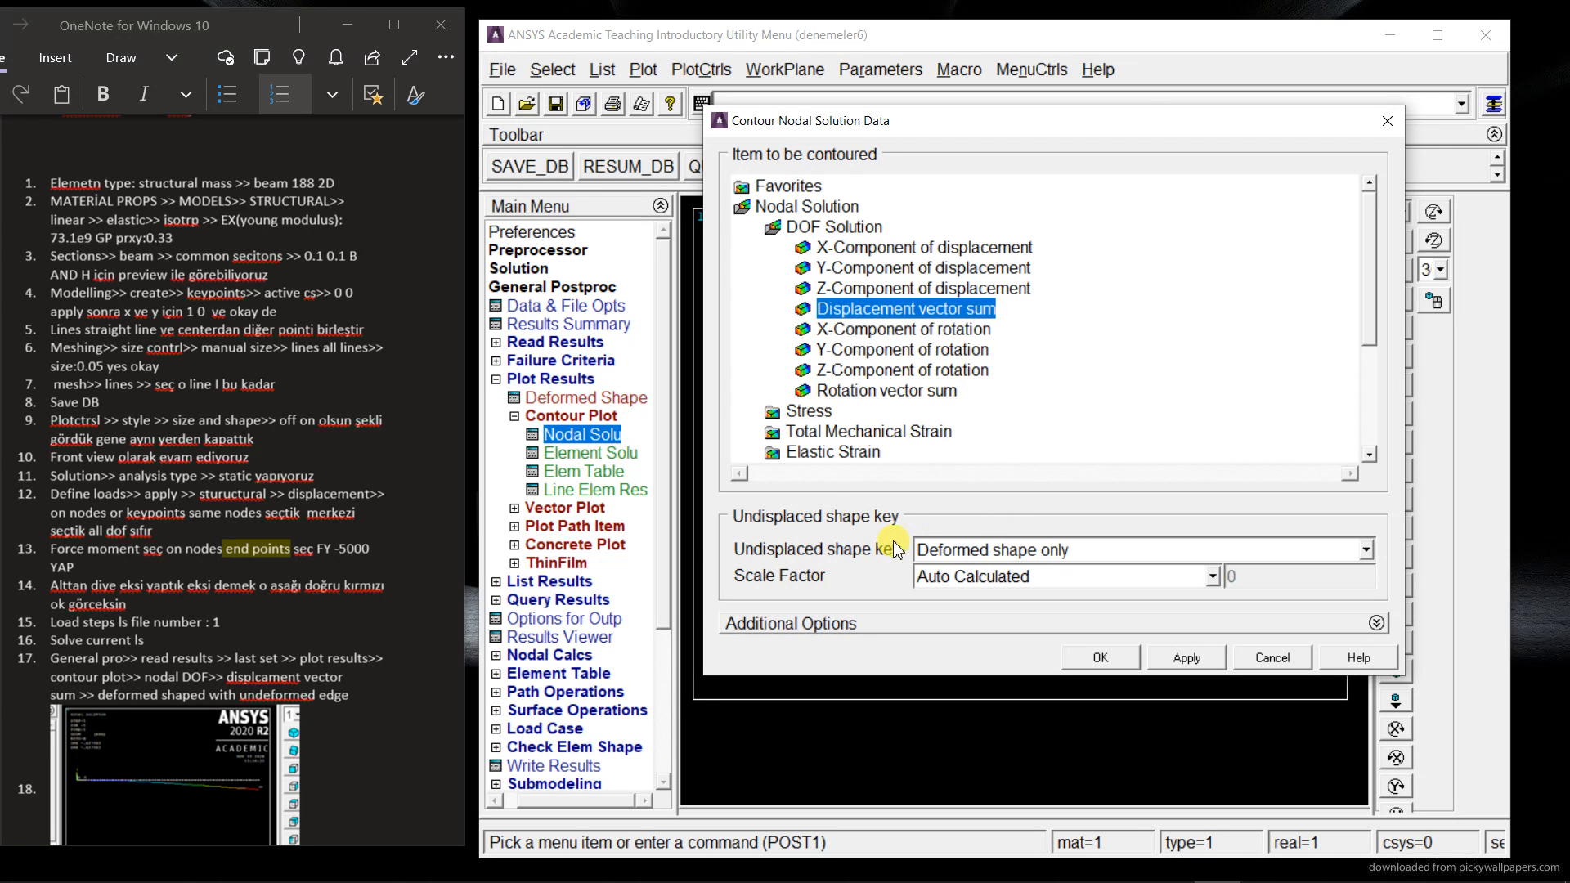
{"action": "left_click", "coordinate": [1097, 657]}
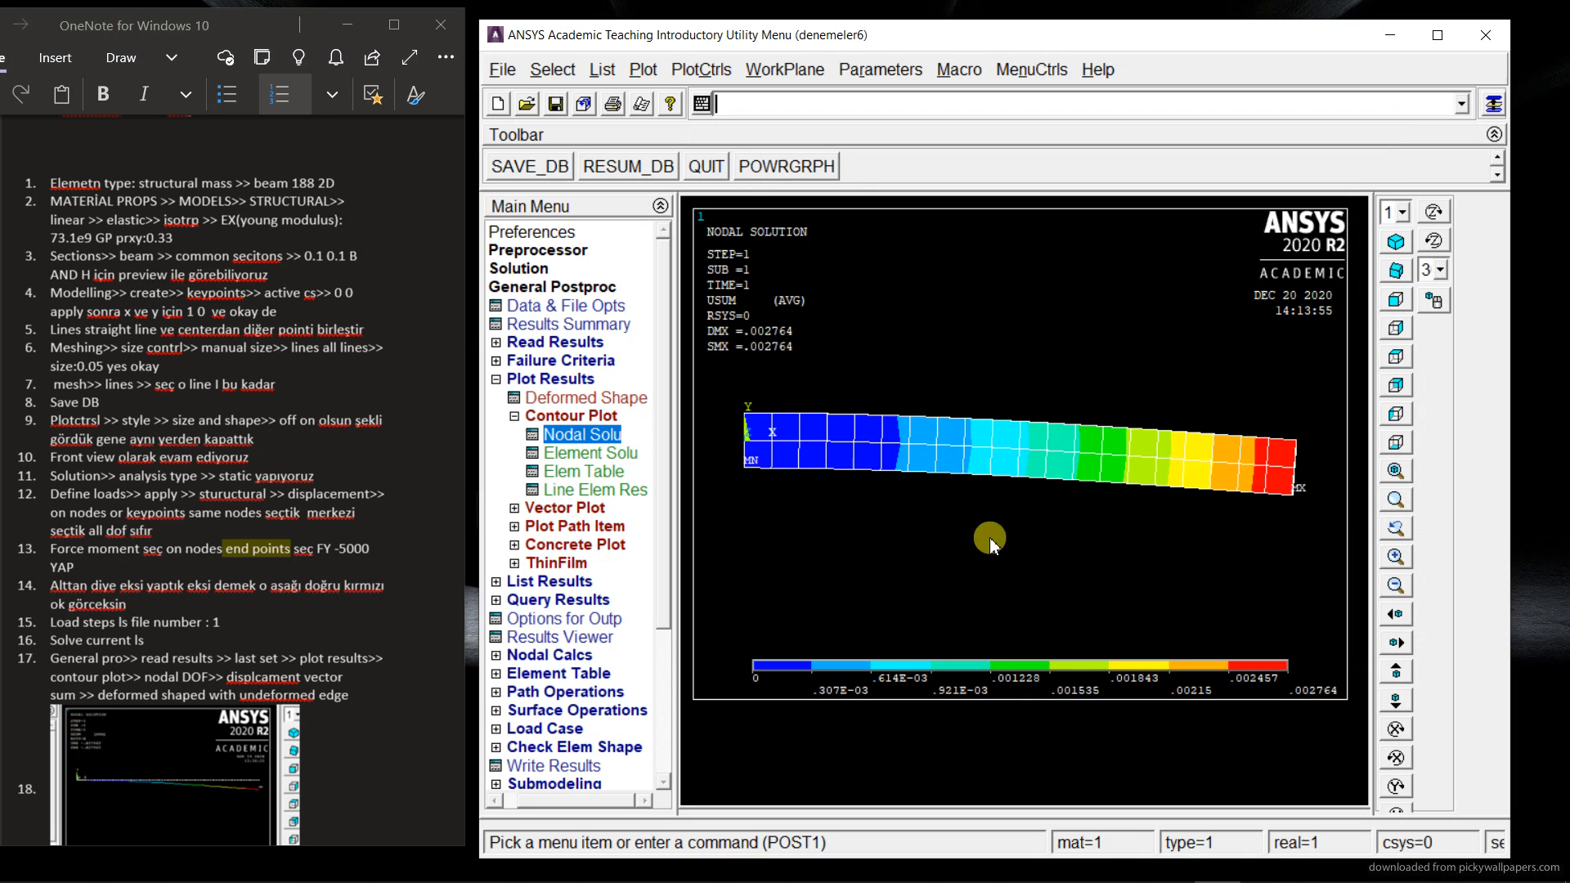
{"action": "mouse_move", "coordinate": [1148, 490]}
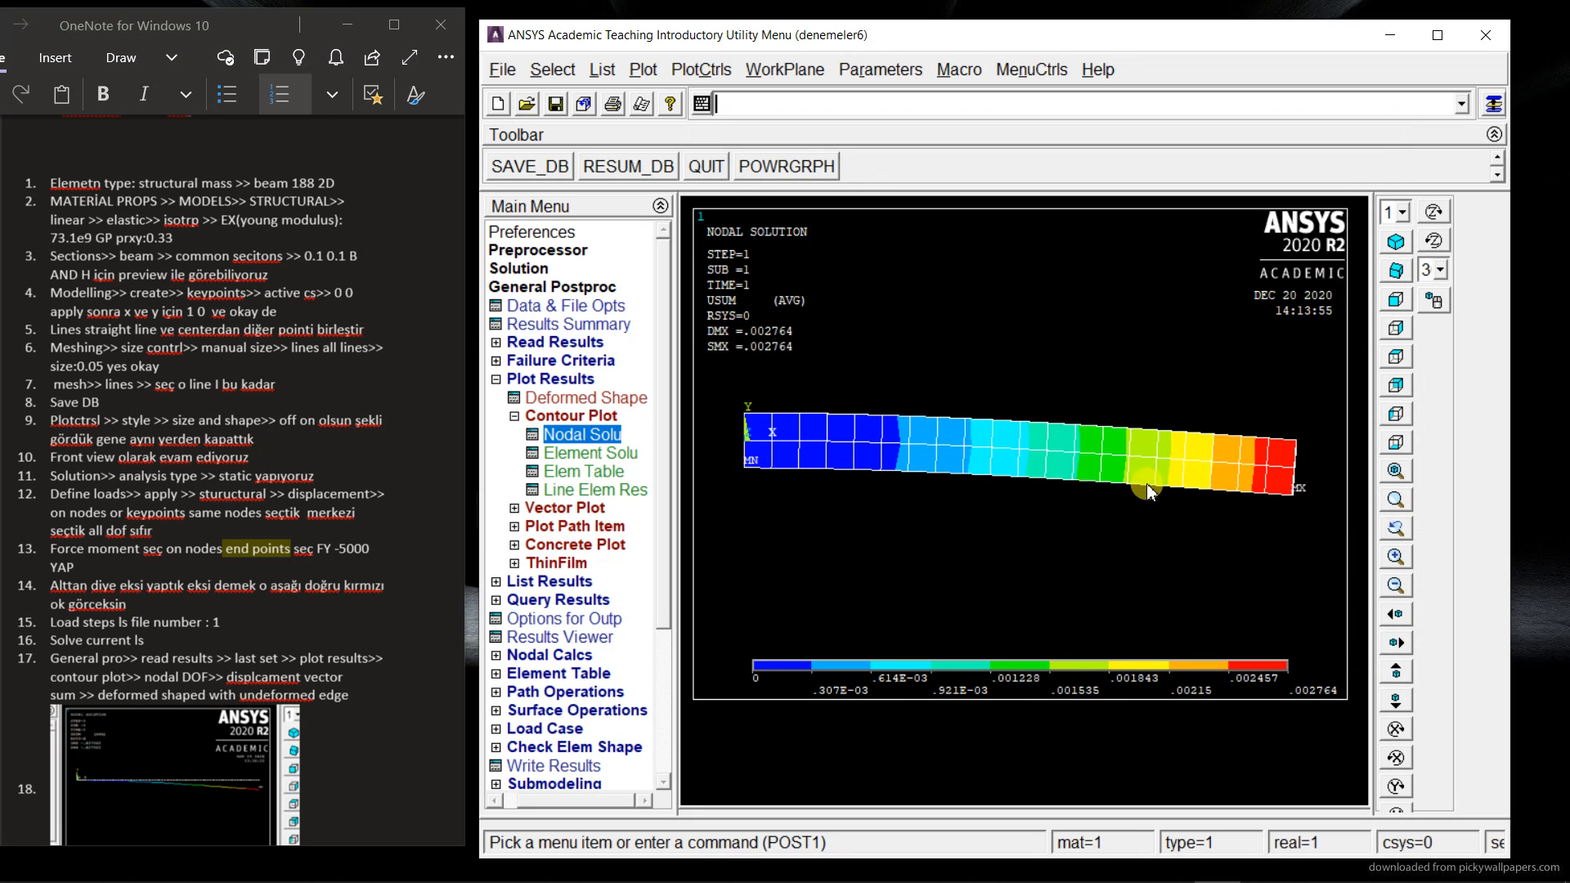
{"action": "mouse_move", "coordinate": [581, 433]}
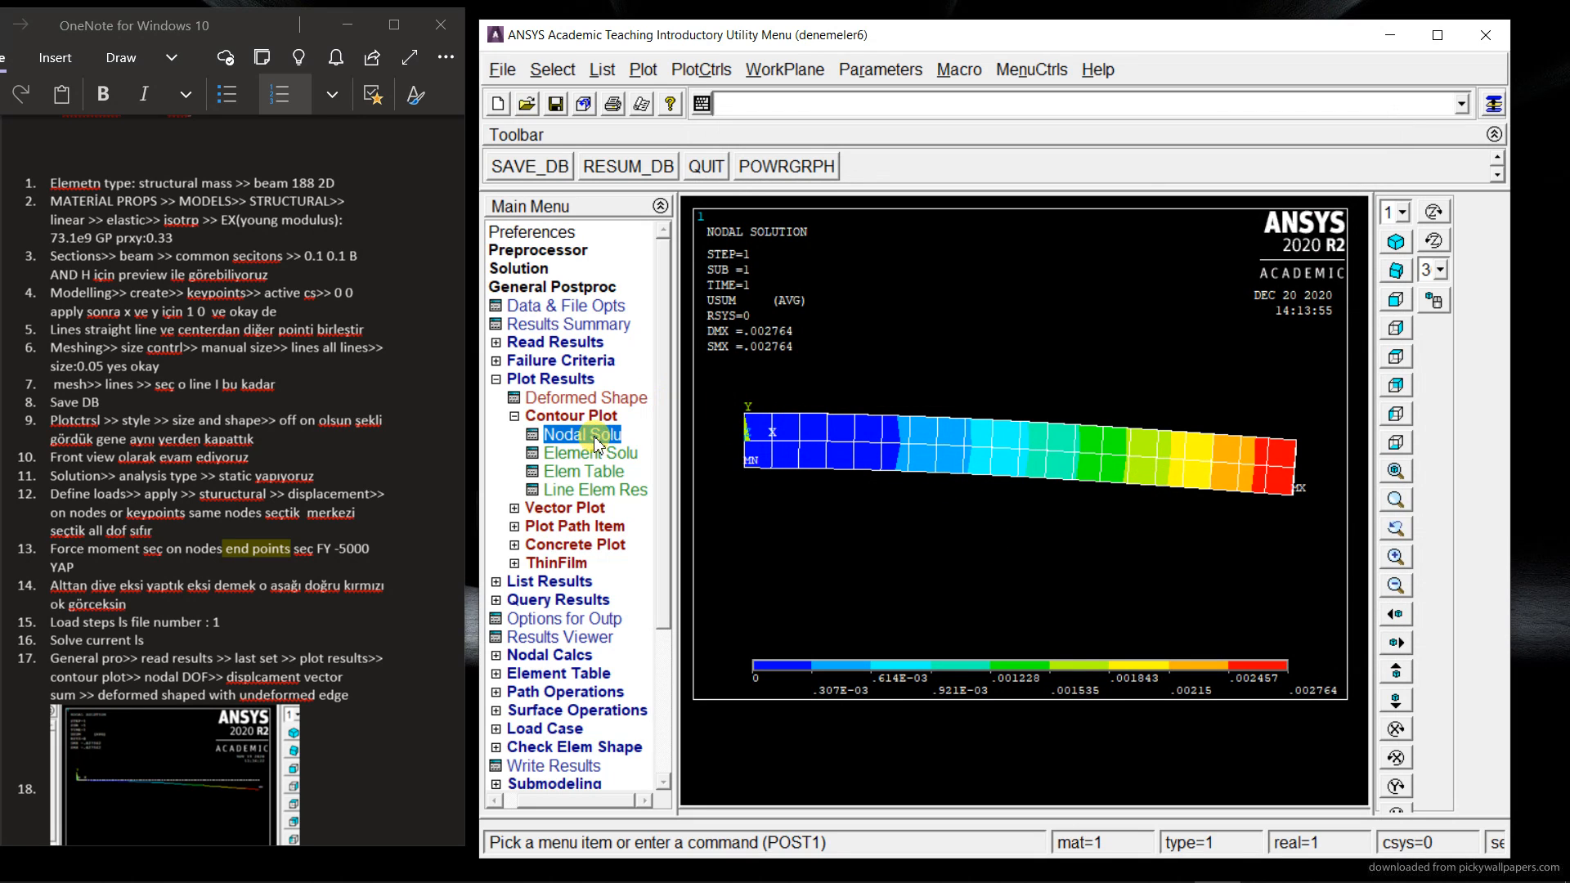
Step: Plot the nodal von Mises stress contour on the beam, peaking around .292E+08
{"action": "left_click", "coordinate": [580, 433]}
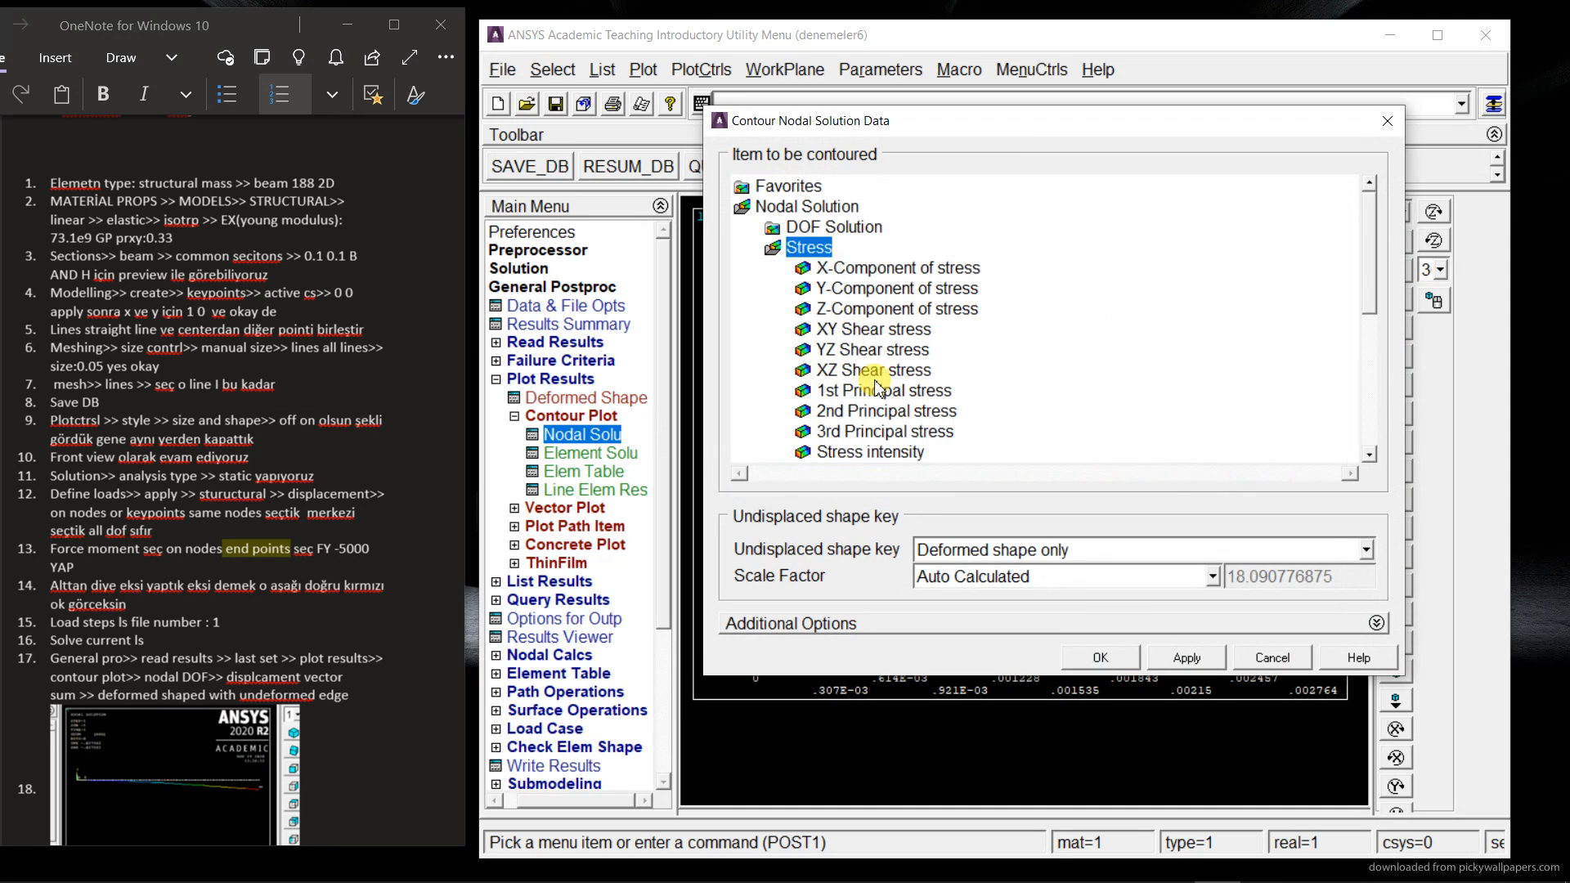
{"action": "scroll", "scroll_direction": "down", "scroll_amount": 3}
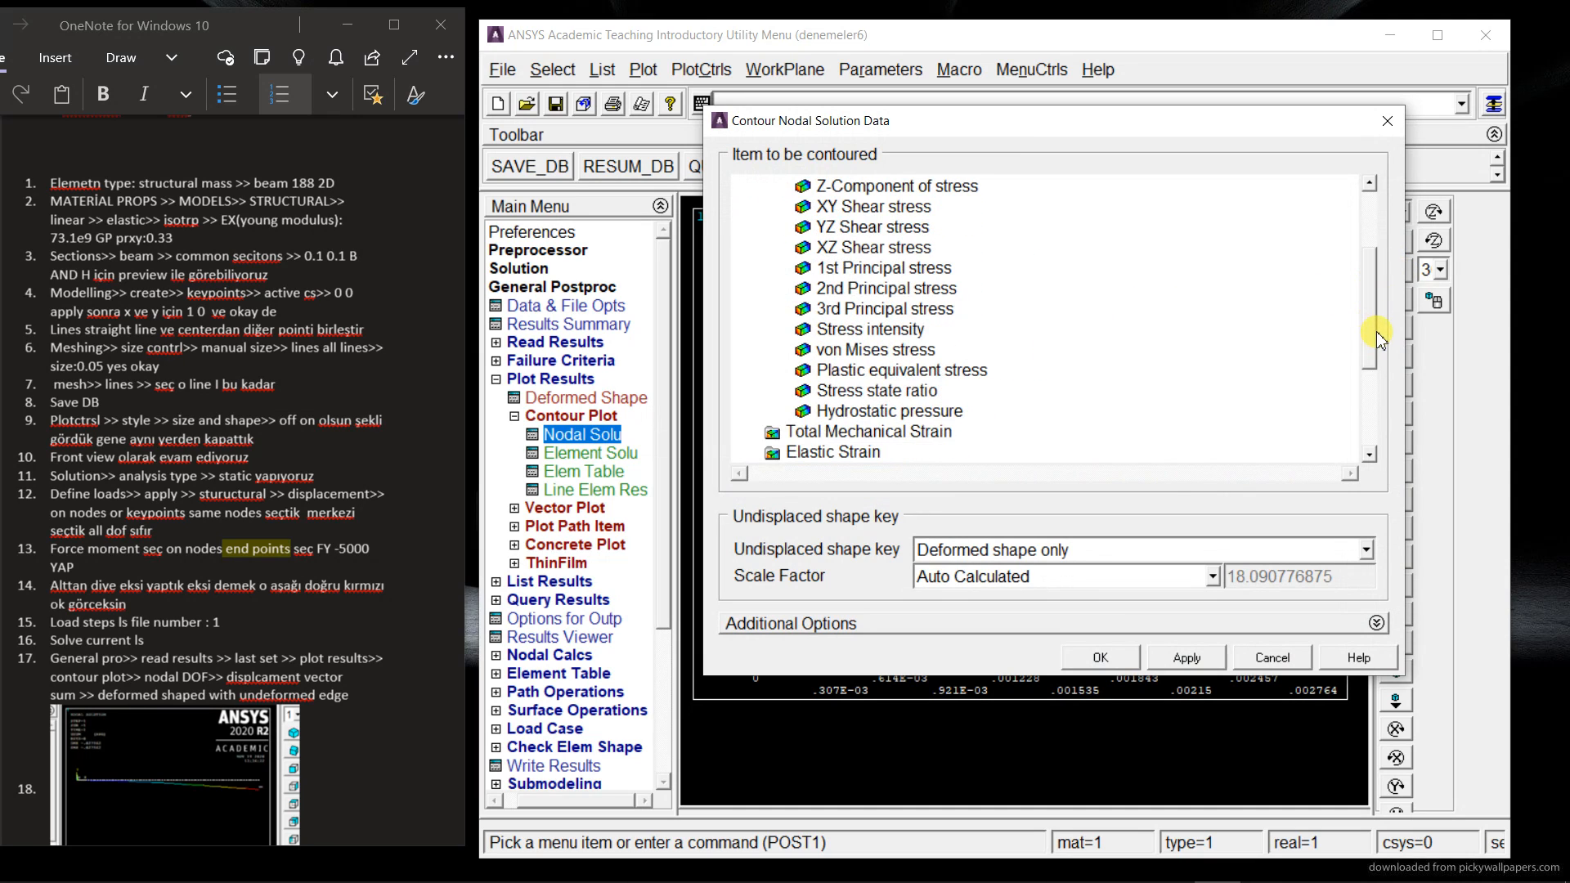
{"action": "left_click", "coordinate": [874, 349]}
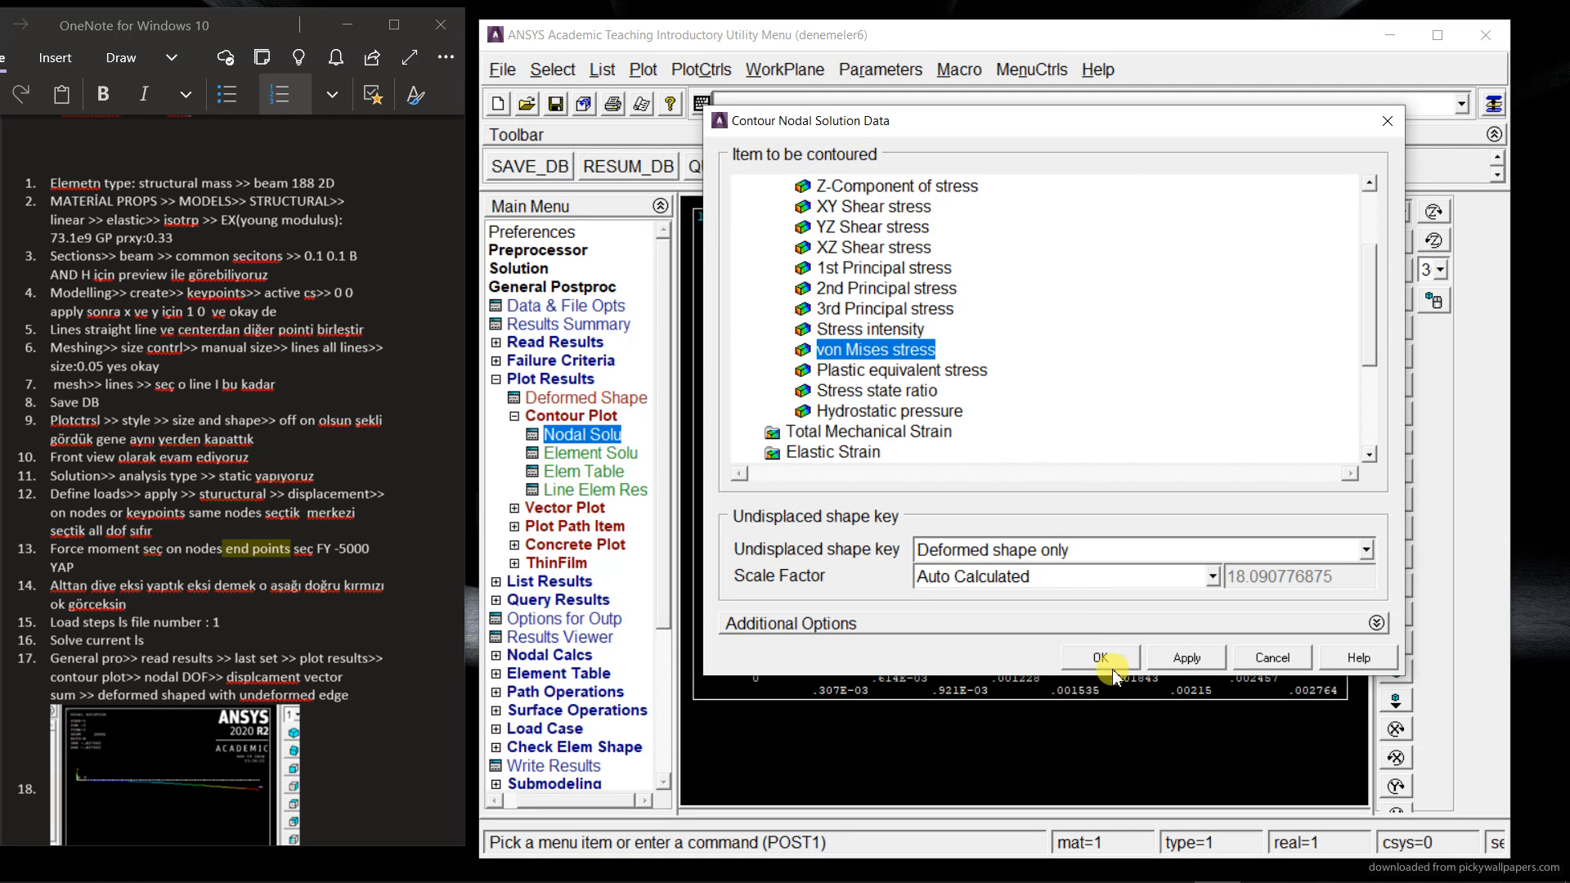
{"action": "left_click", "coordinate": [1098, 658]}
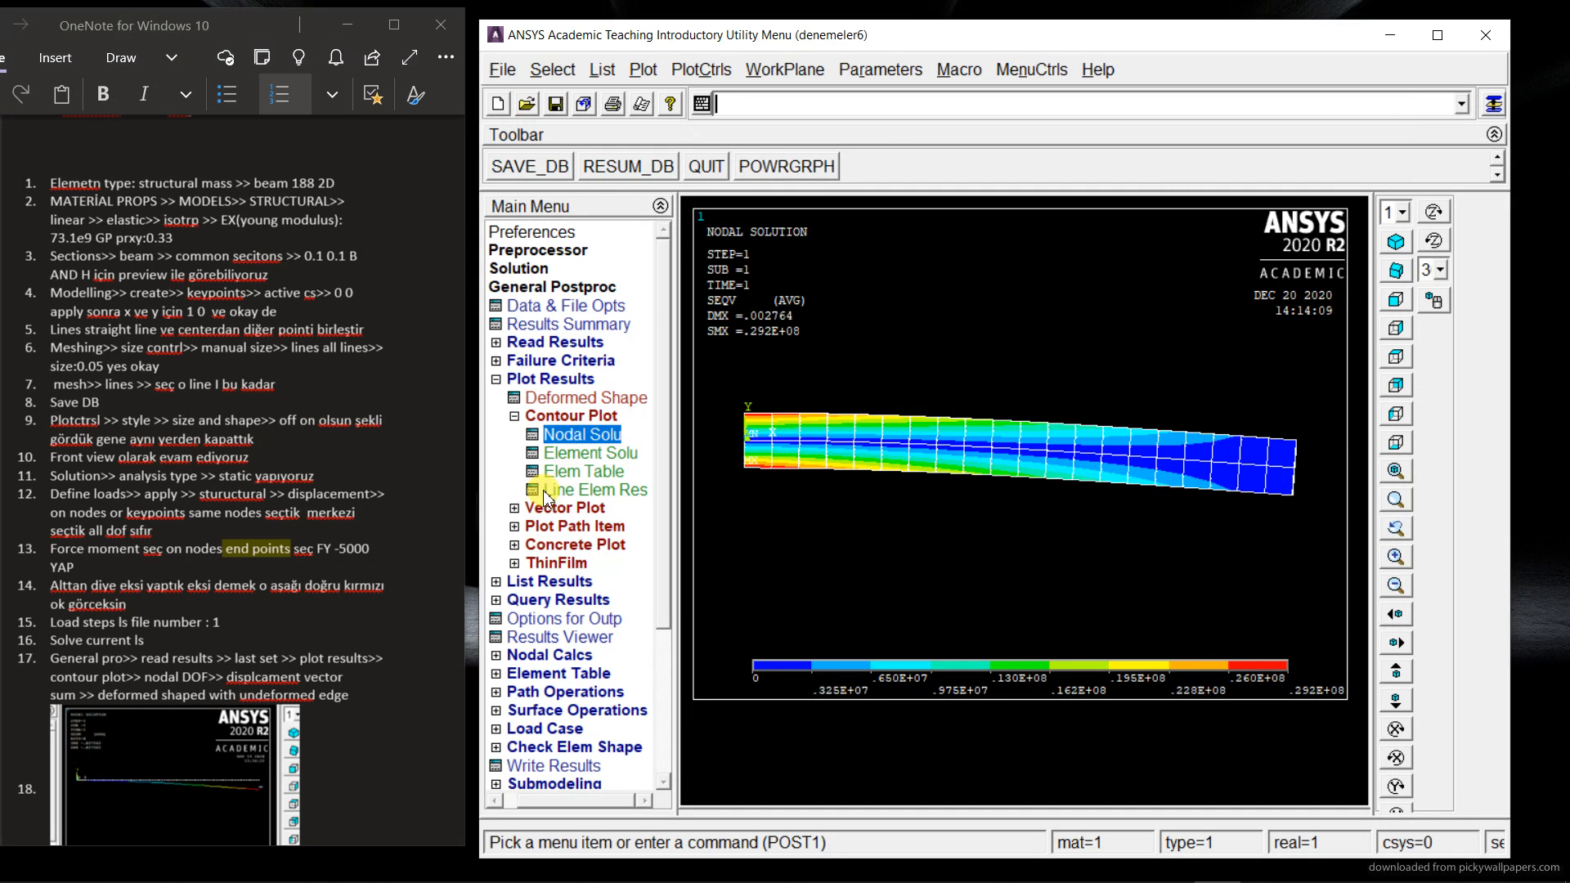
{"action": "left_click", "coordinate": [549, 378]}
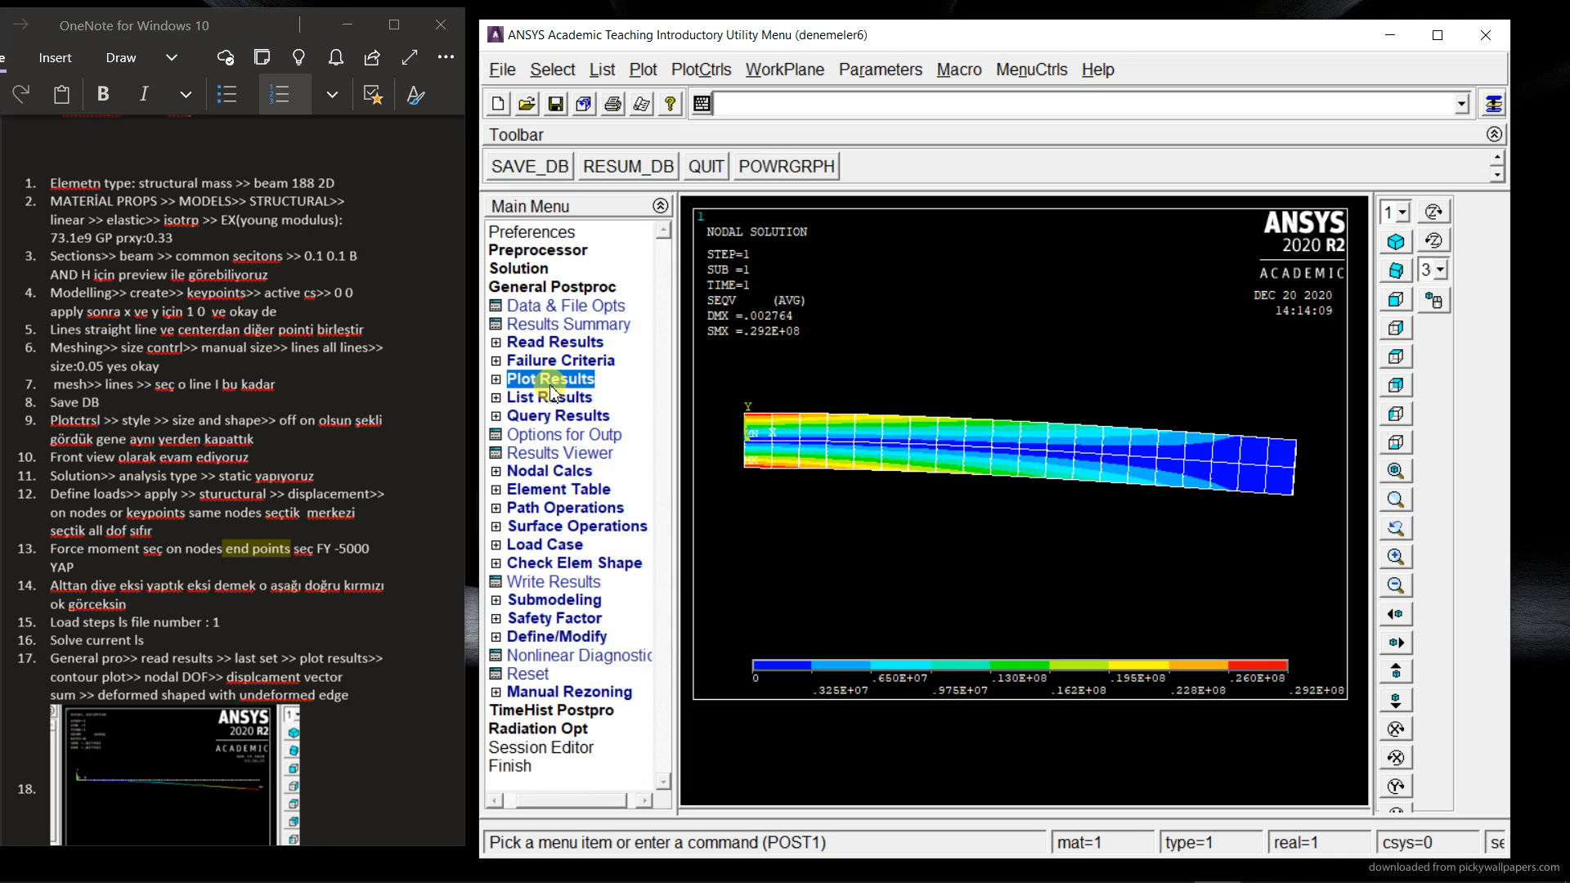